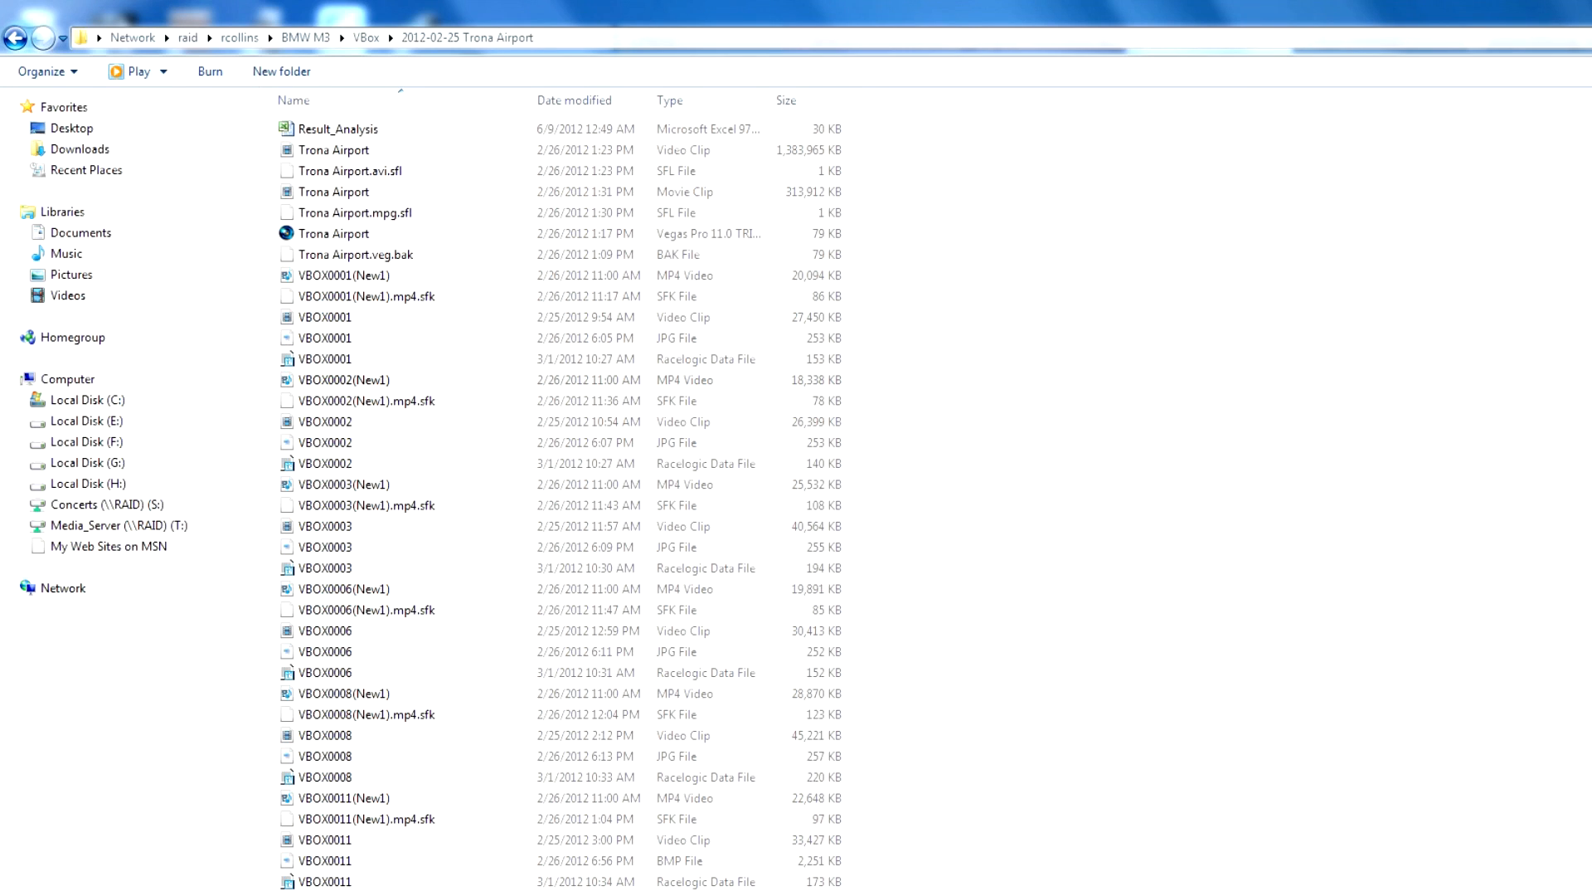
Open the VBOX0002(New1) MP4 video from the Trona Airport folder in Vegas Pro.
click(343, 380)
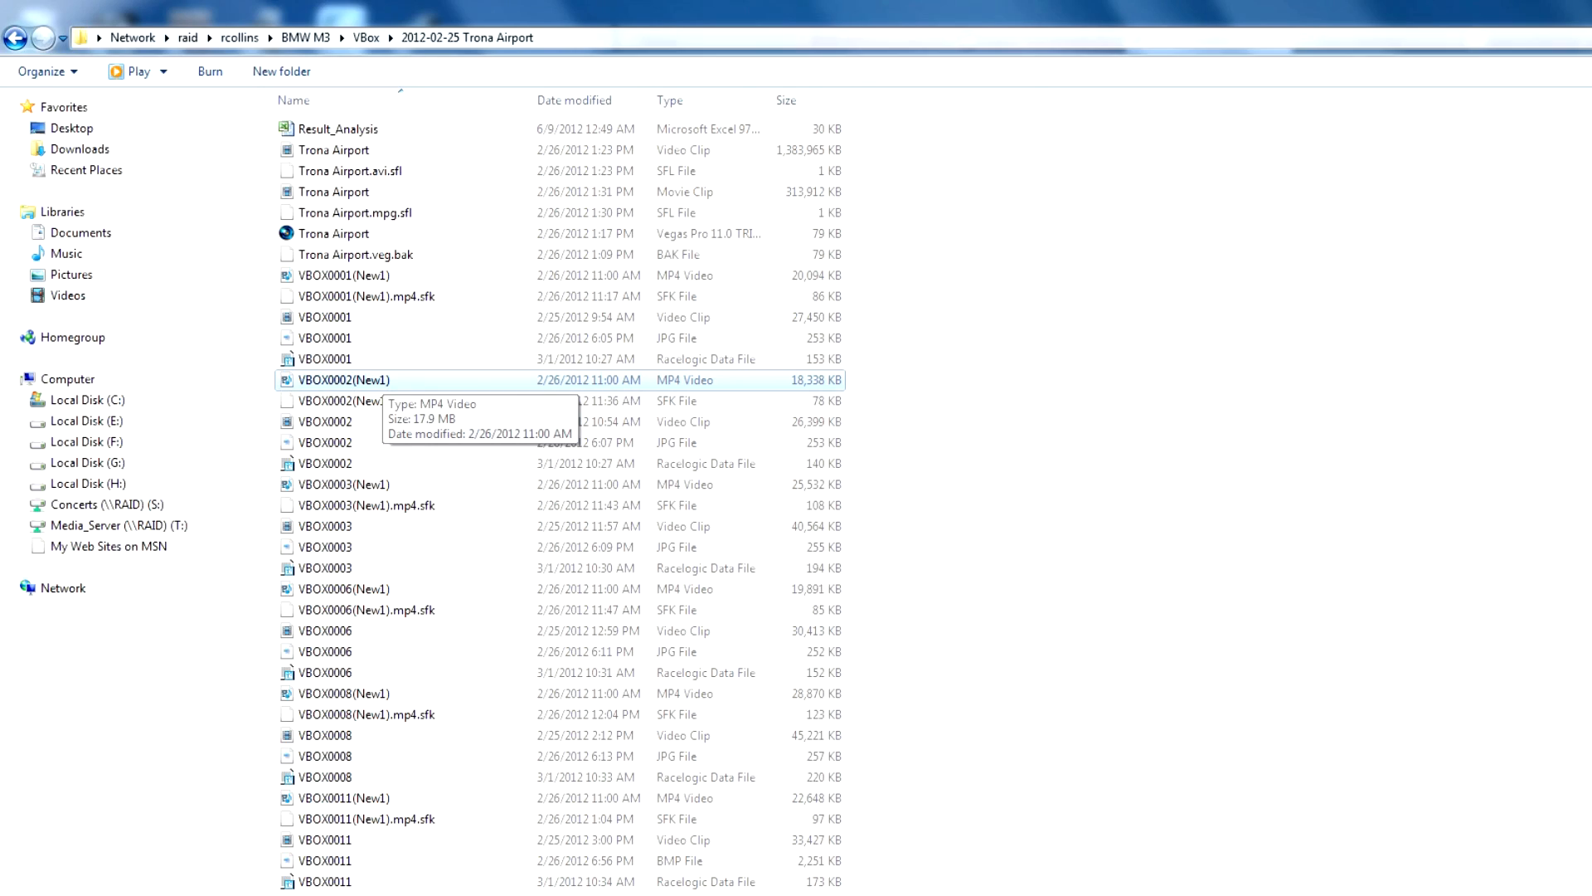
double_click(344, 379)
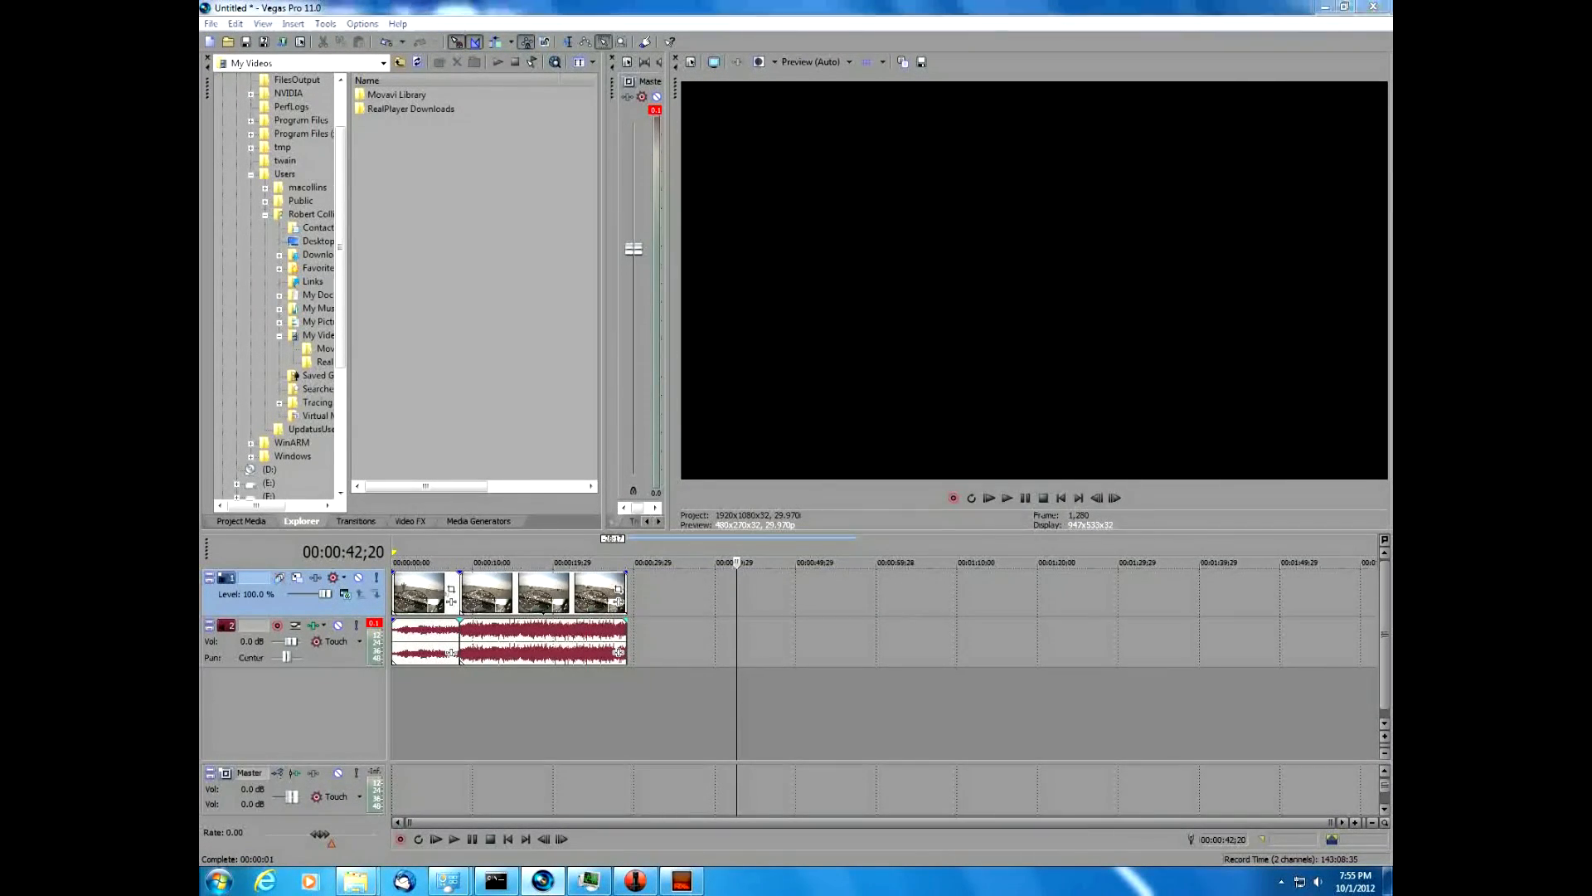
Trim the clip's start on the timeline and bring up the audio event's menu.
click(416, 561)
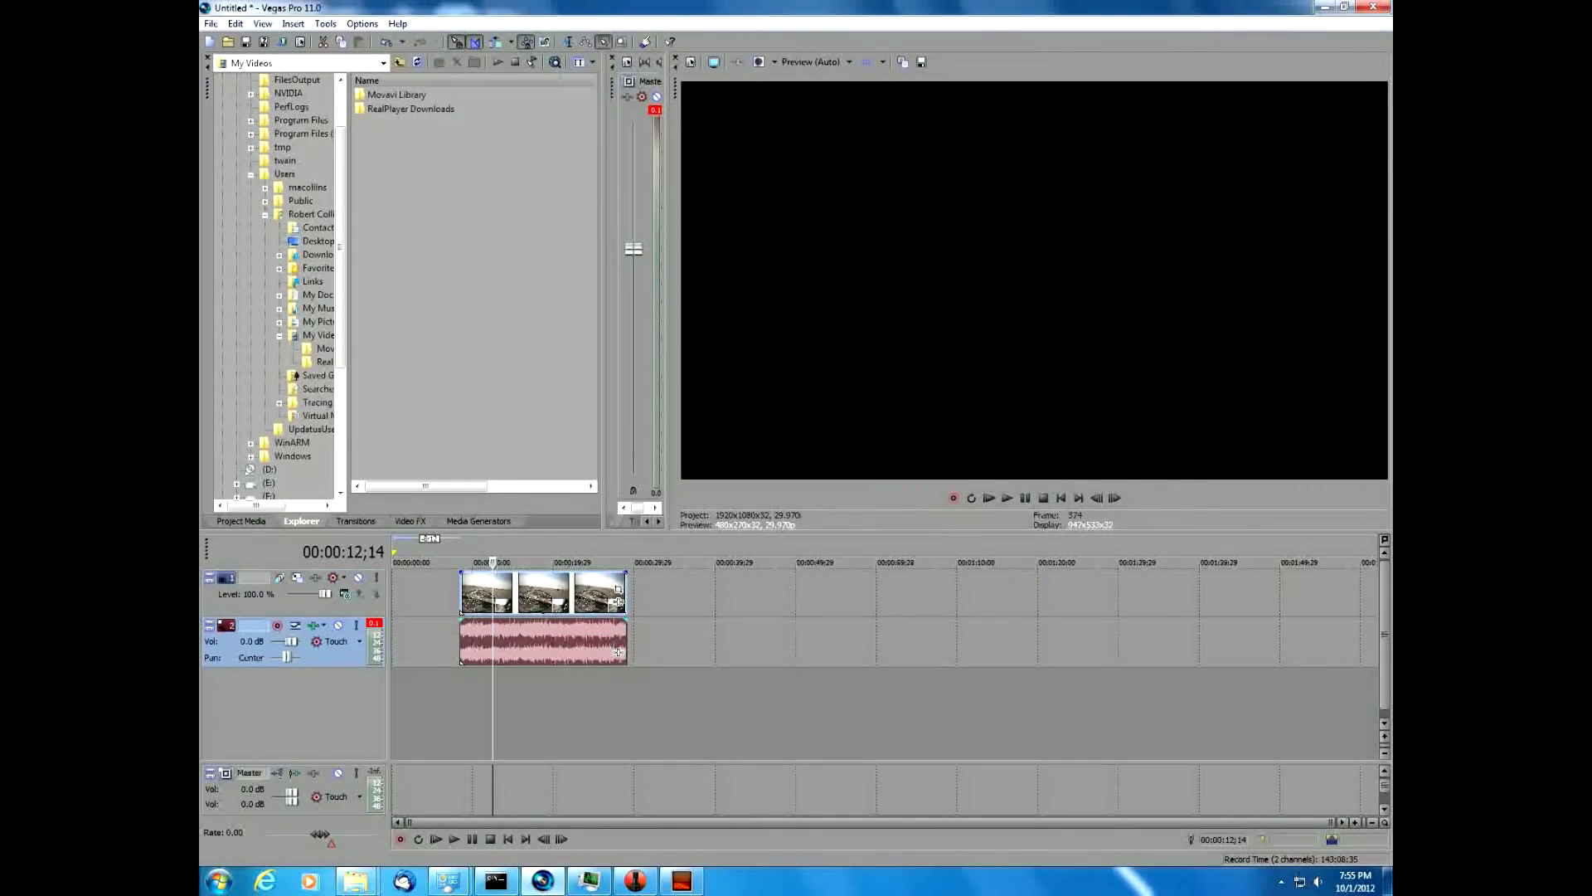
right_click(543, 640)
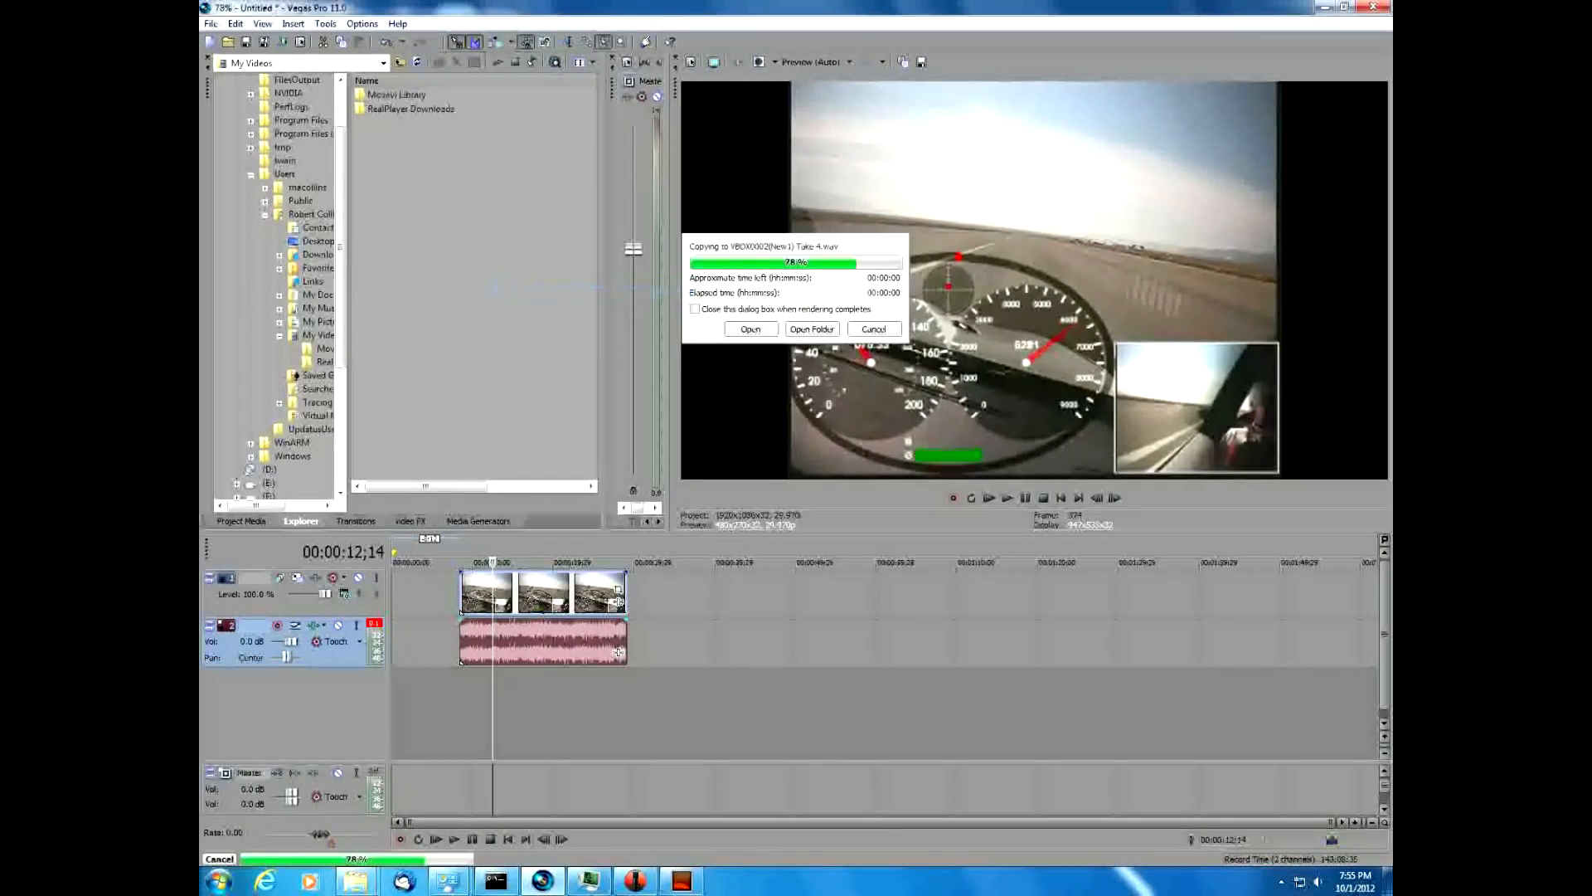
Copy the clip's audio into Sound Forge and save it as RPM Audio.wav in Movavi Library.
click(751, 329)
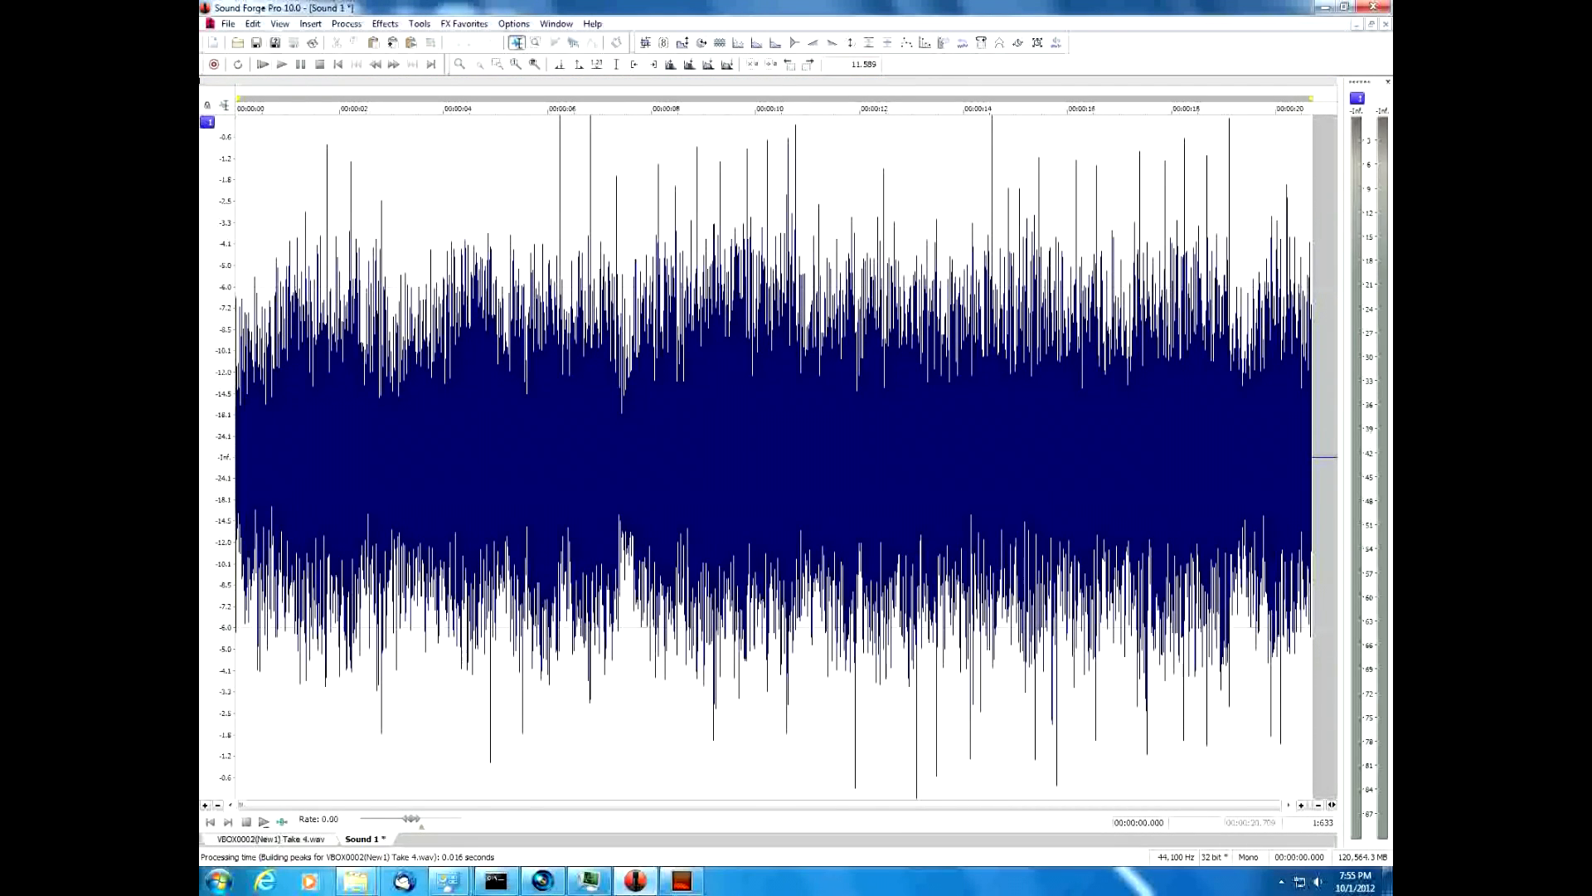
click(229, 24)
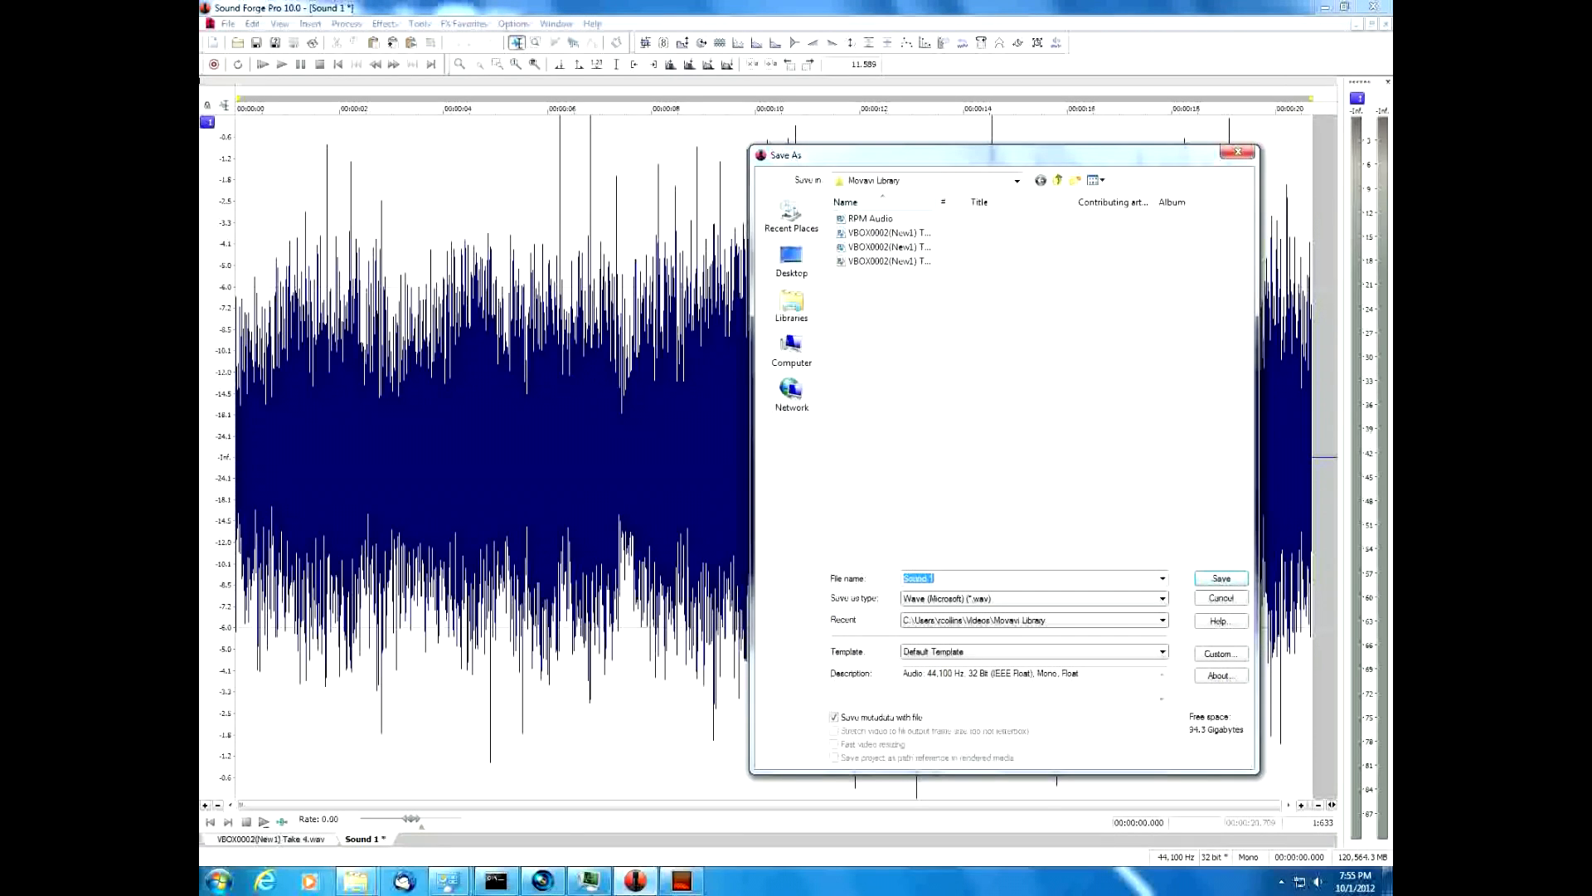
click(888, 232)
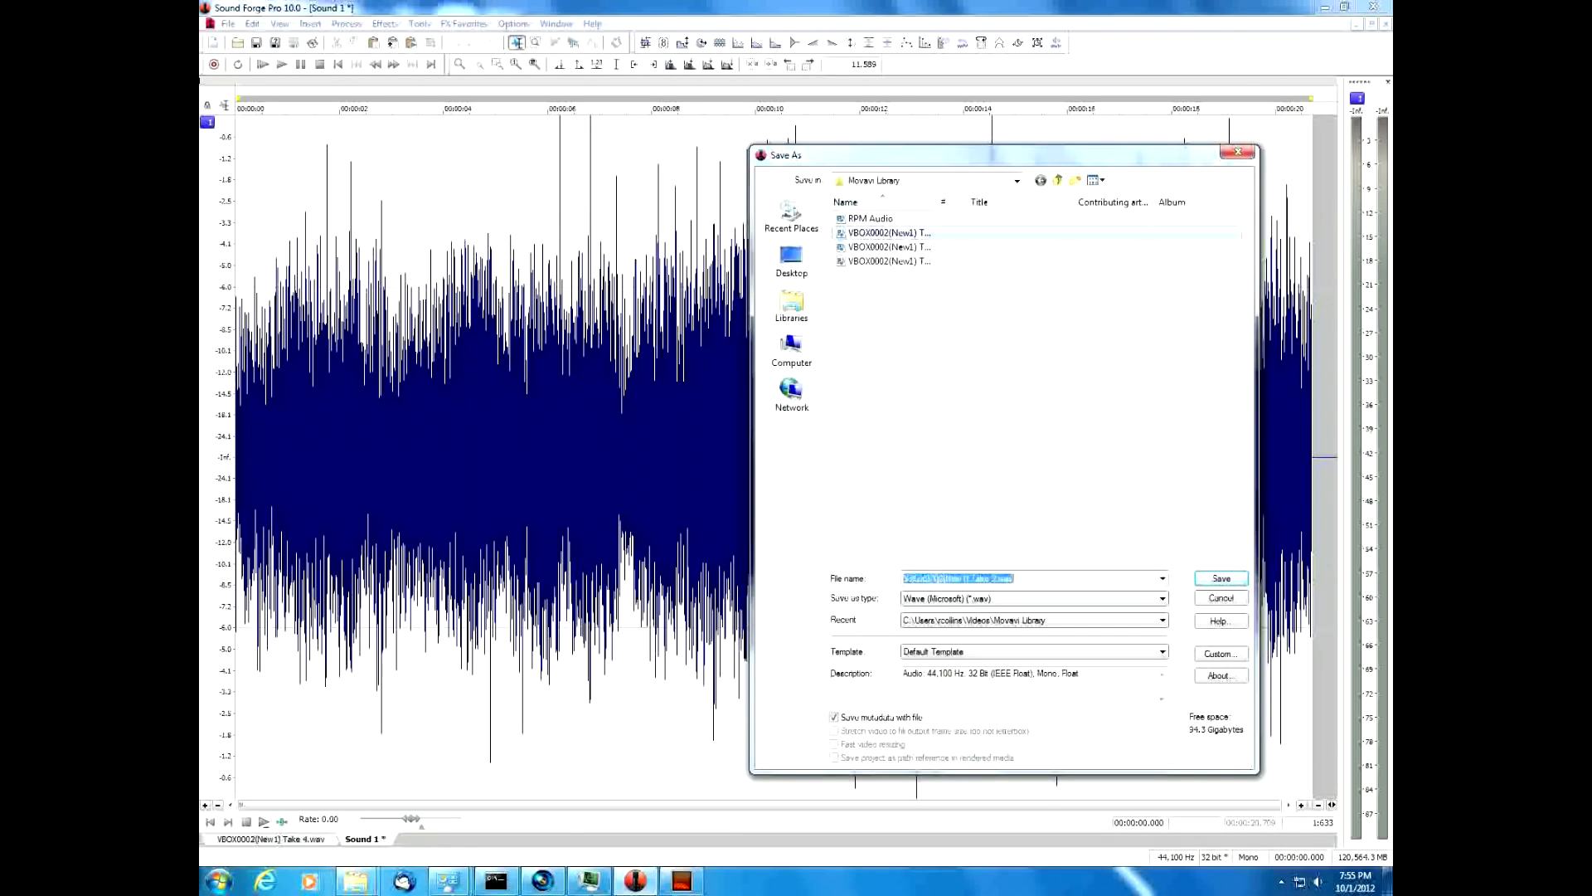
click(871, 218)
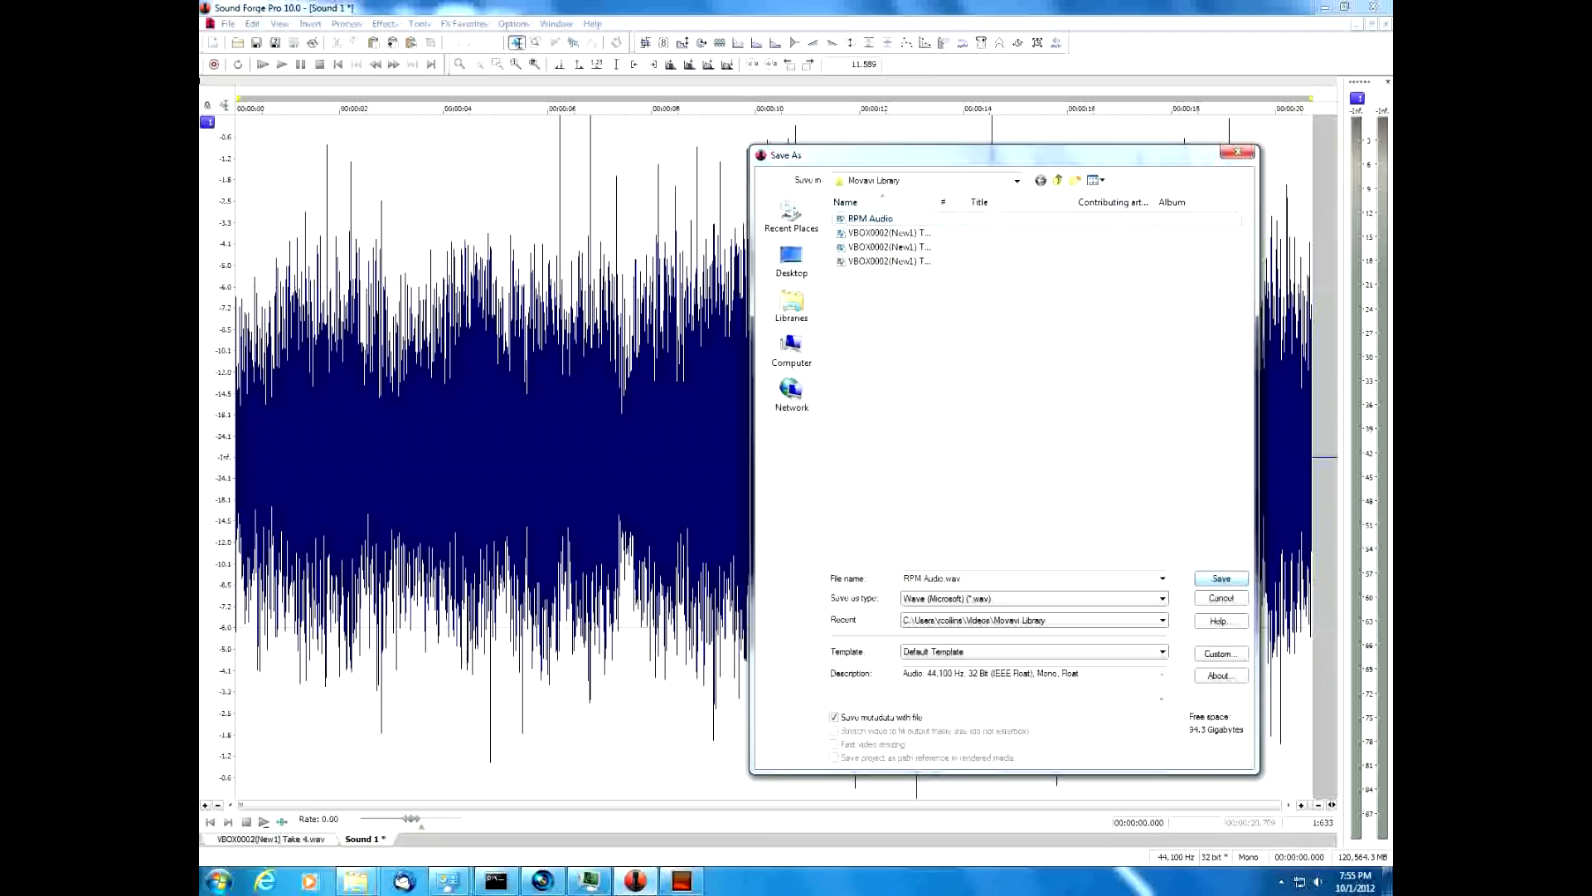
click(1220, 578)
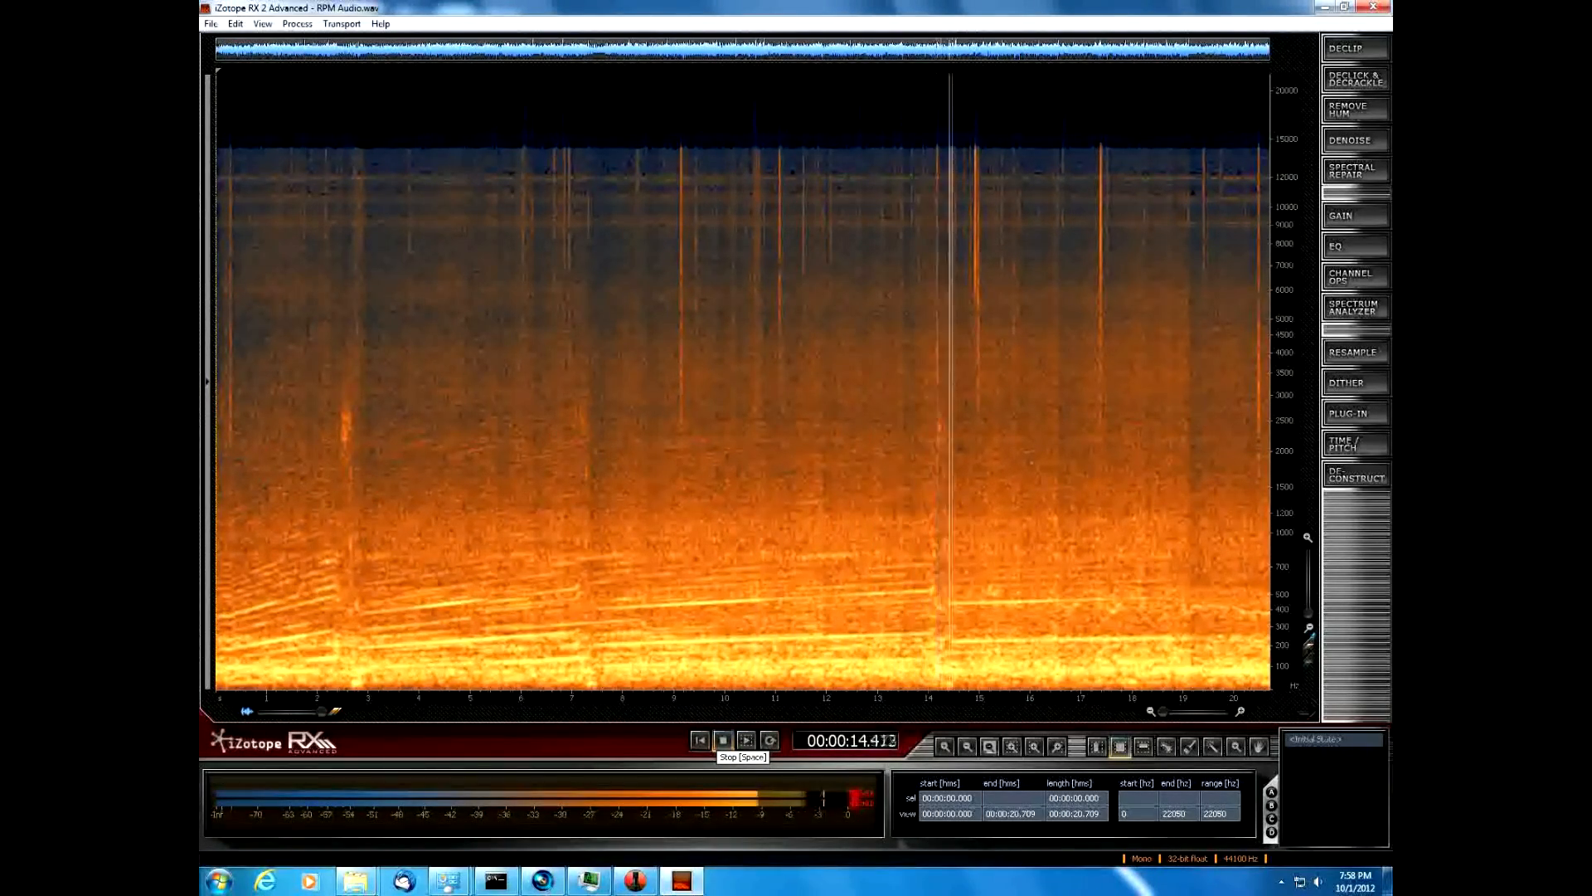
Stop playback of RPM Audio.wav after auditioning it in iZotope RX.
click(723, 739)
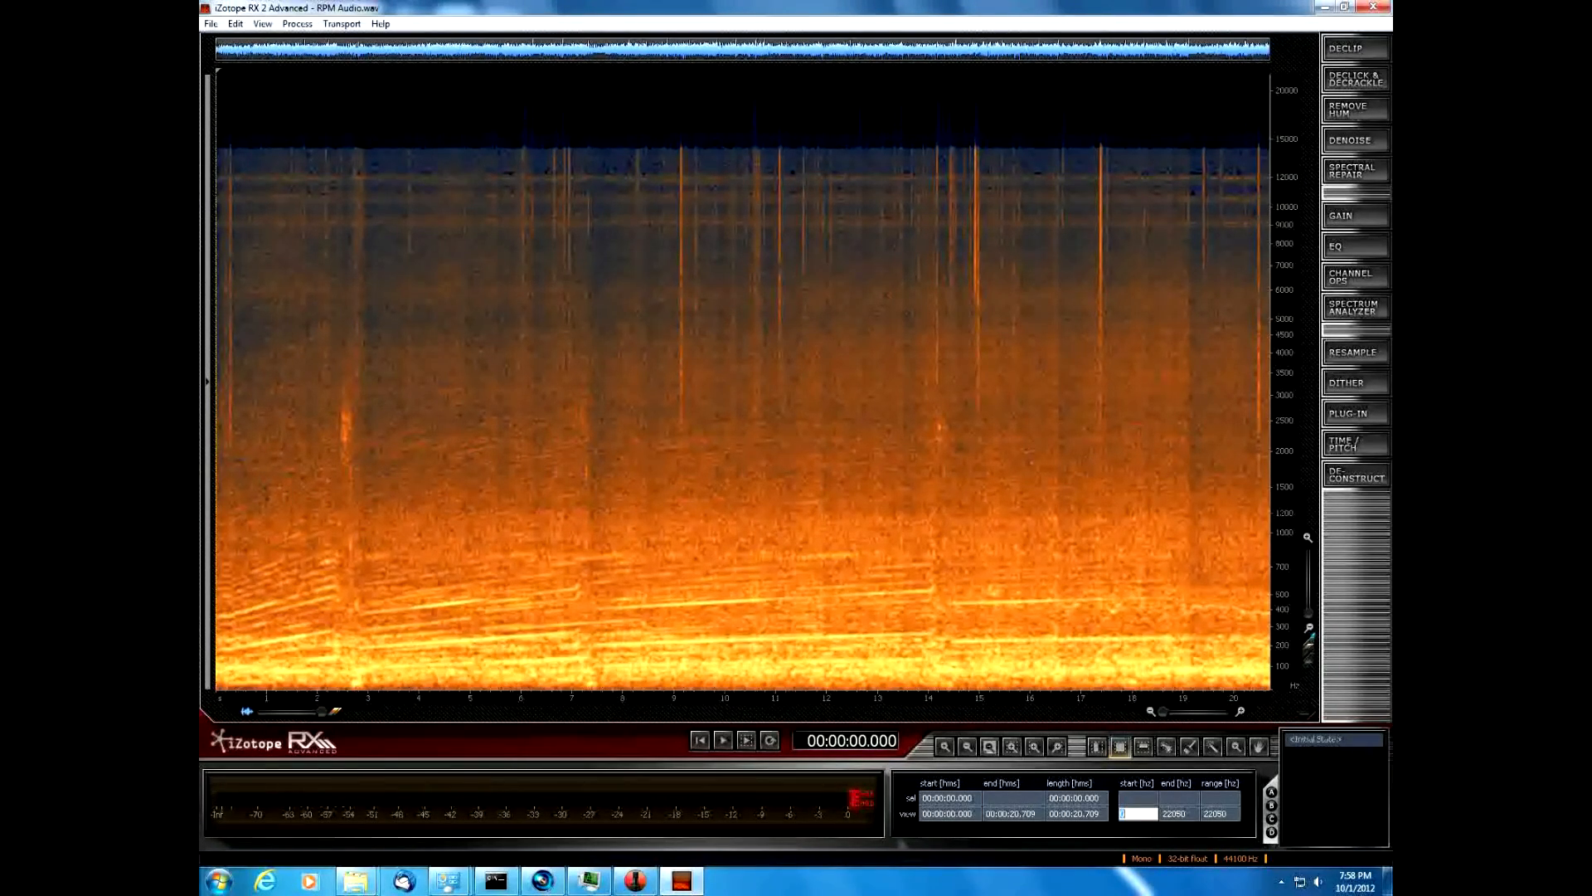
Start the spectrogram view at 200 Hz, replay the file, and box the harmonic jump near 13.5 s.
text(200)
click(1177, 813)
text(1000)
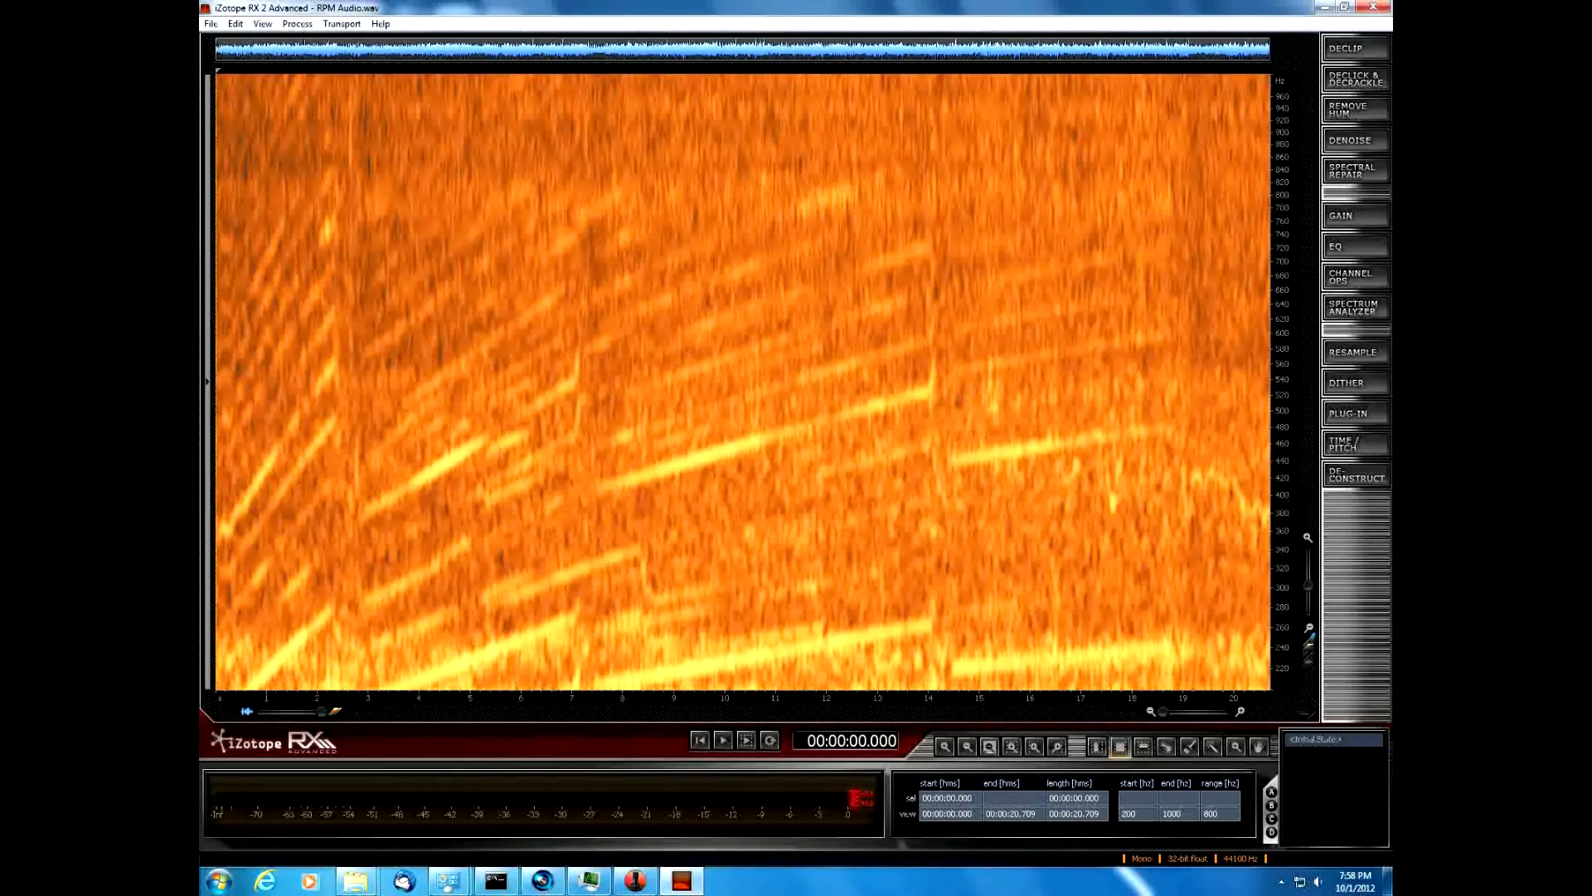
mouse_move(723, 739)
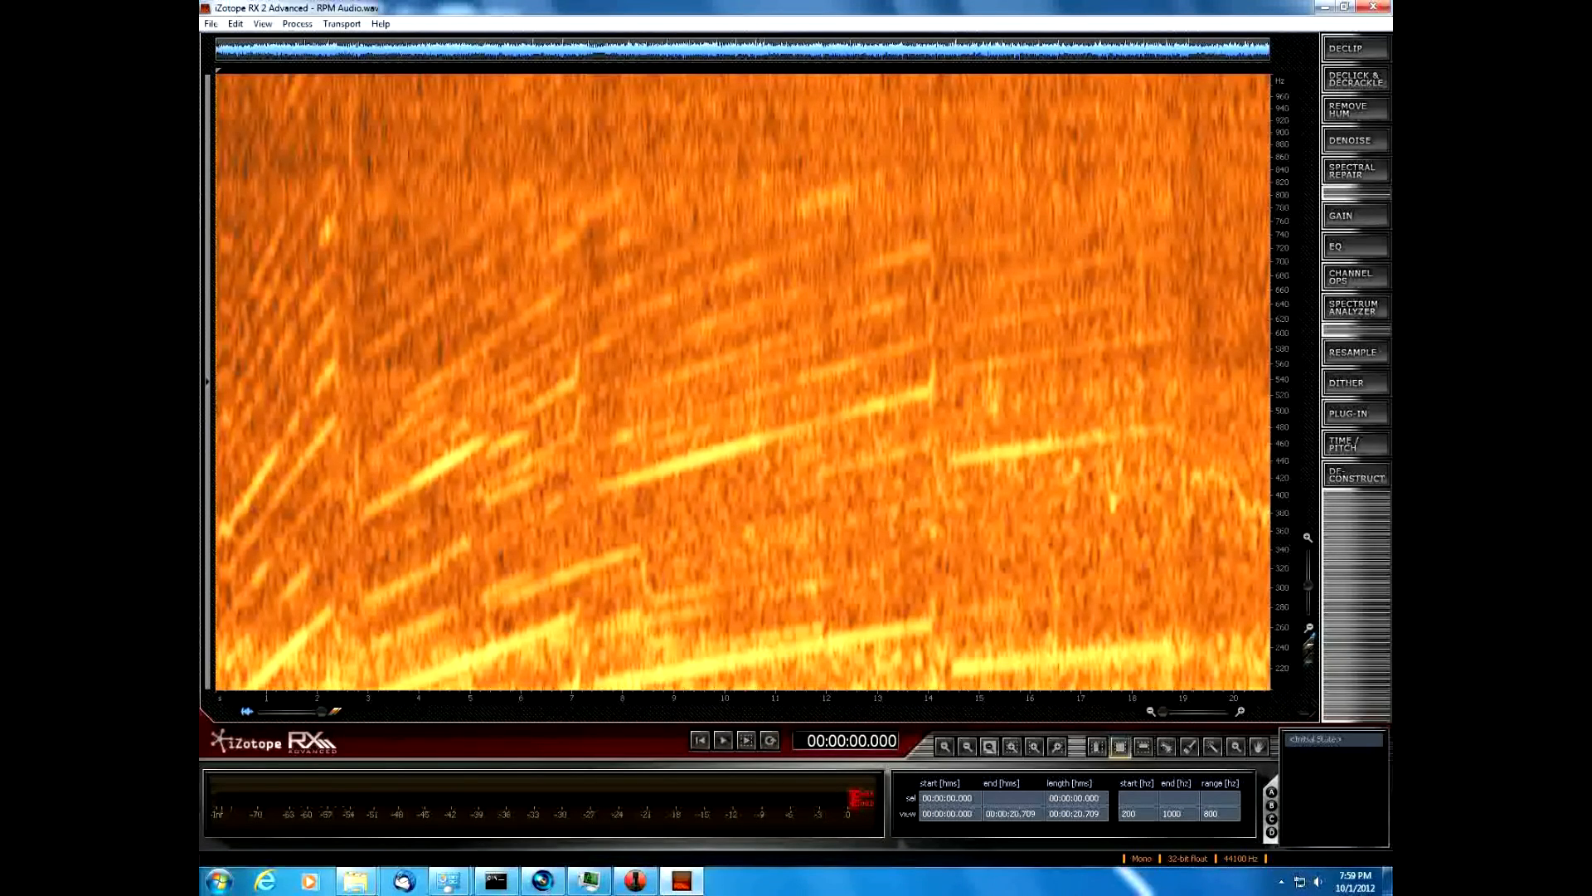
mouse_move(724, 739)
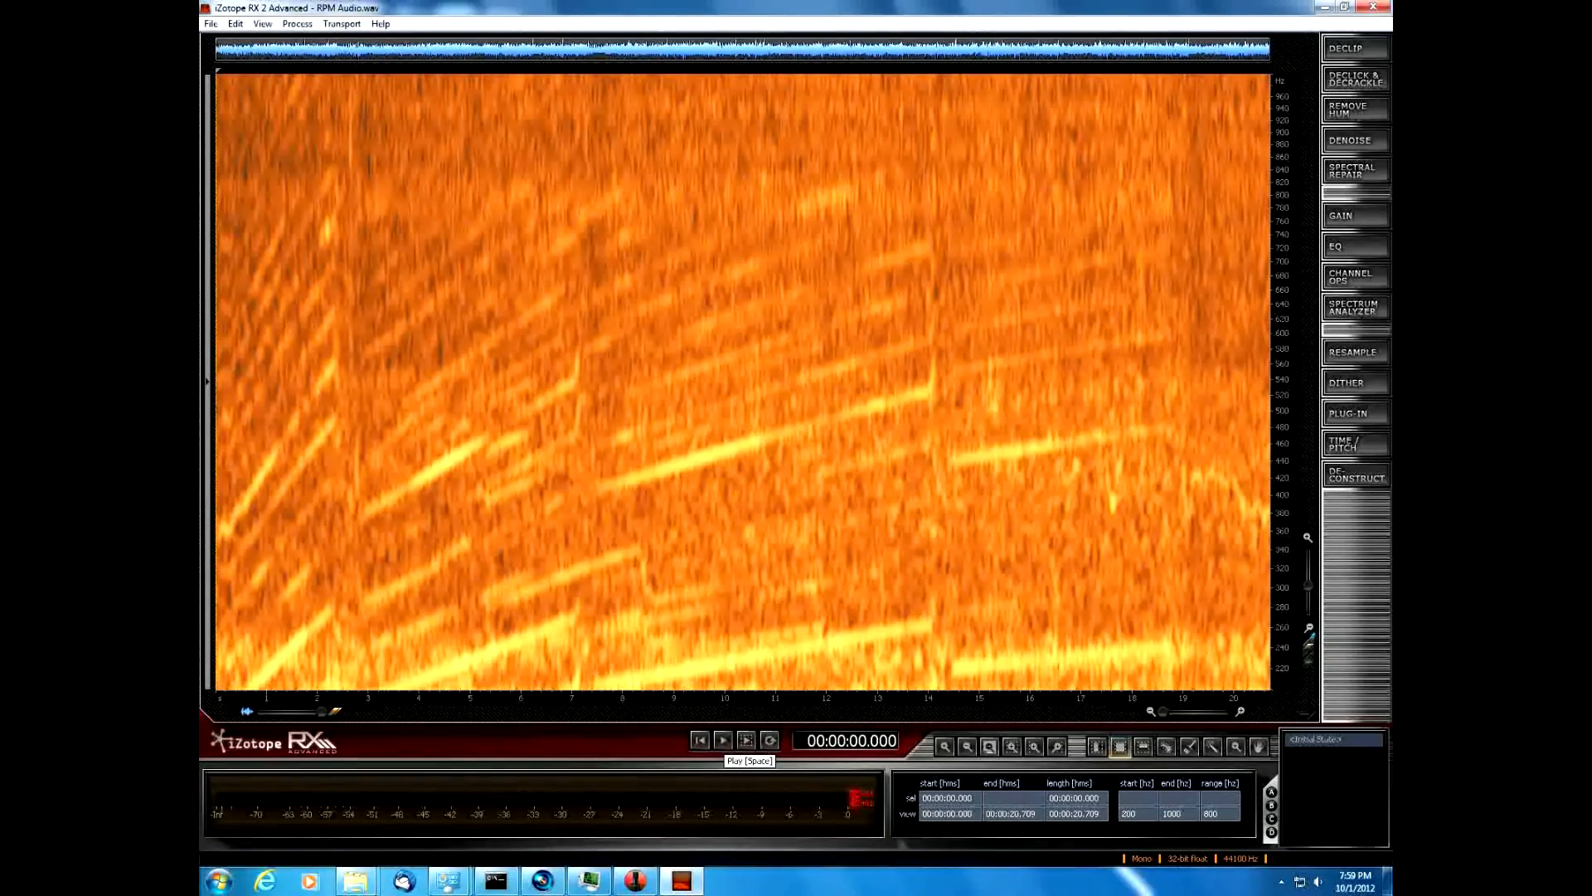
click(722, 739)
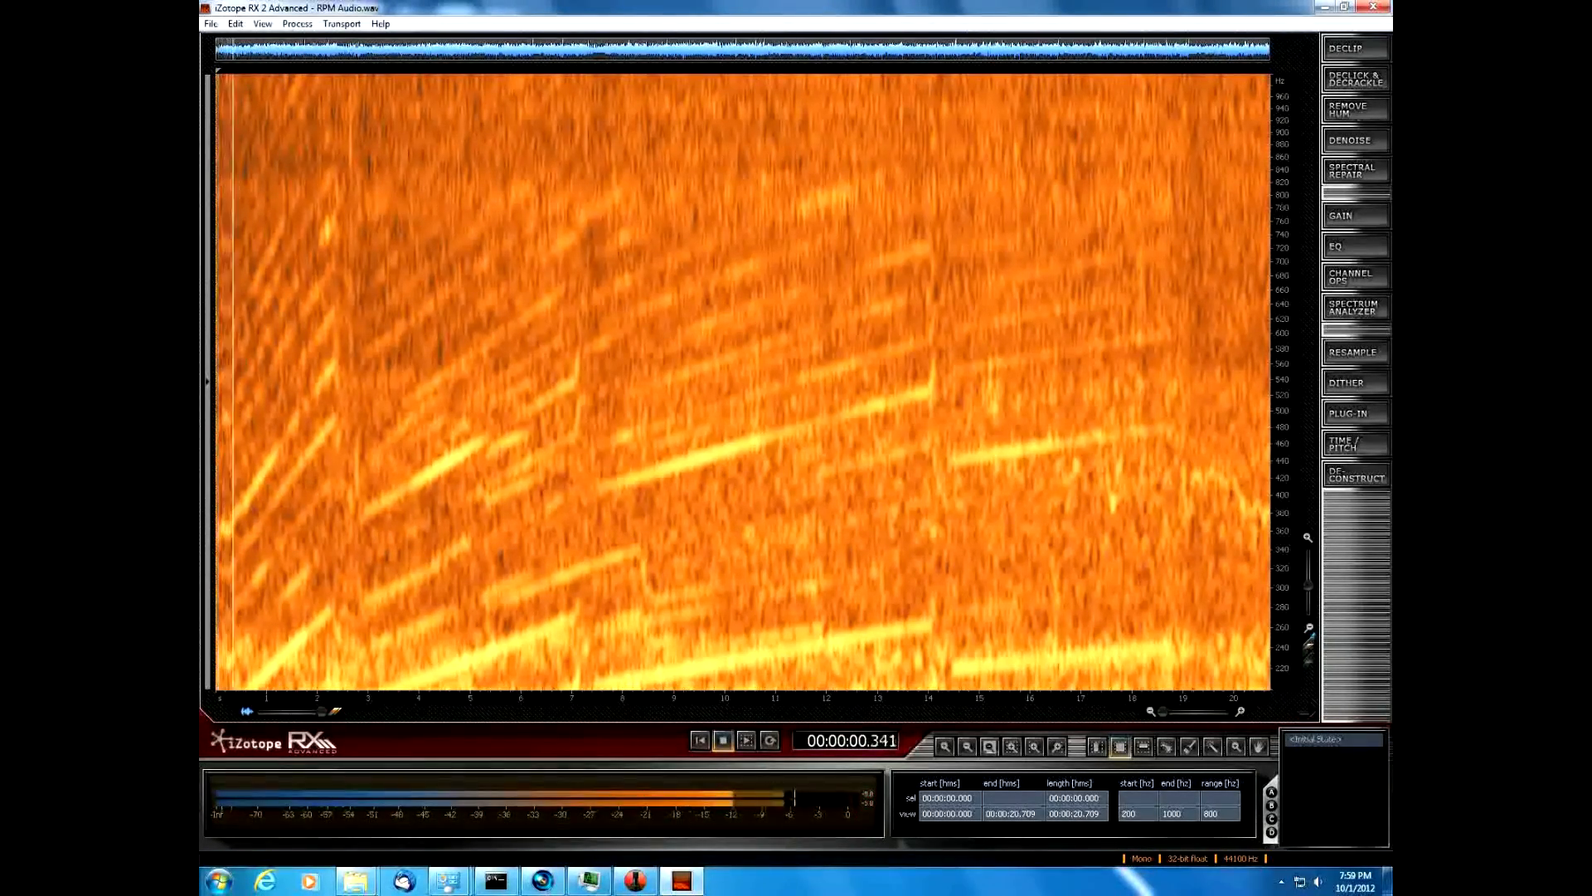
click(745, 739)
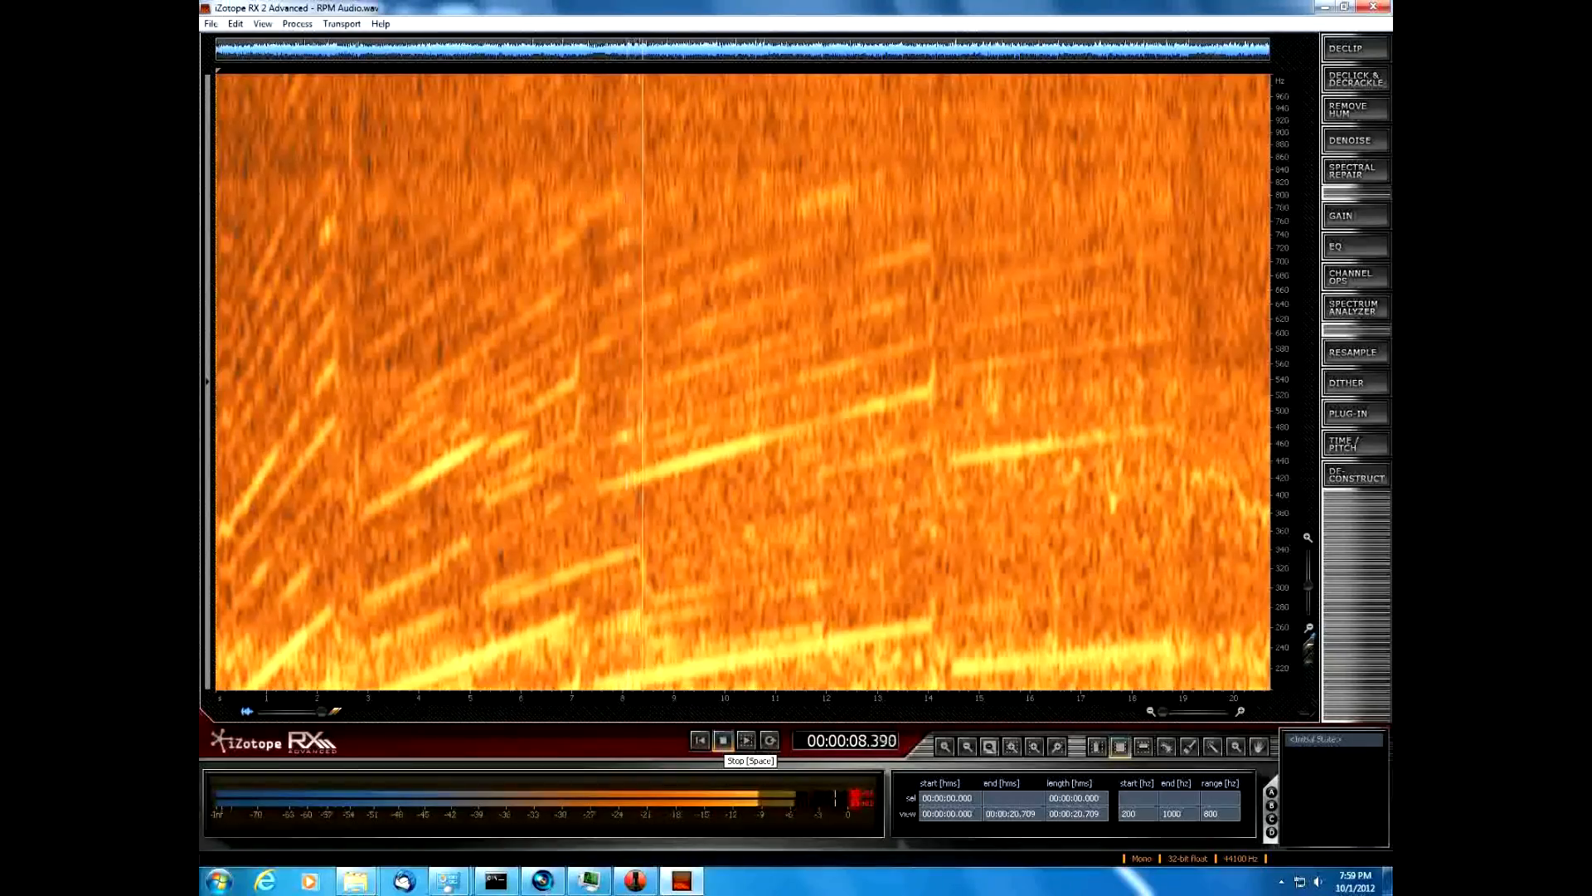
click(723, 739)
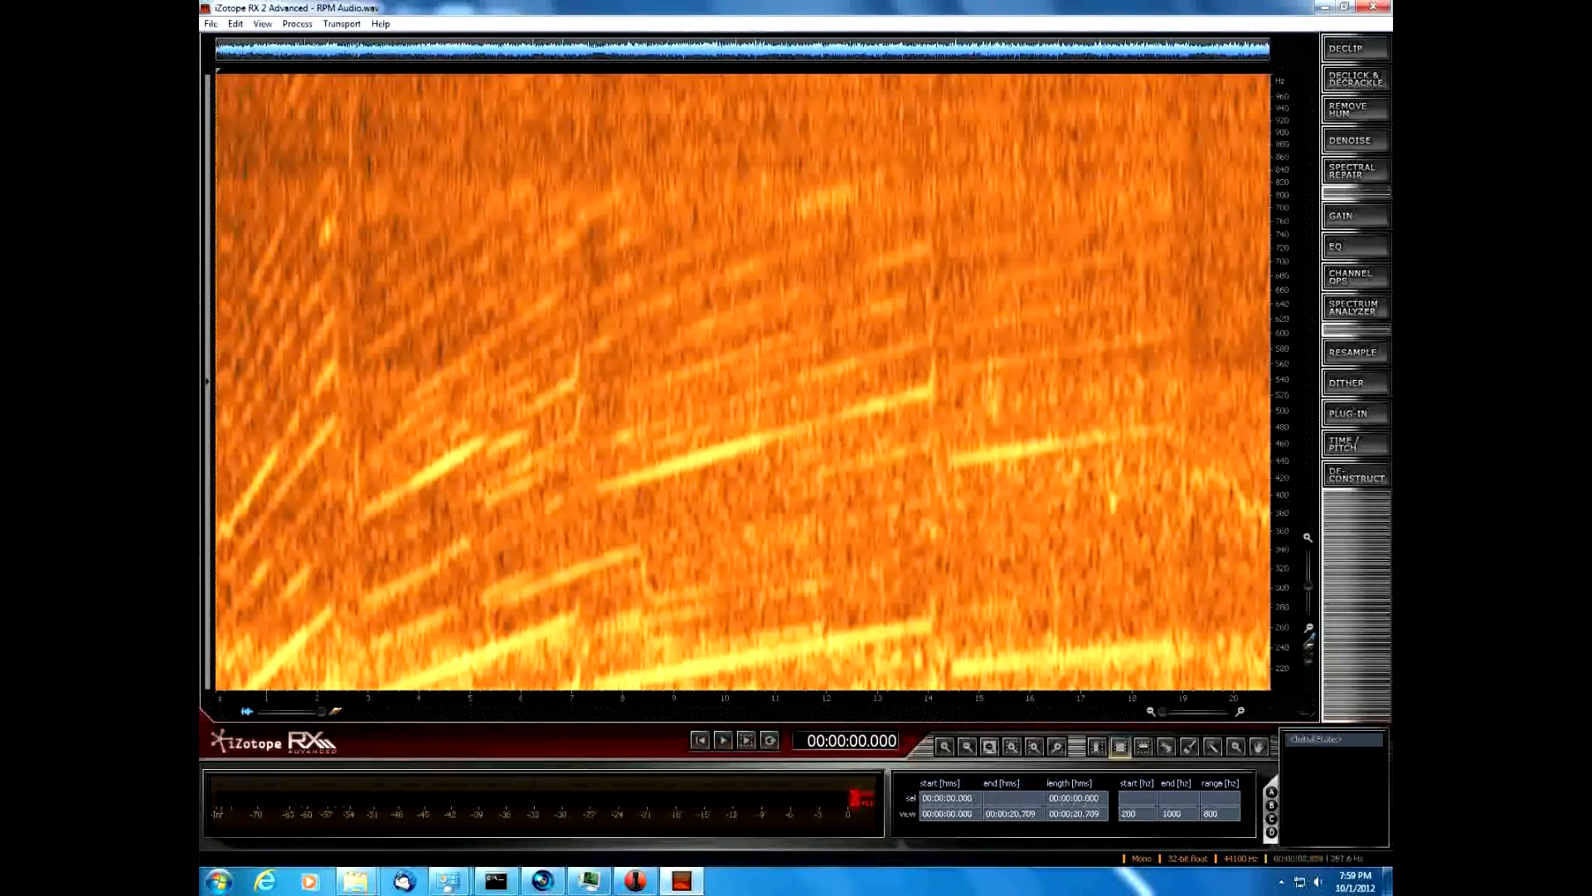
drag(533, 335, 625, 472)
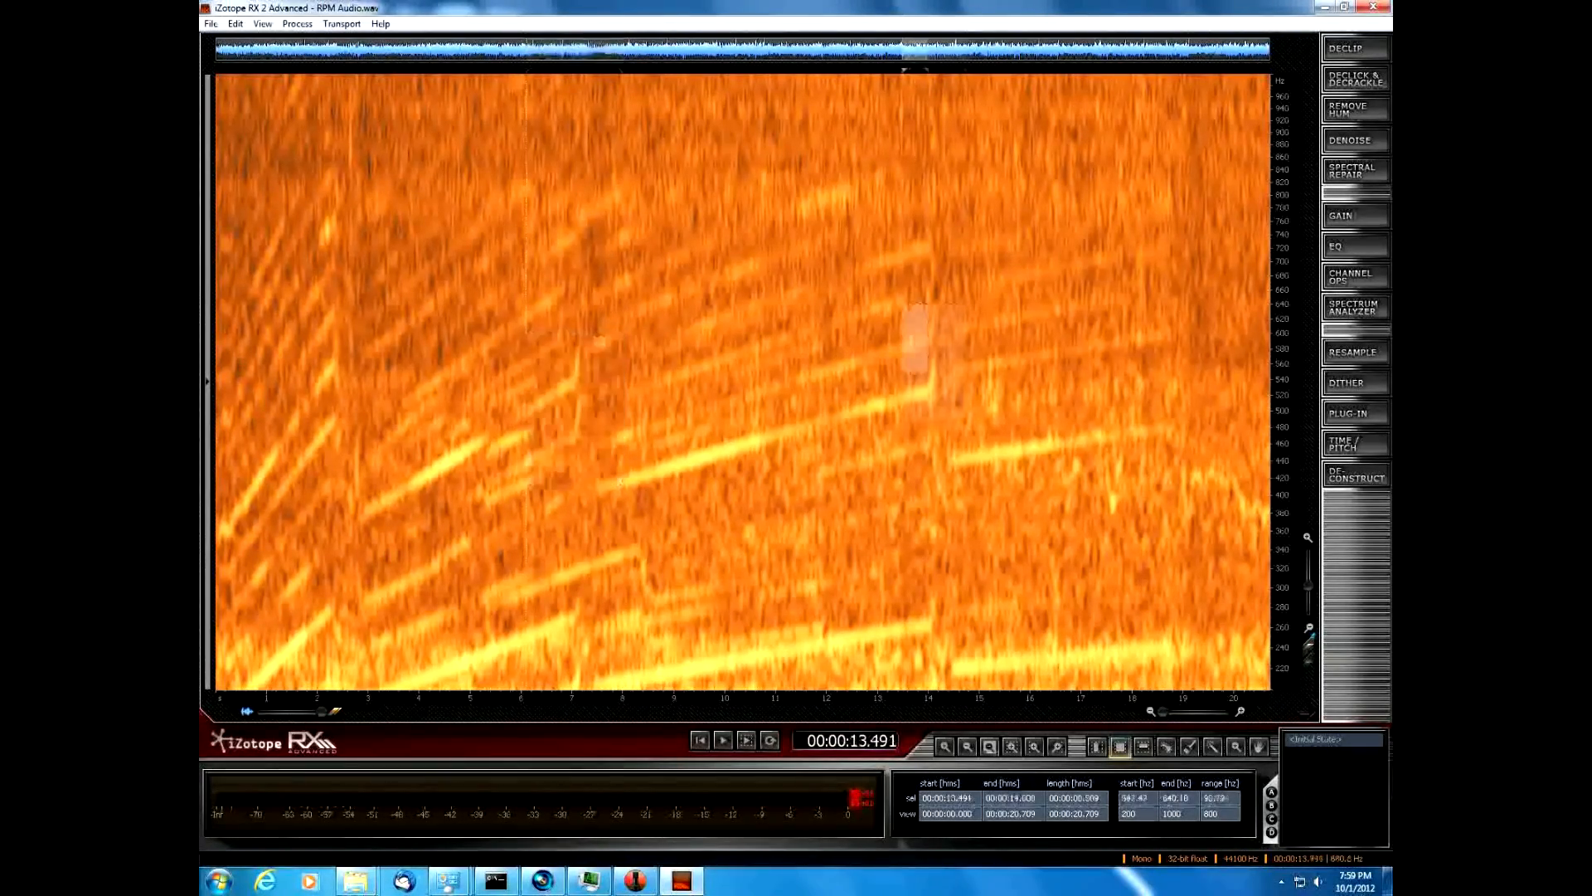
drag(909, 304, 996, 461)
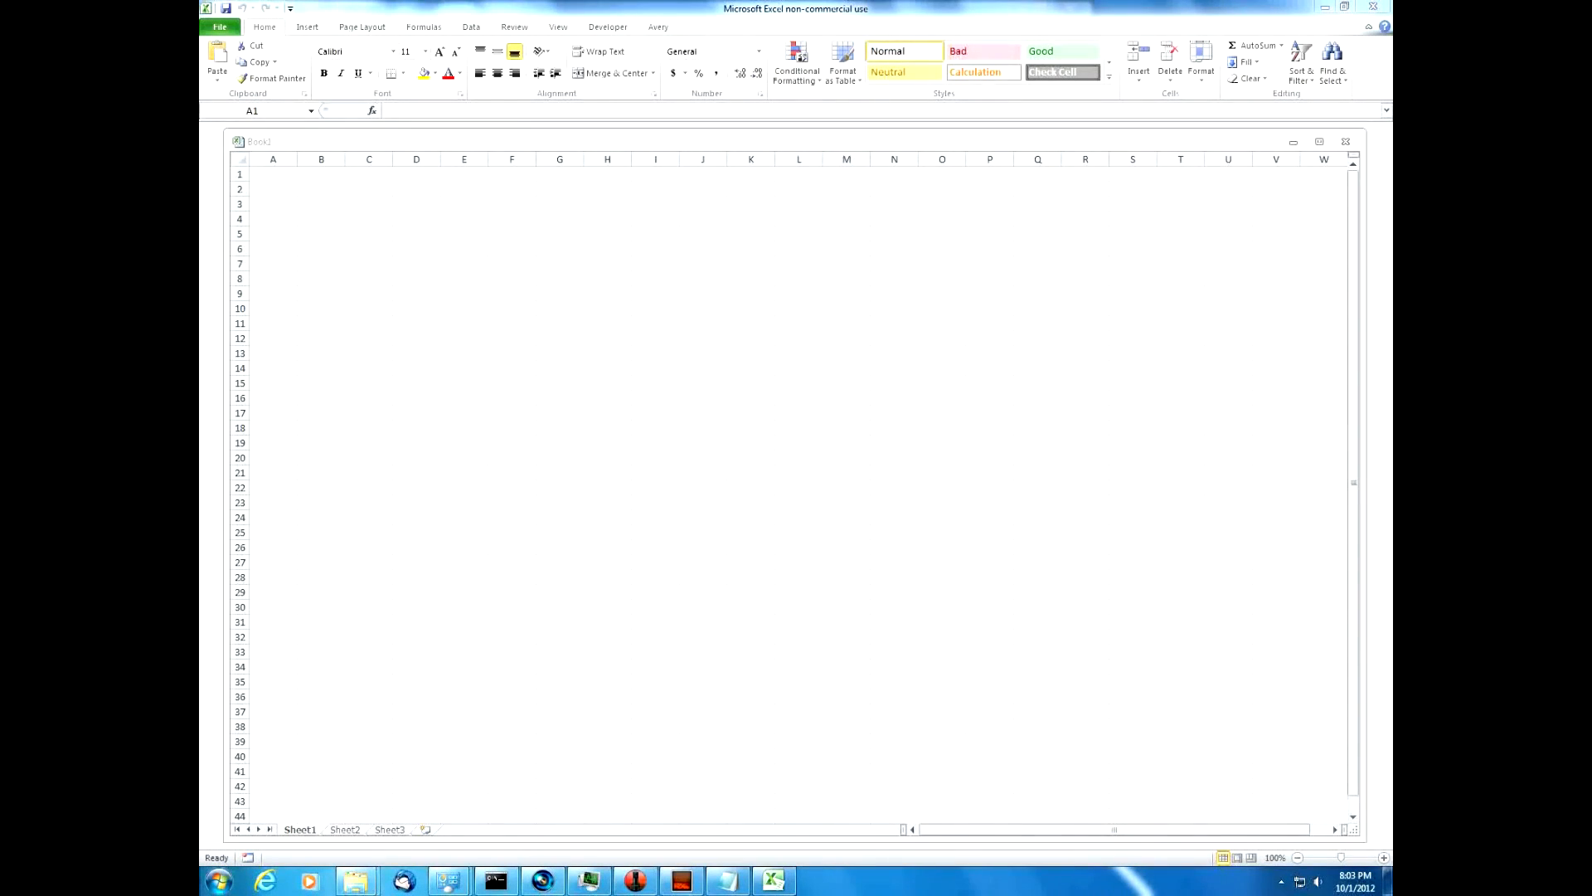
Open the VBOX0002 data file in Excel using a *.* file-name filter.
click(273, 174)
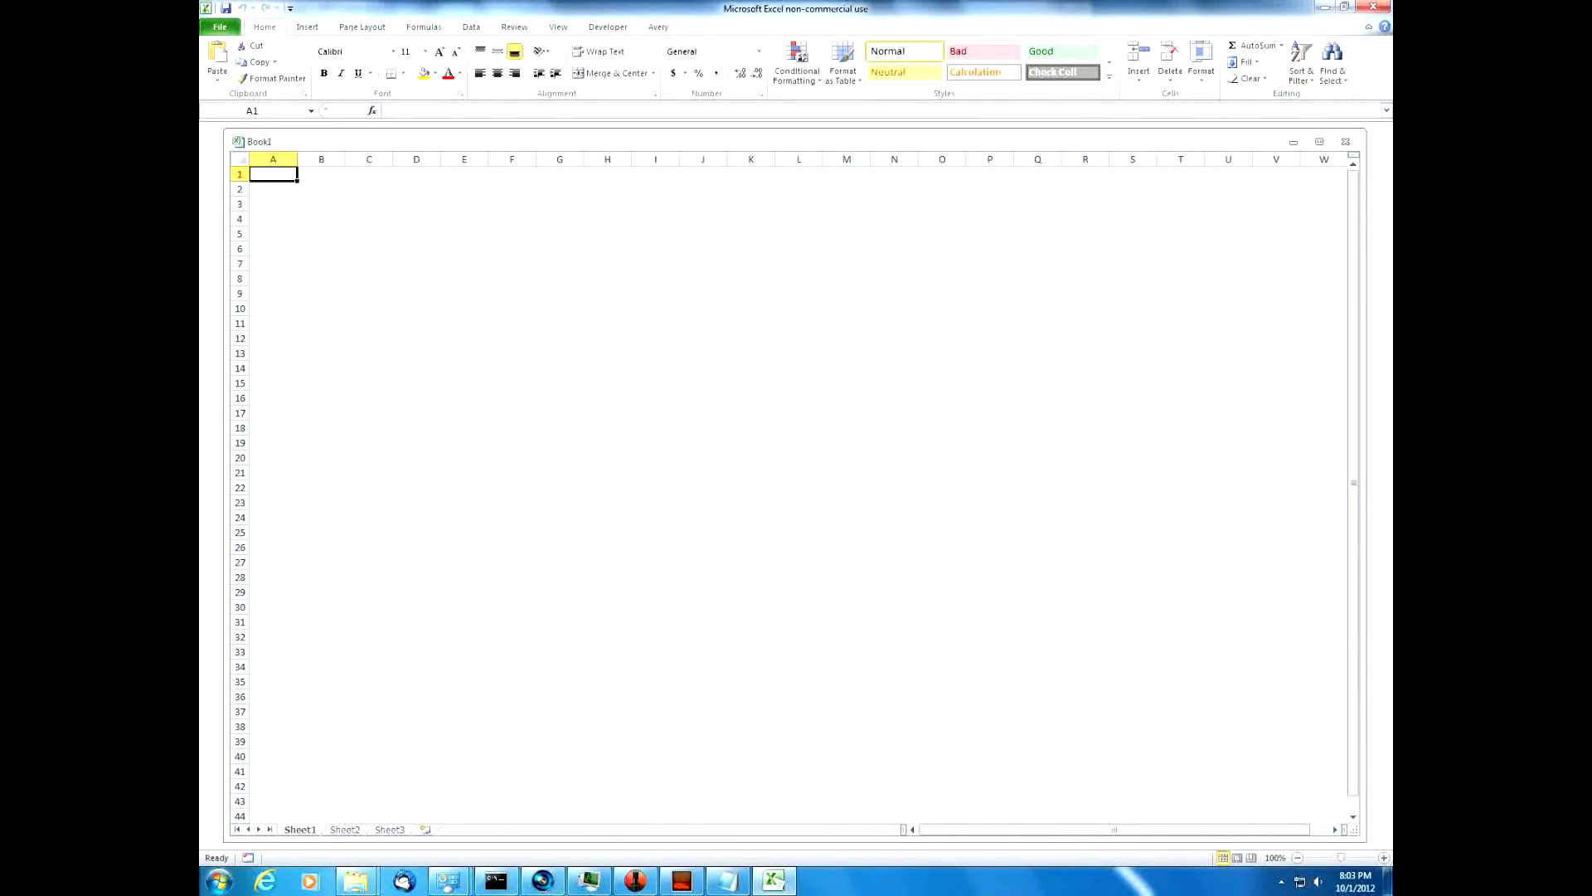
click(219, 27)
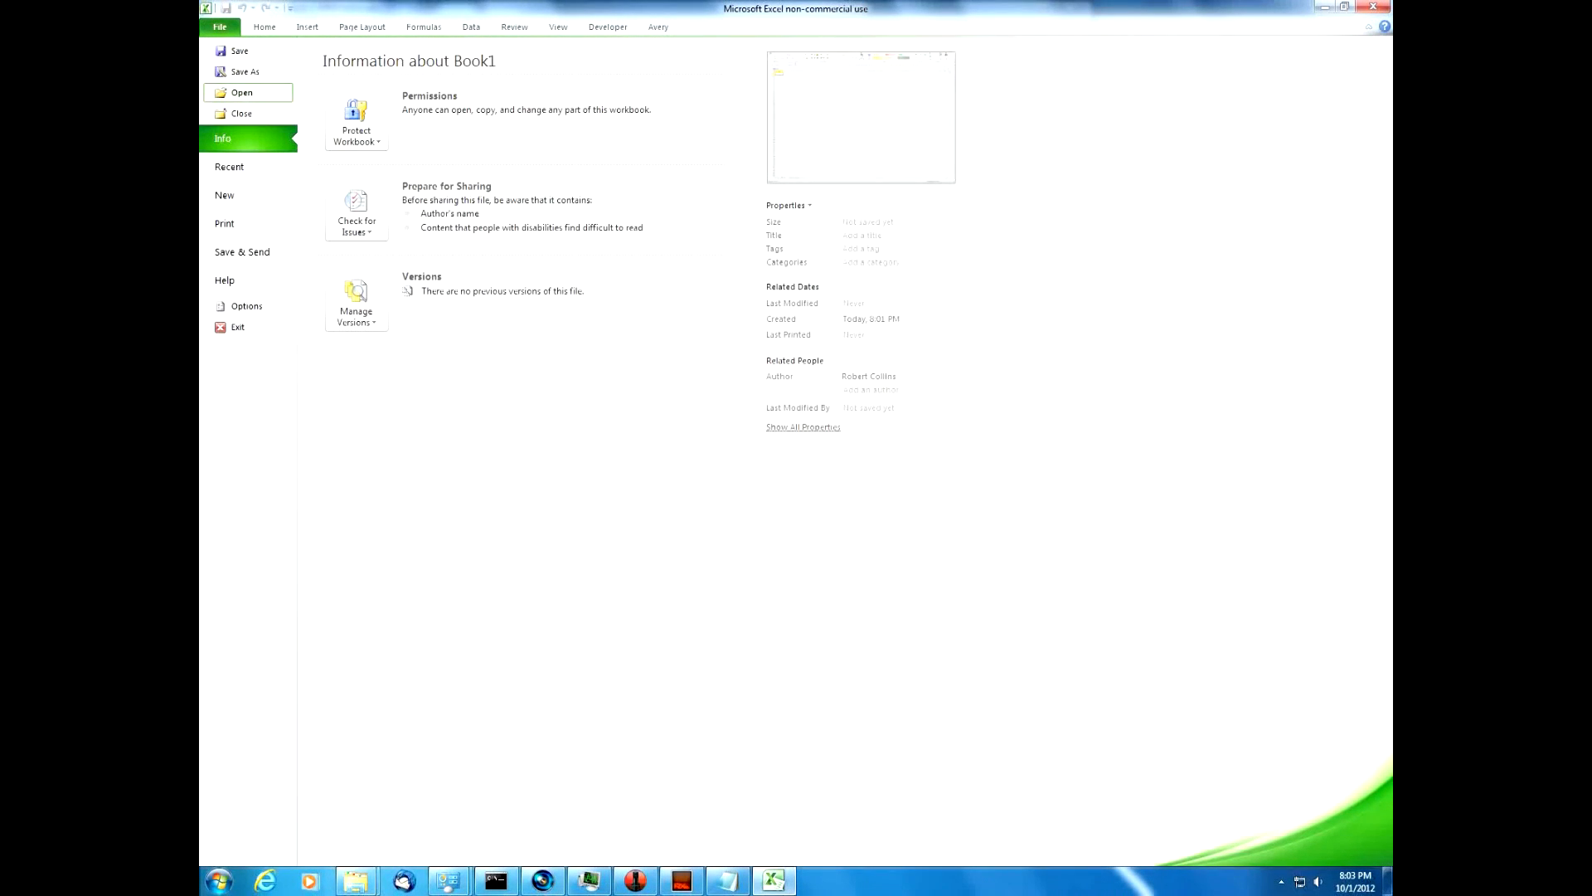
click(241, 92)
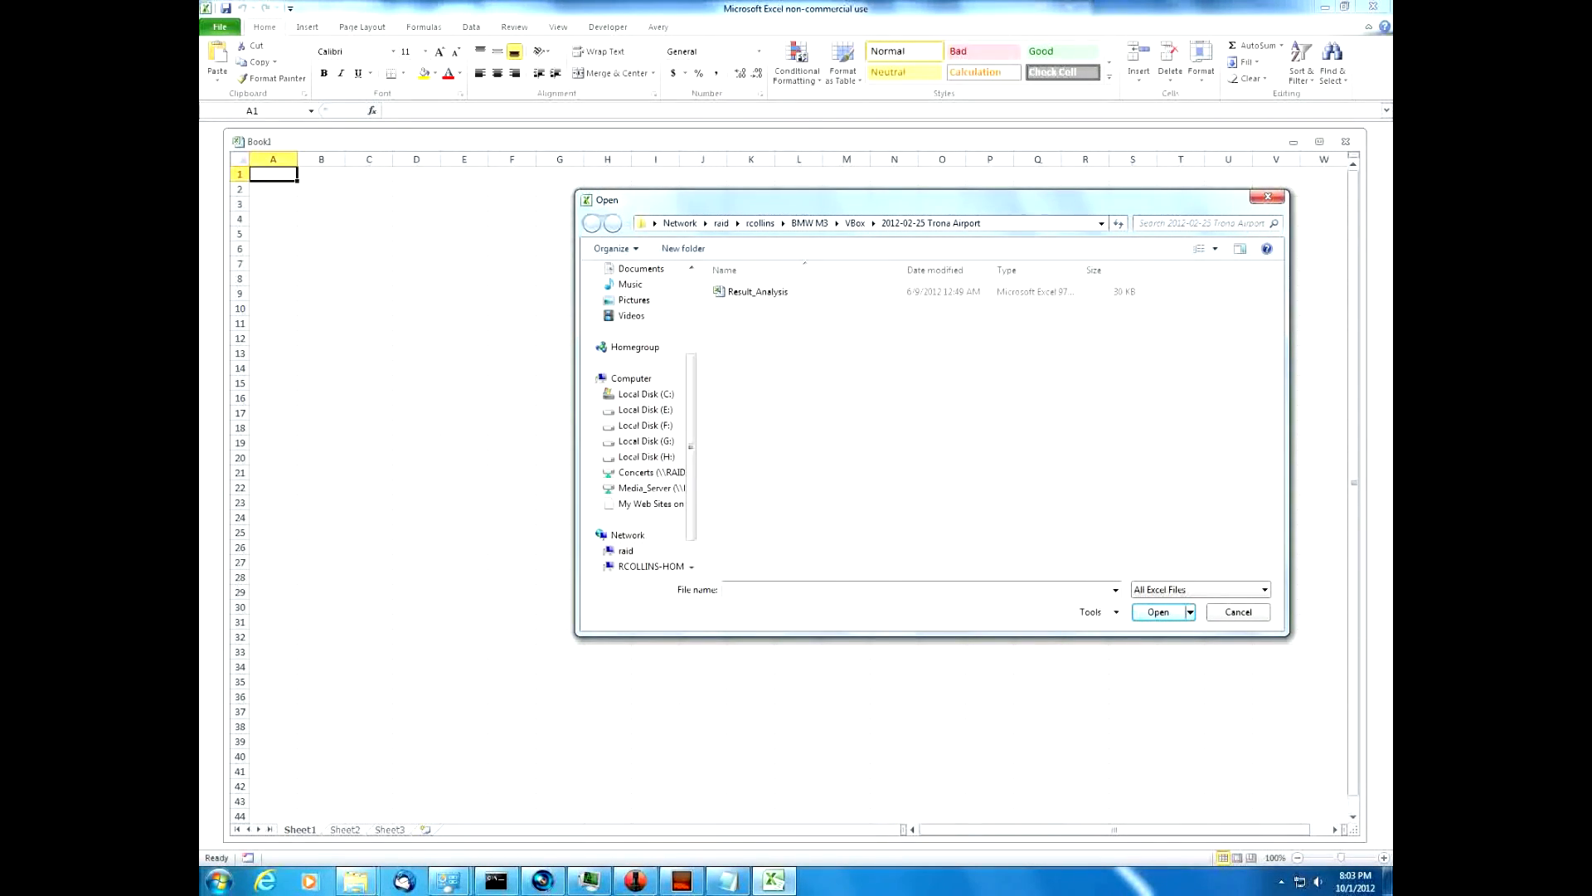
text(*.*)
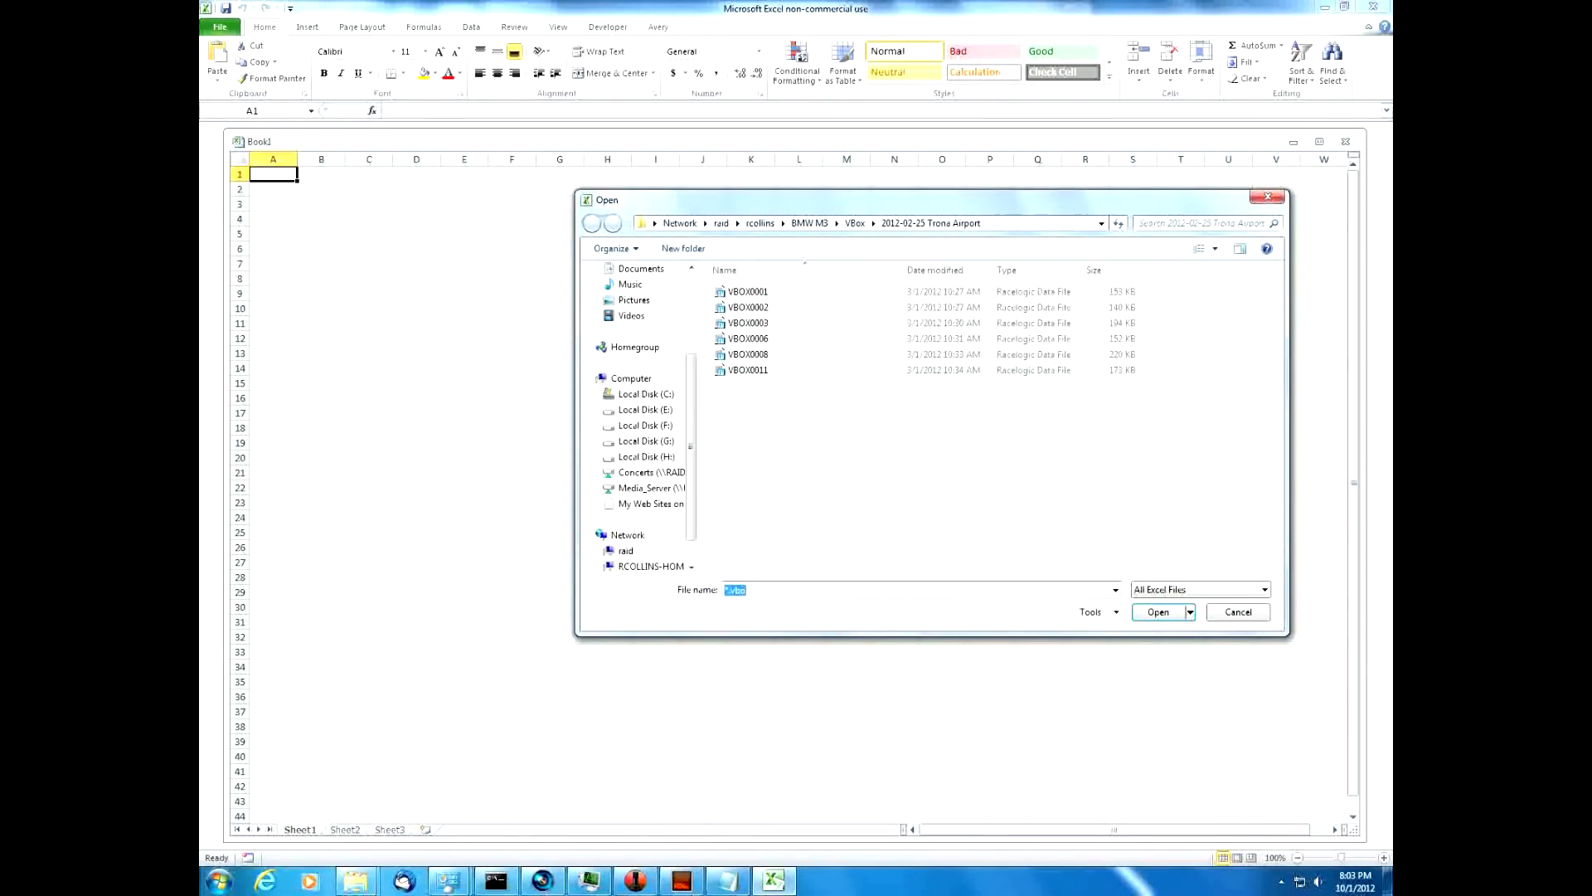
click(748, 307)
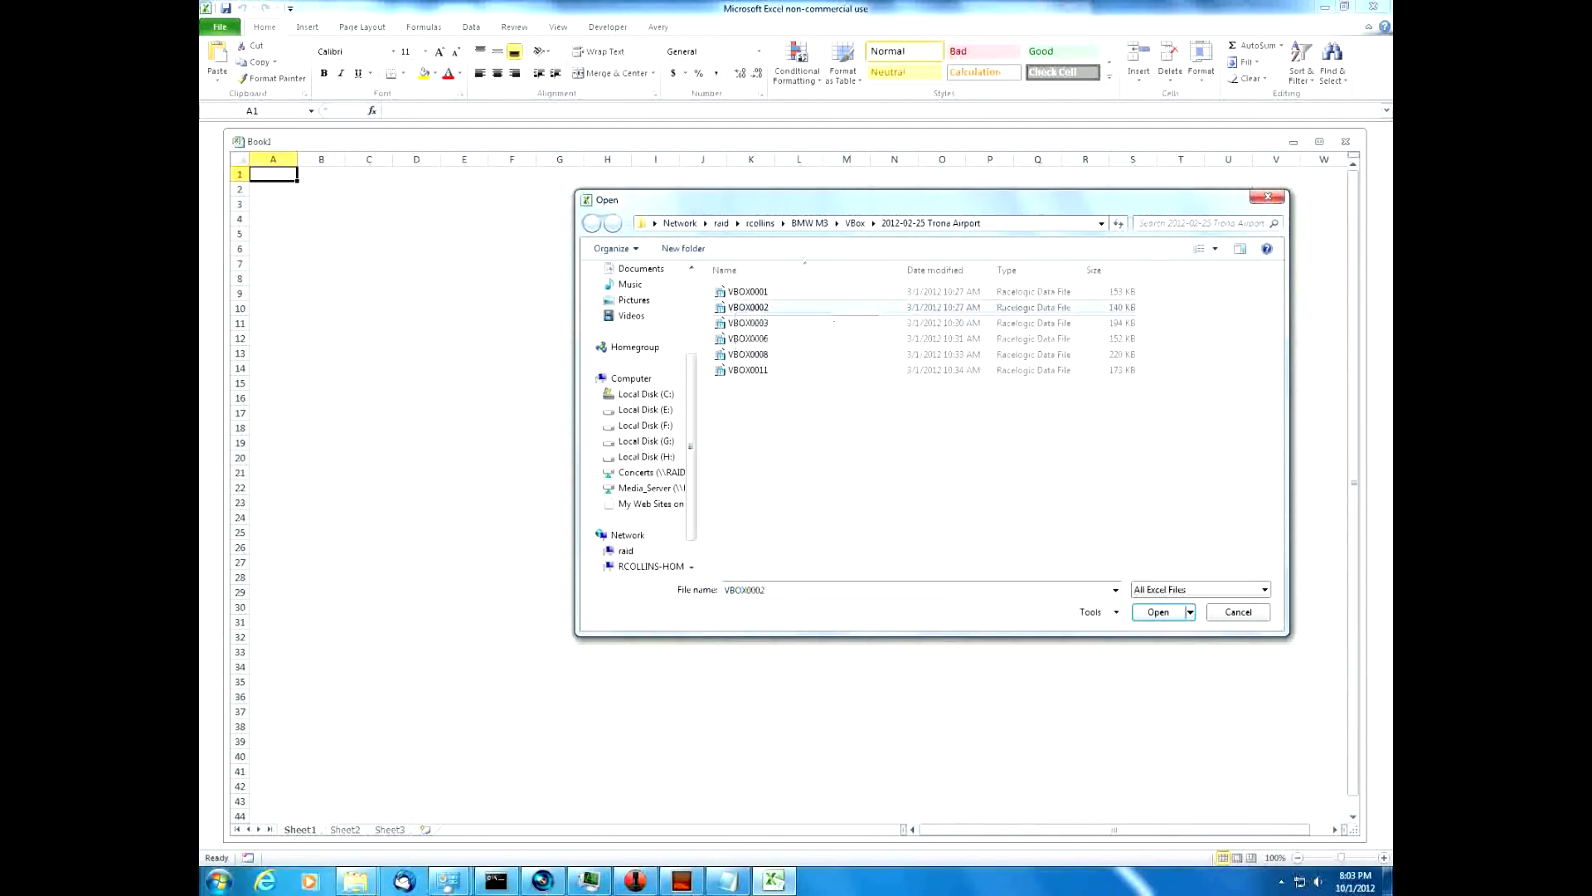
click(1158, 611)
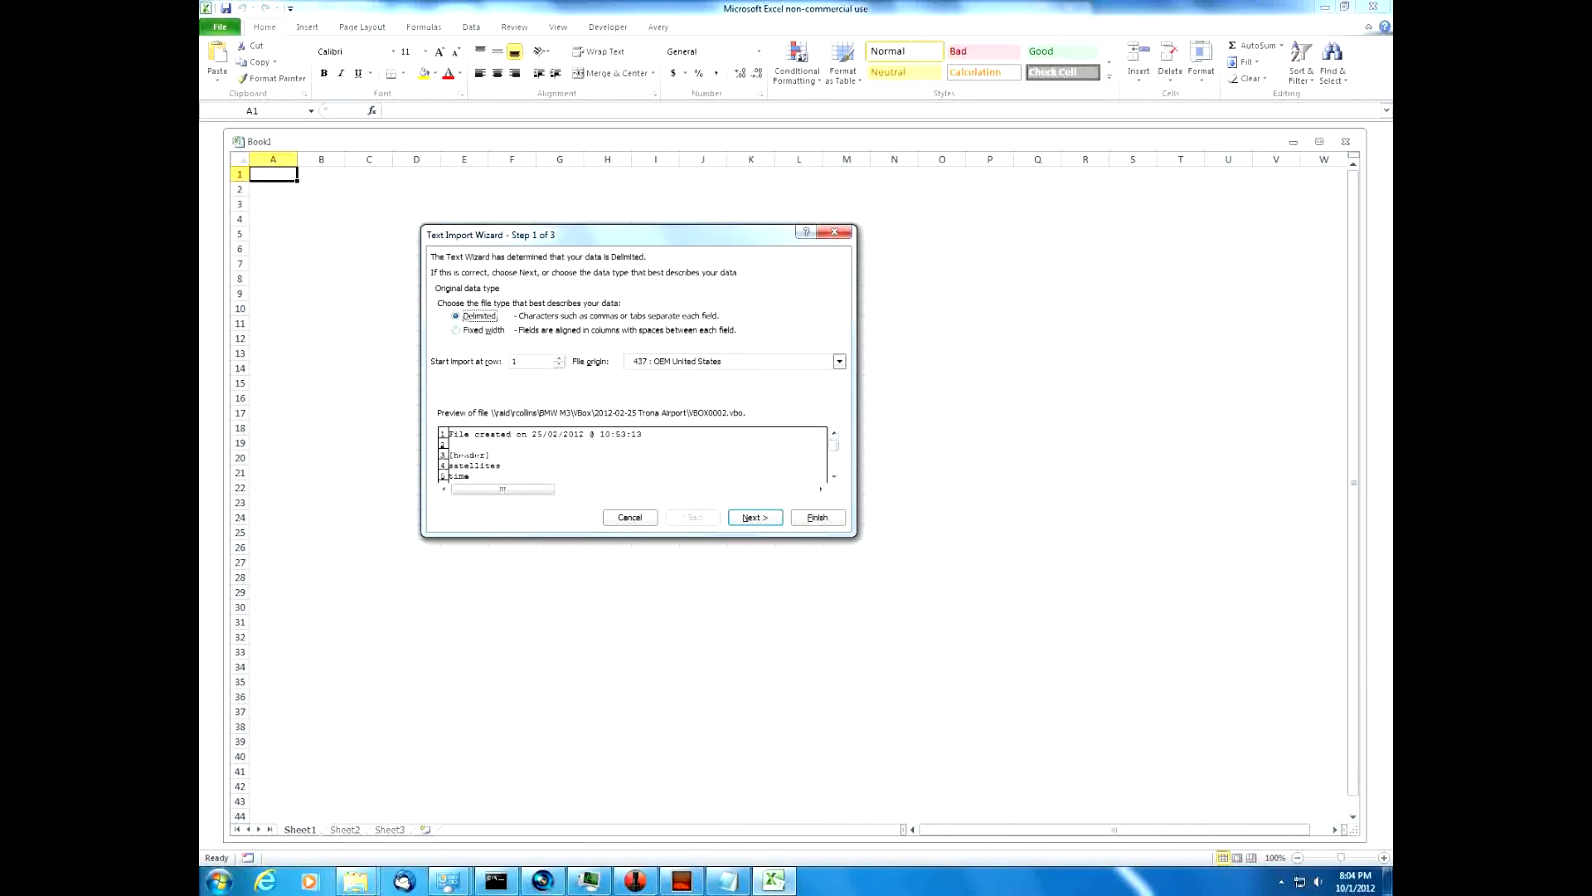
Finish the Text Import Wizard for VBOX0002 with the Tab delimiter unchecked.
click(754, 517)
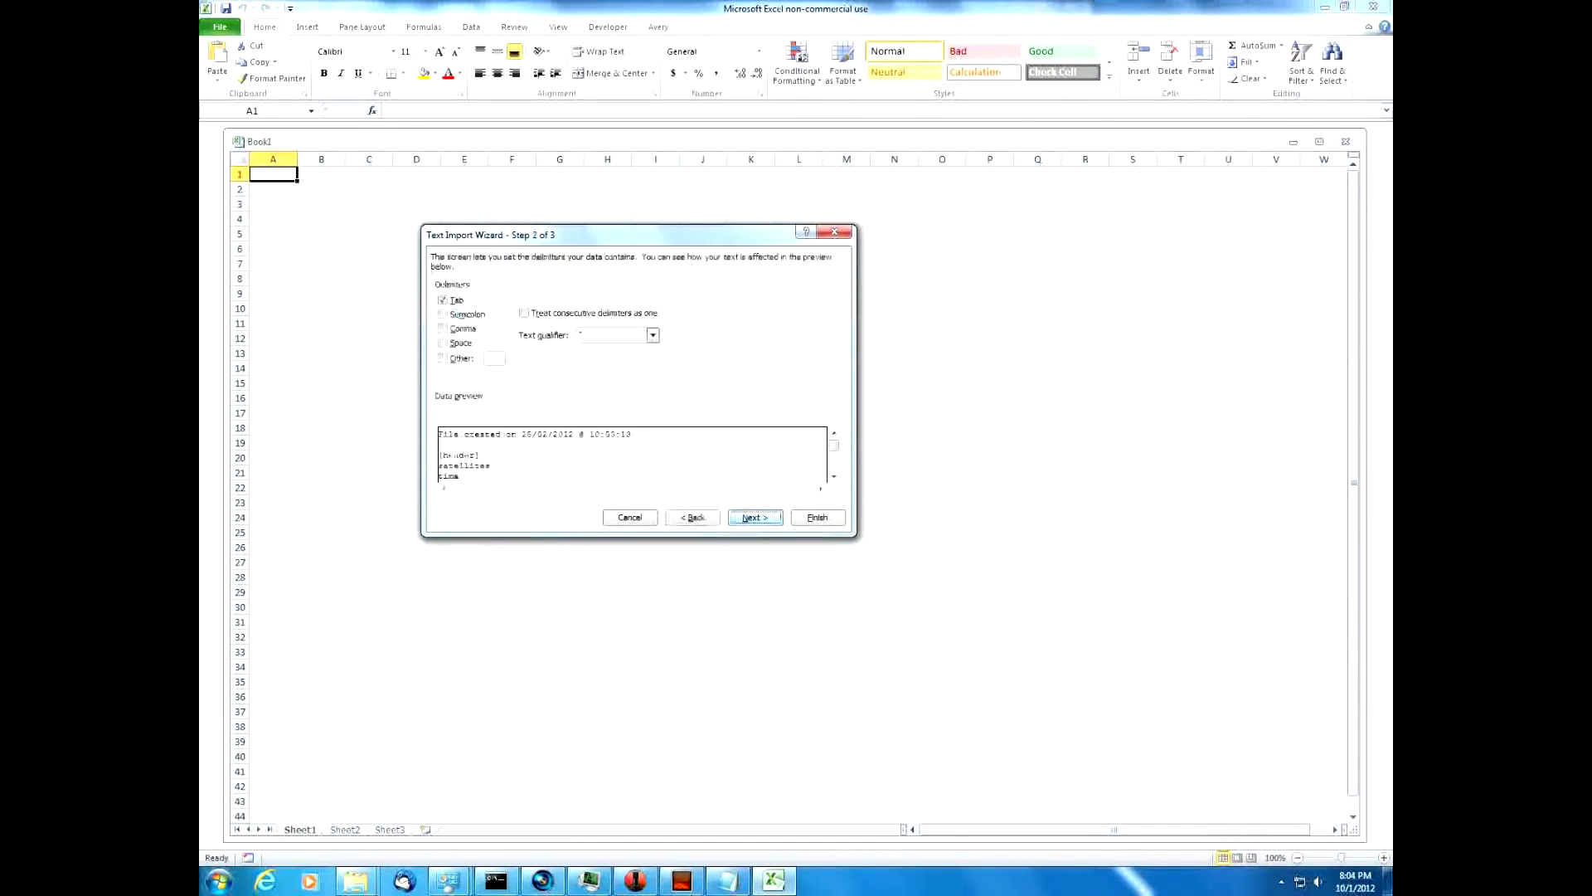
click(442, 299)
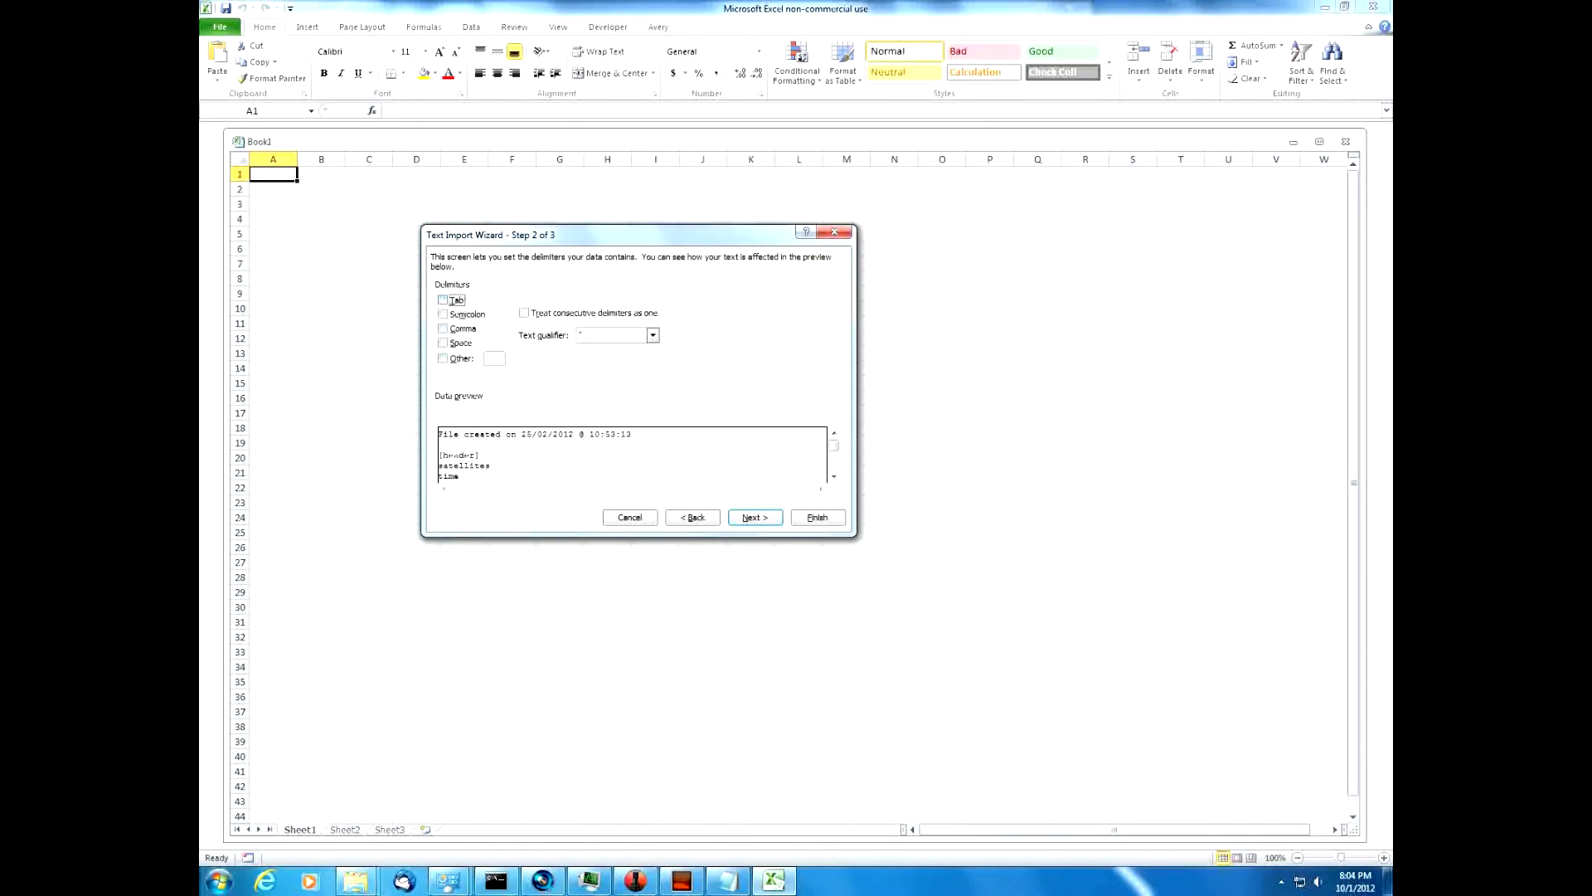
click(443, 343)
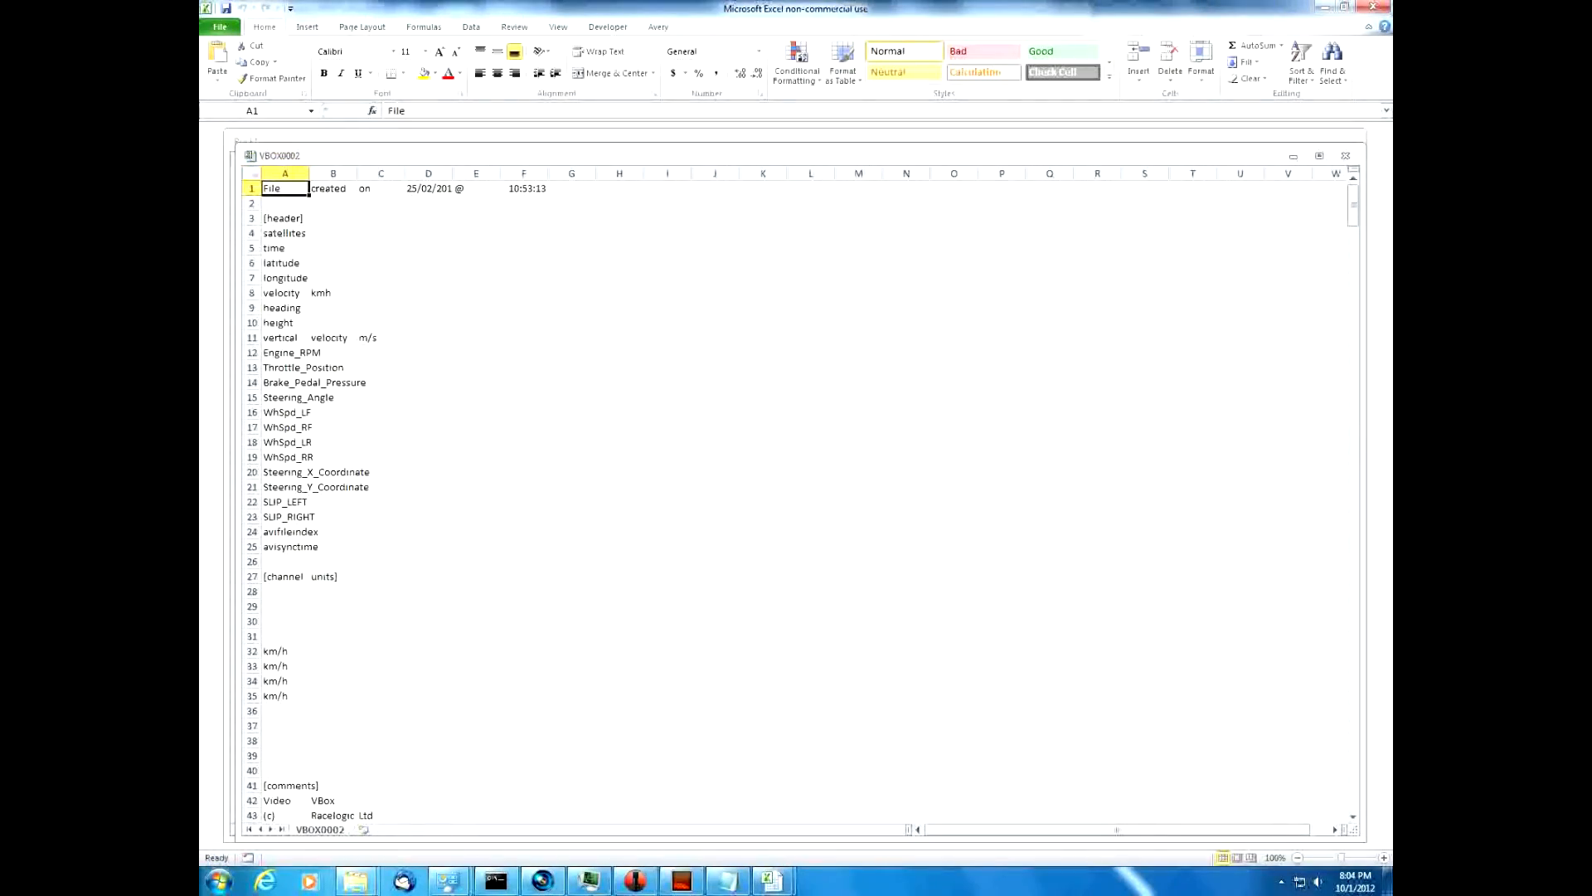
Scroll to the data rows and select the Engine_RPM column I.
scroll(down, 3)
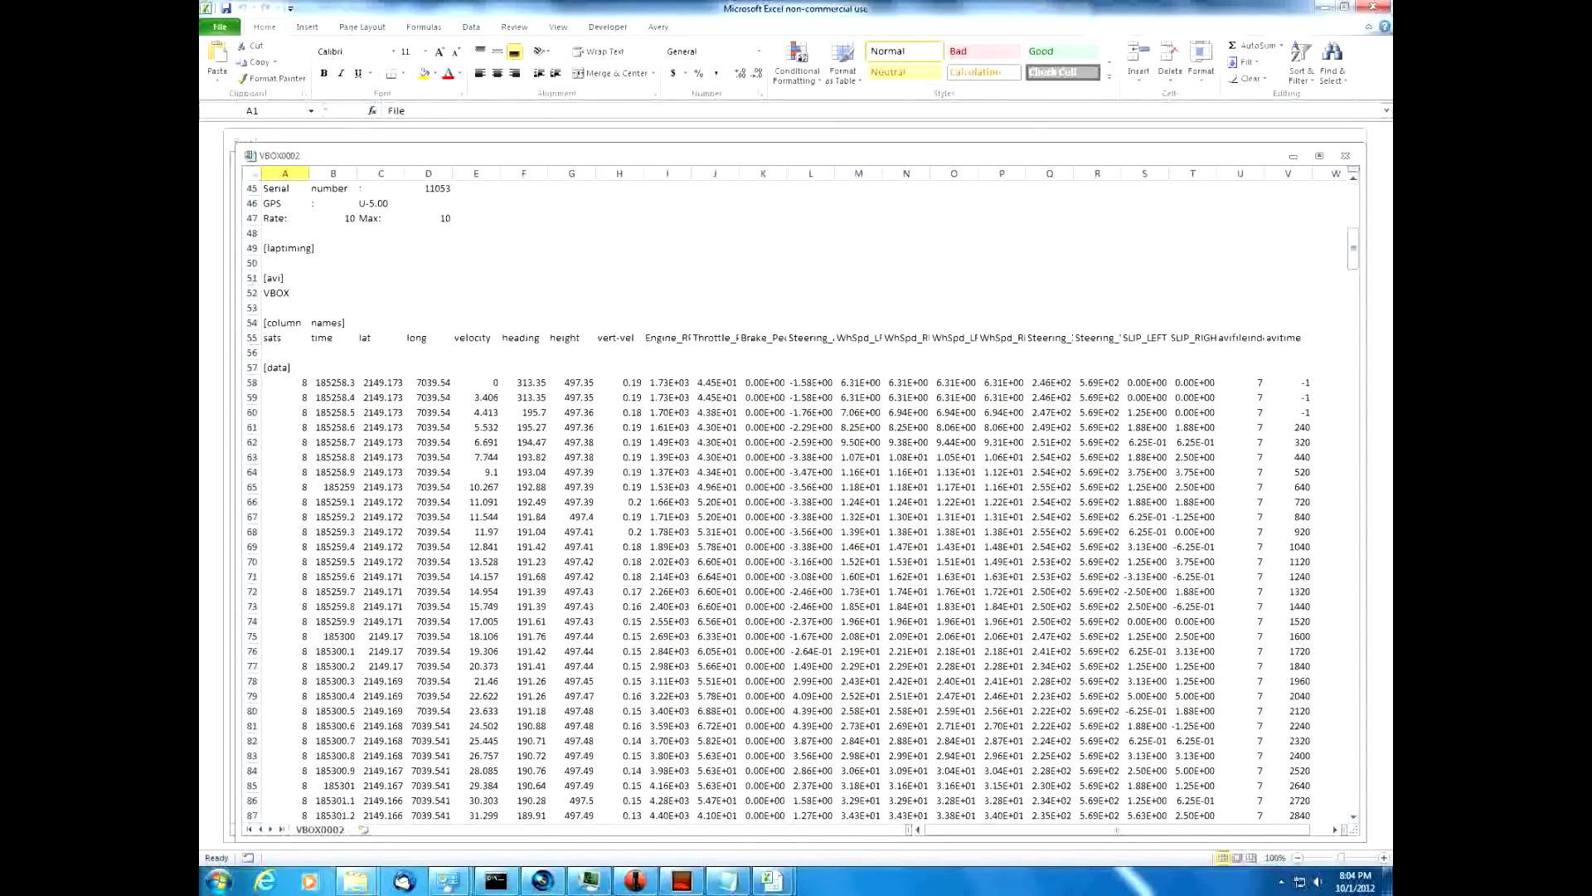
click(666, 173)
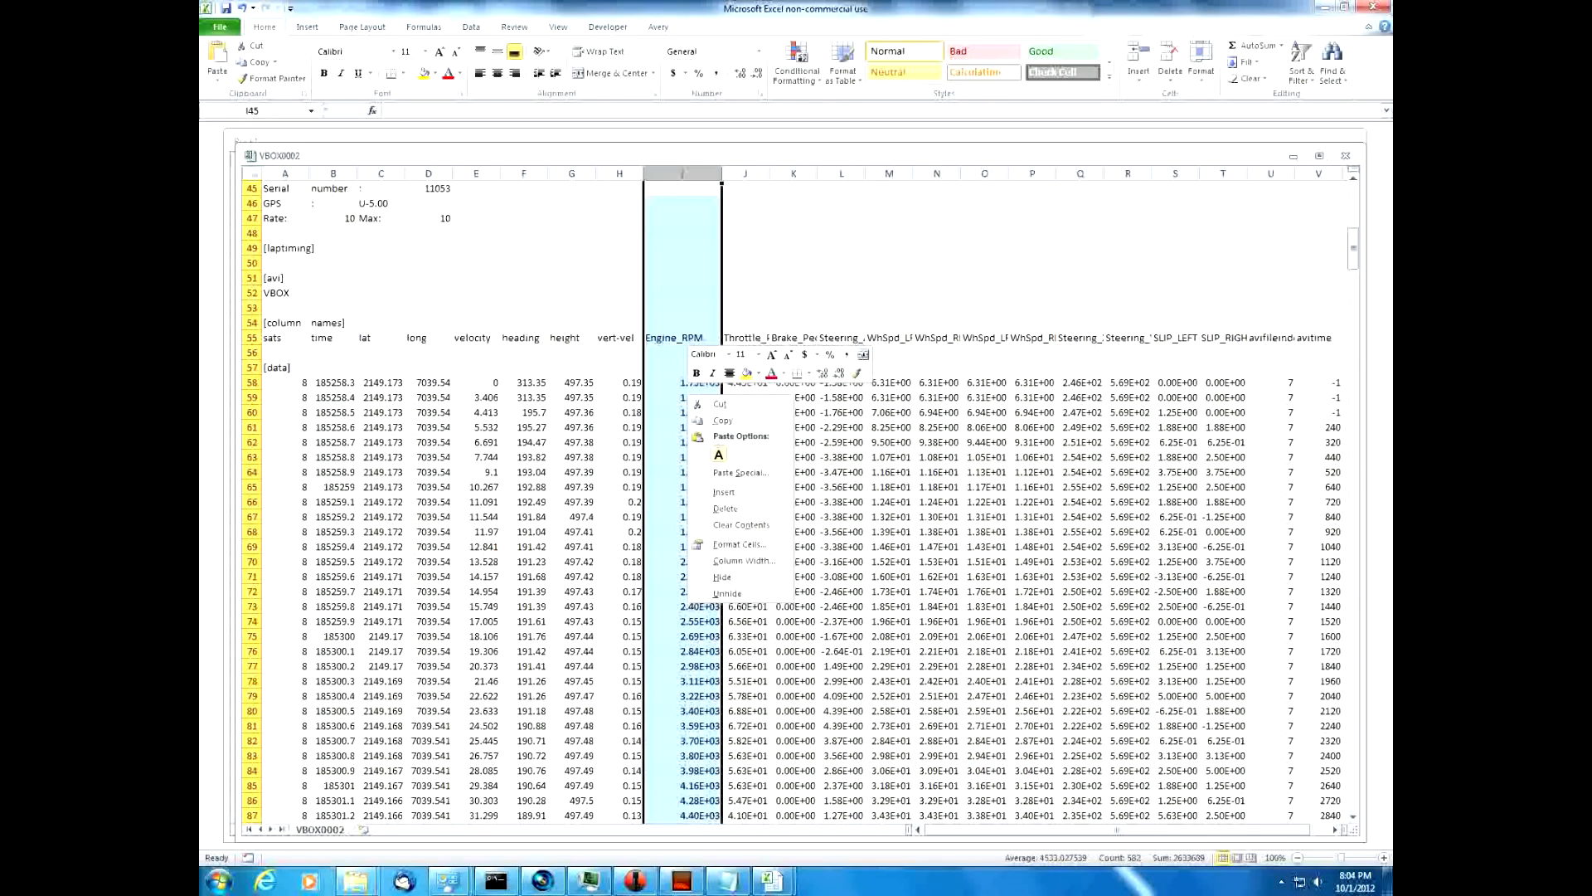
mouse_move(741, 544)
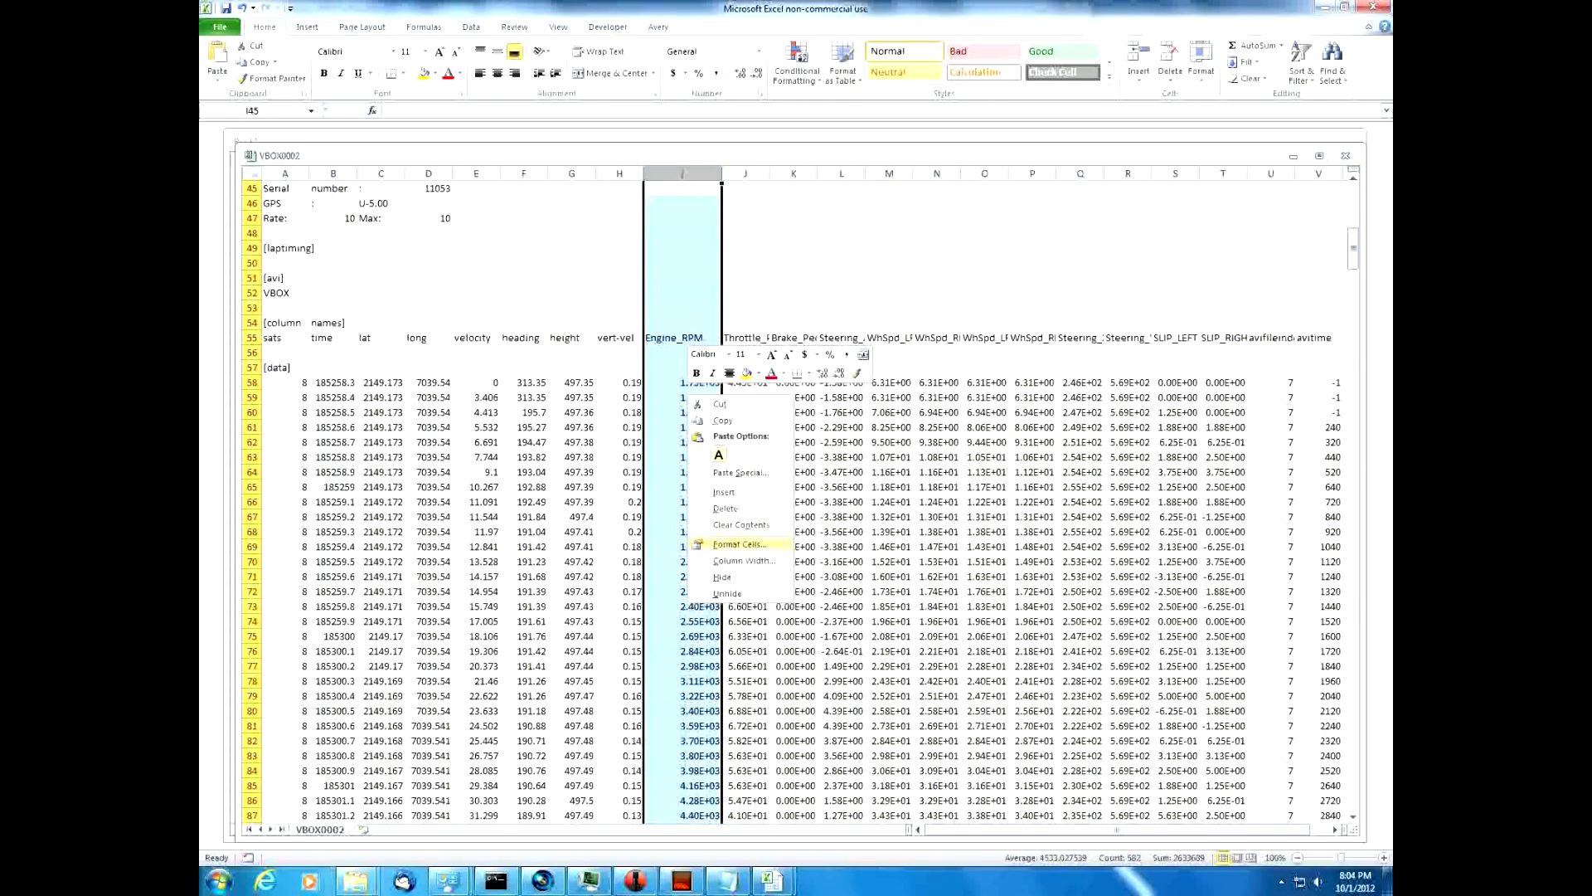
Format the Engine_RPM column as Number with 0 decimal places.
click(743, 545)
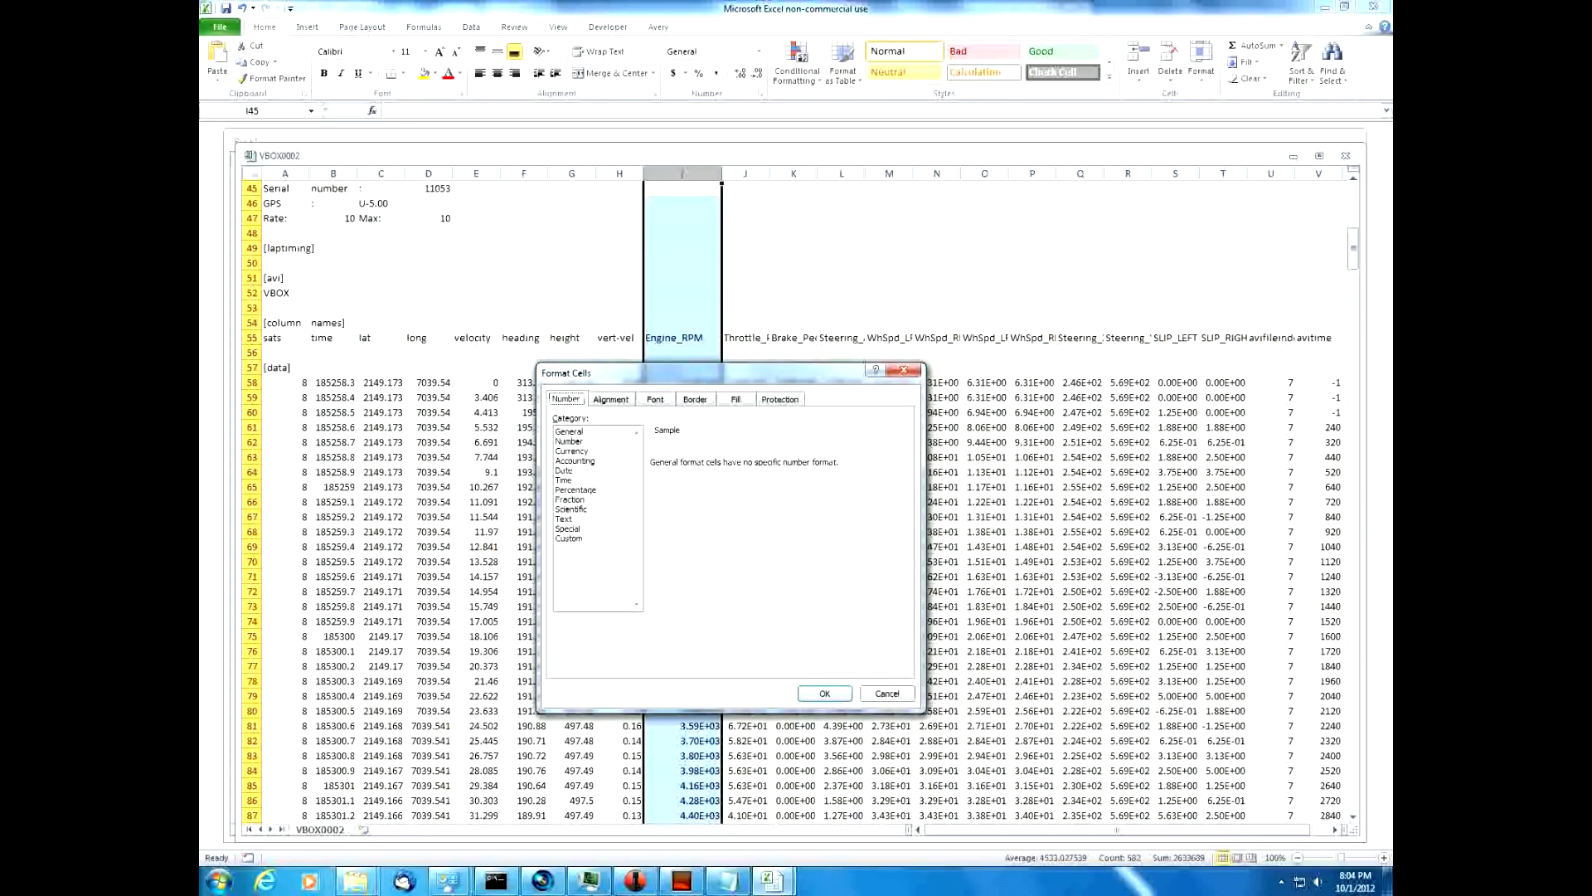
click(569, 440)
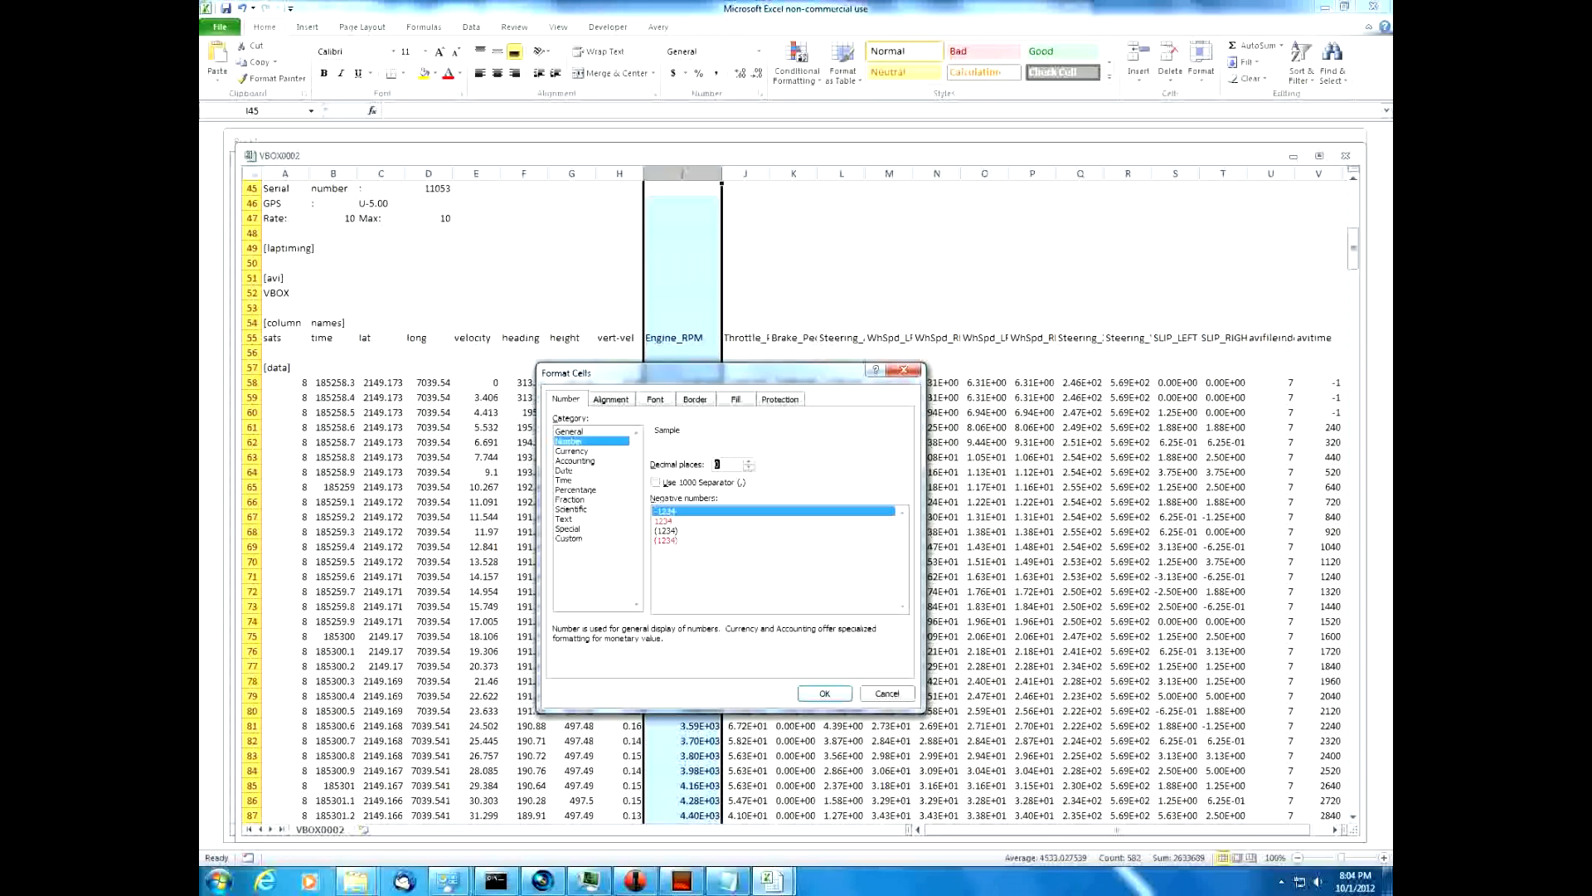
click(823, 693)
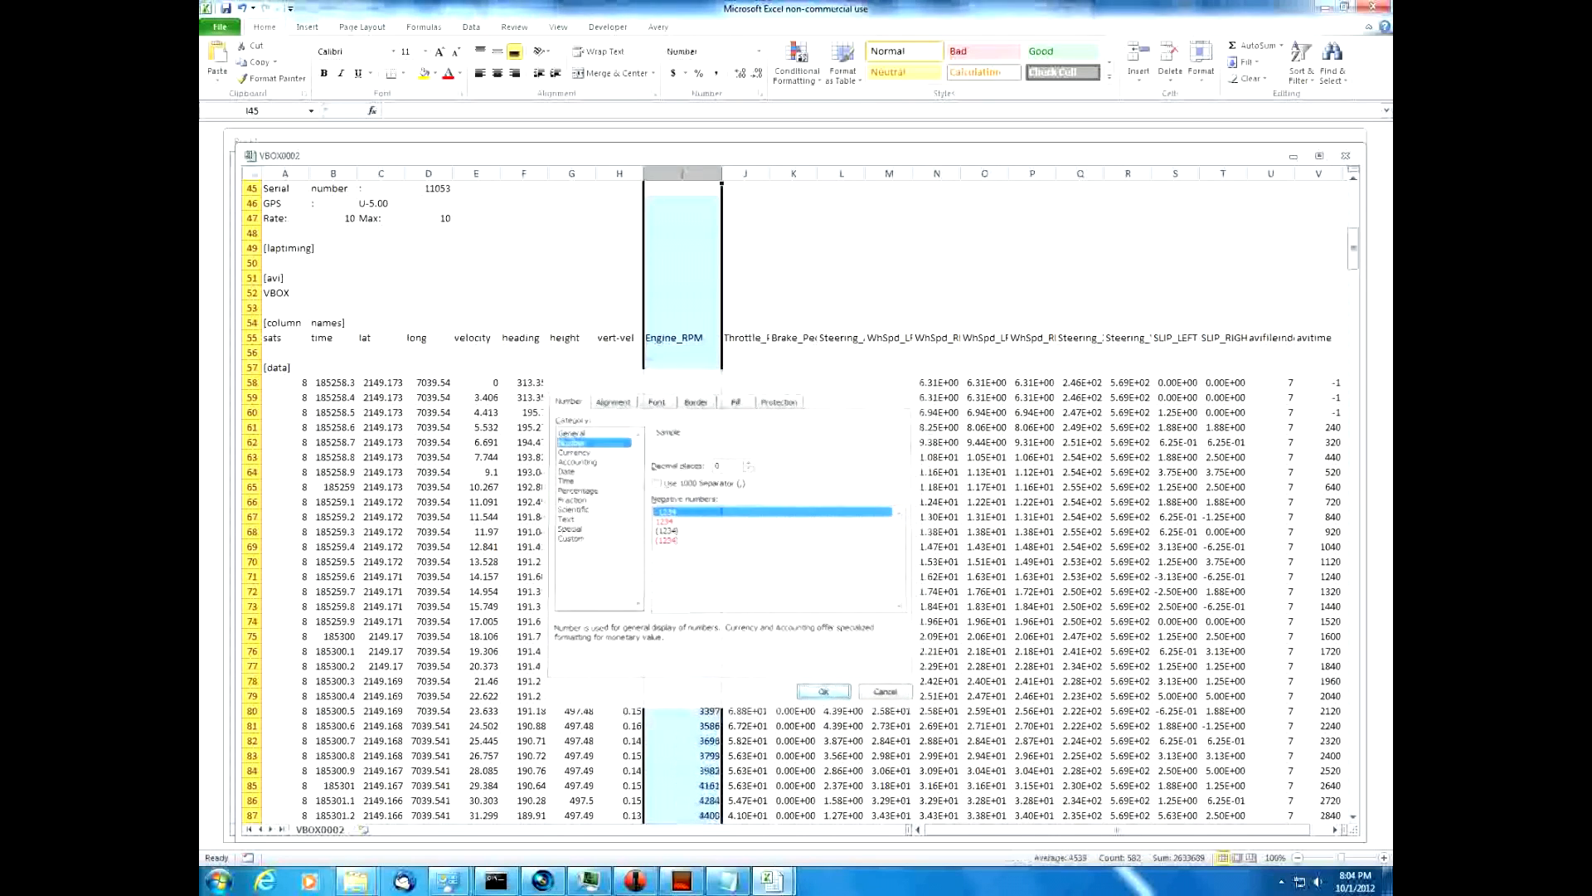
click(822, 691)
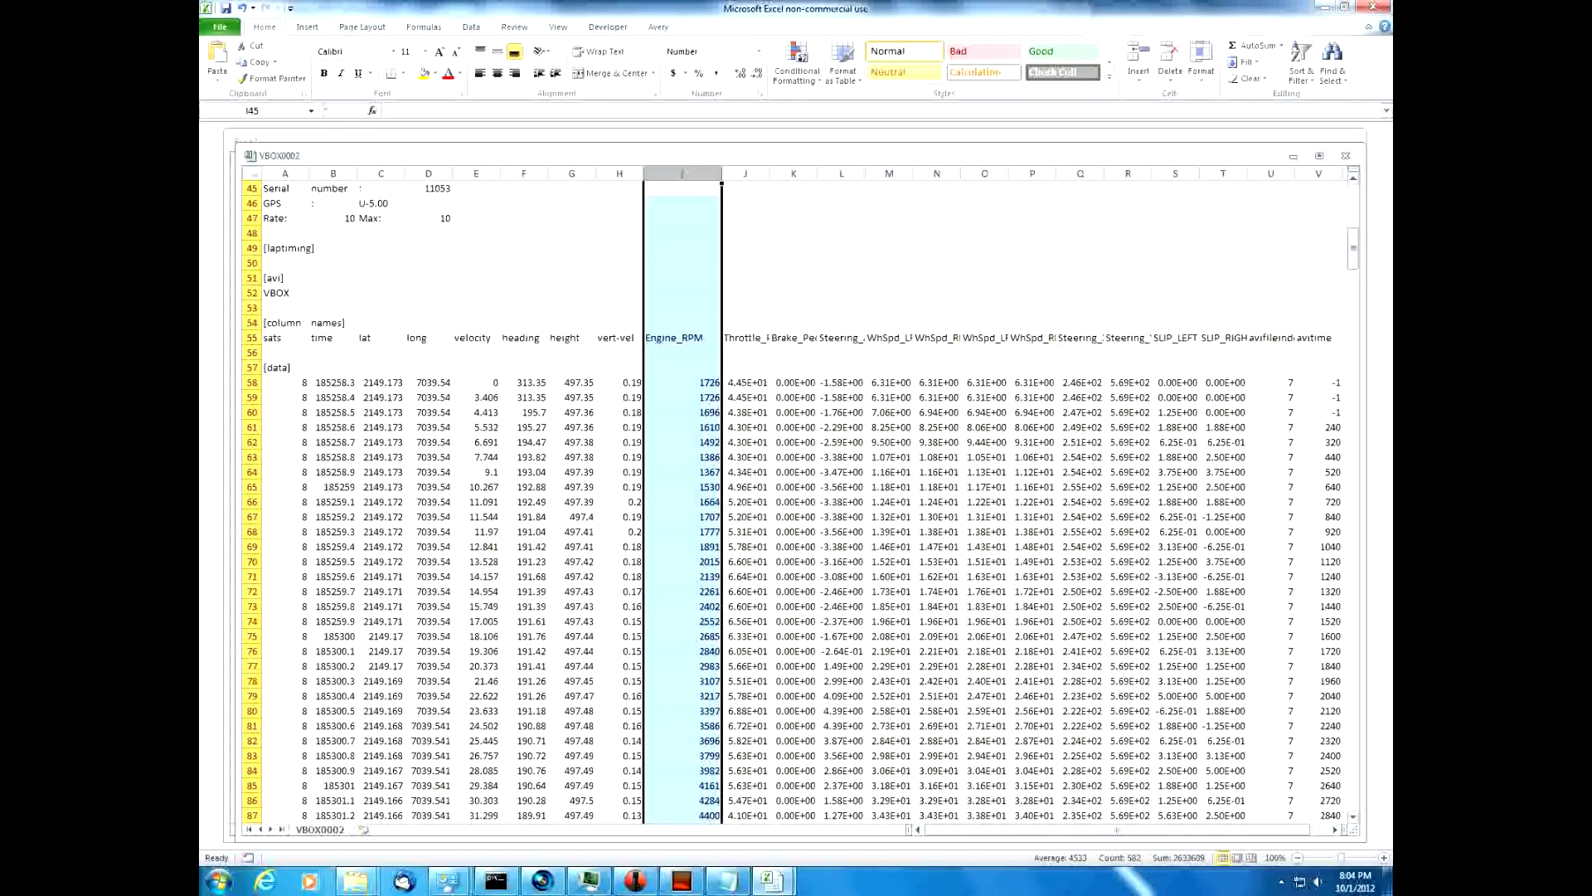
Mark the peak RPM readings near row 164 and average the readings around a shift.
scroll(down, 3)
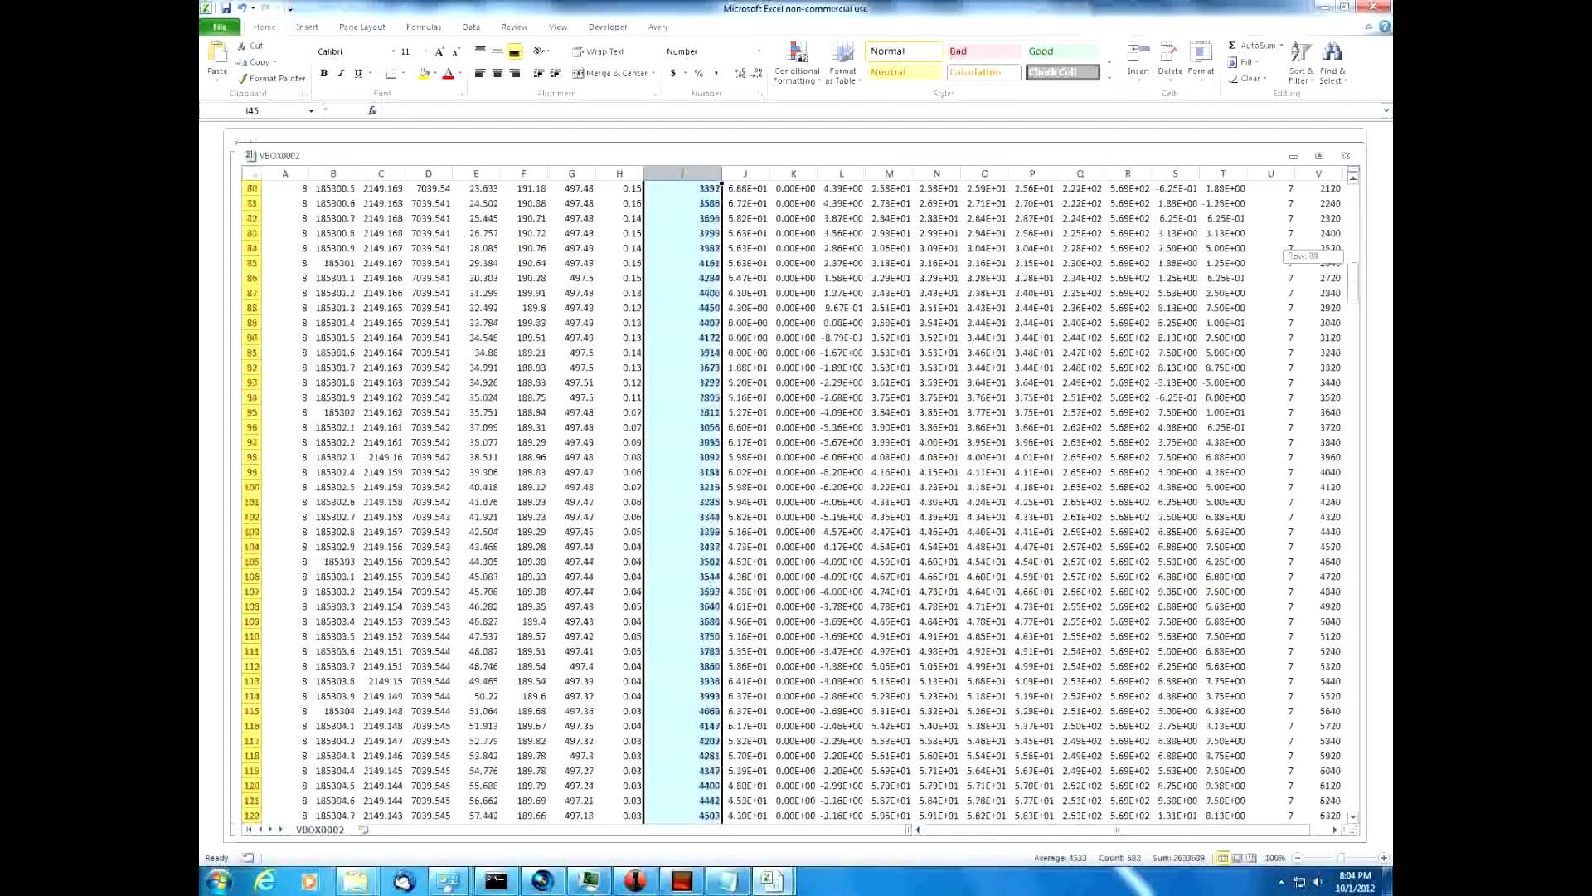
scroll(down, 3)
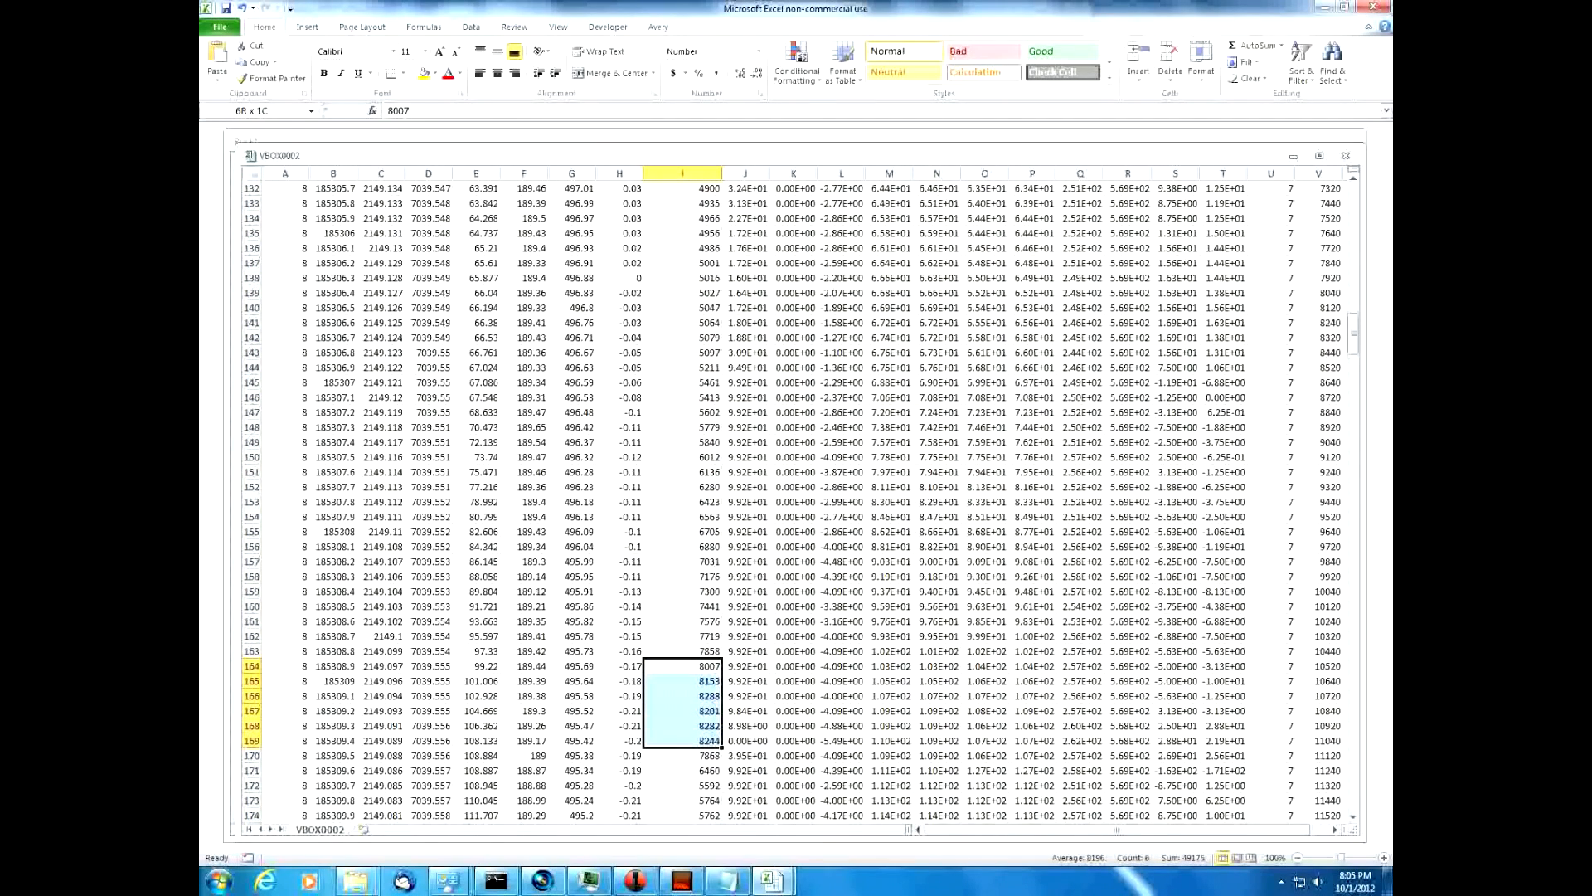
click(707, 665)
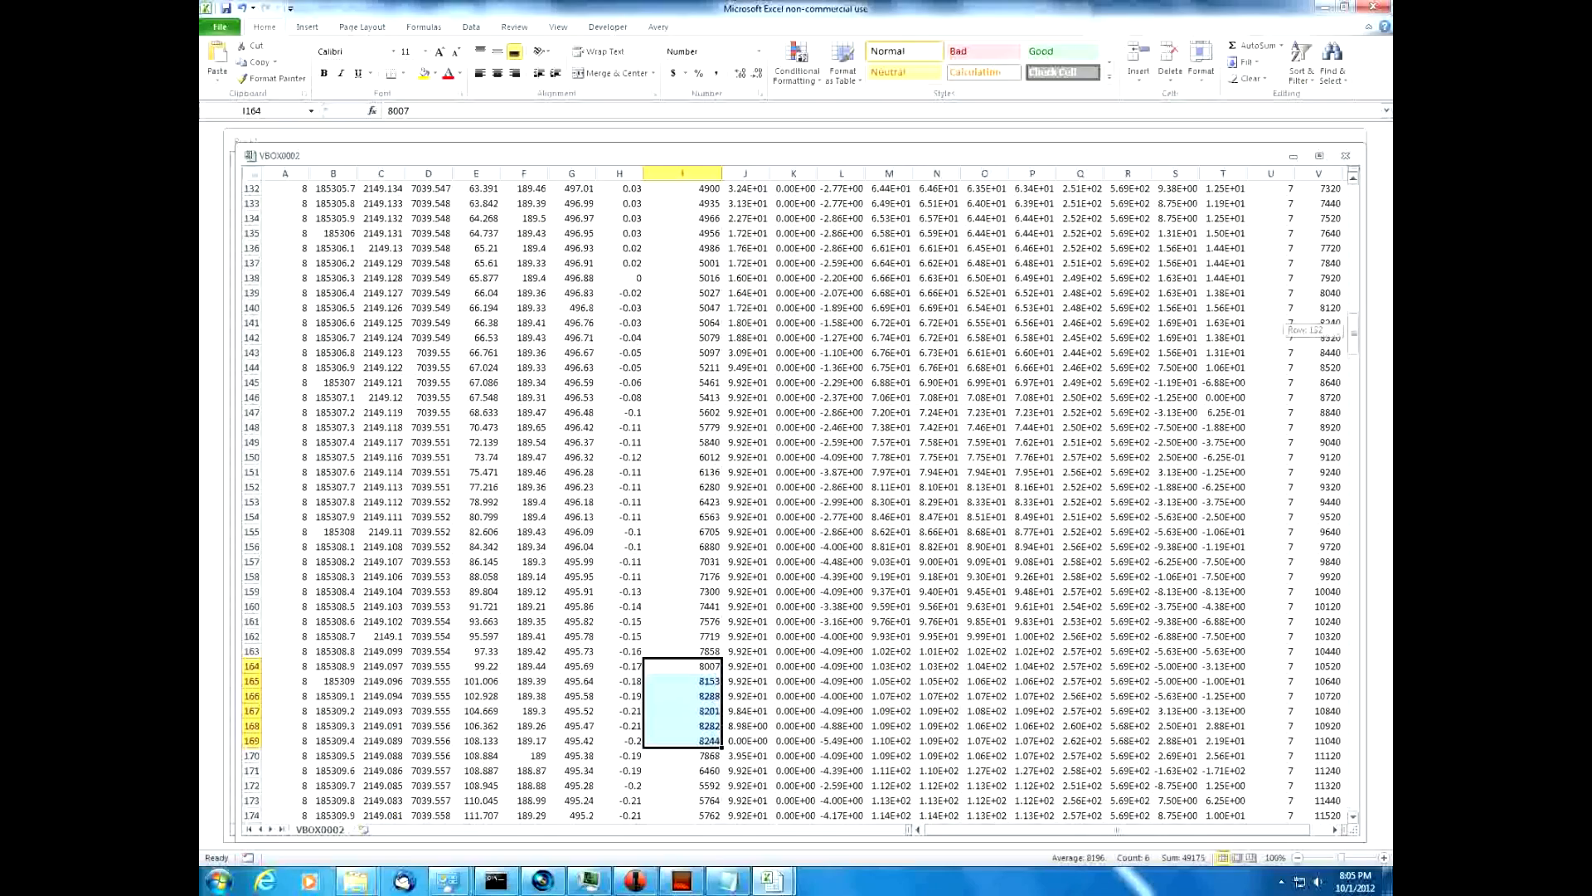
scroll(down, 3)
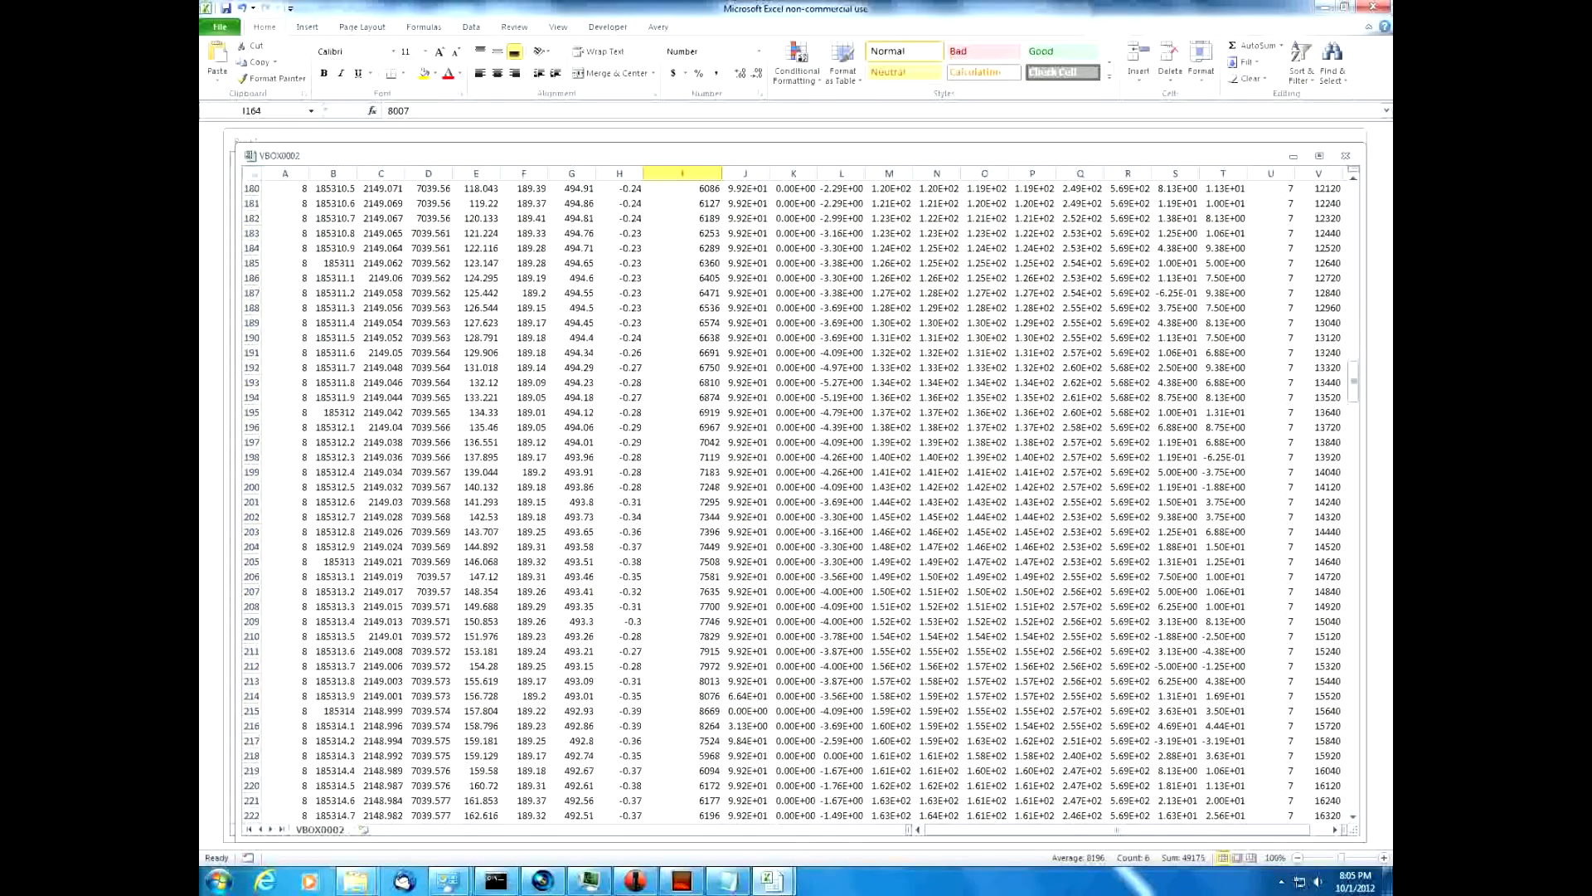
drag(682, 591, 682, 696)
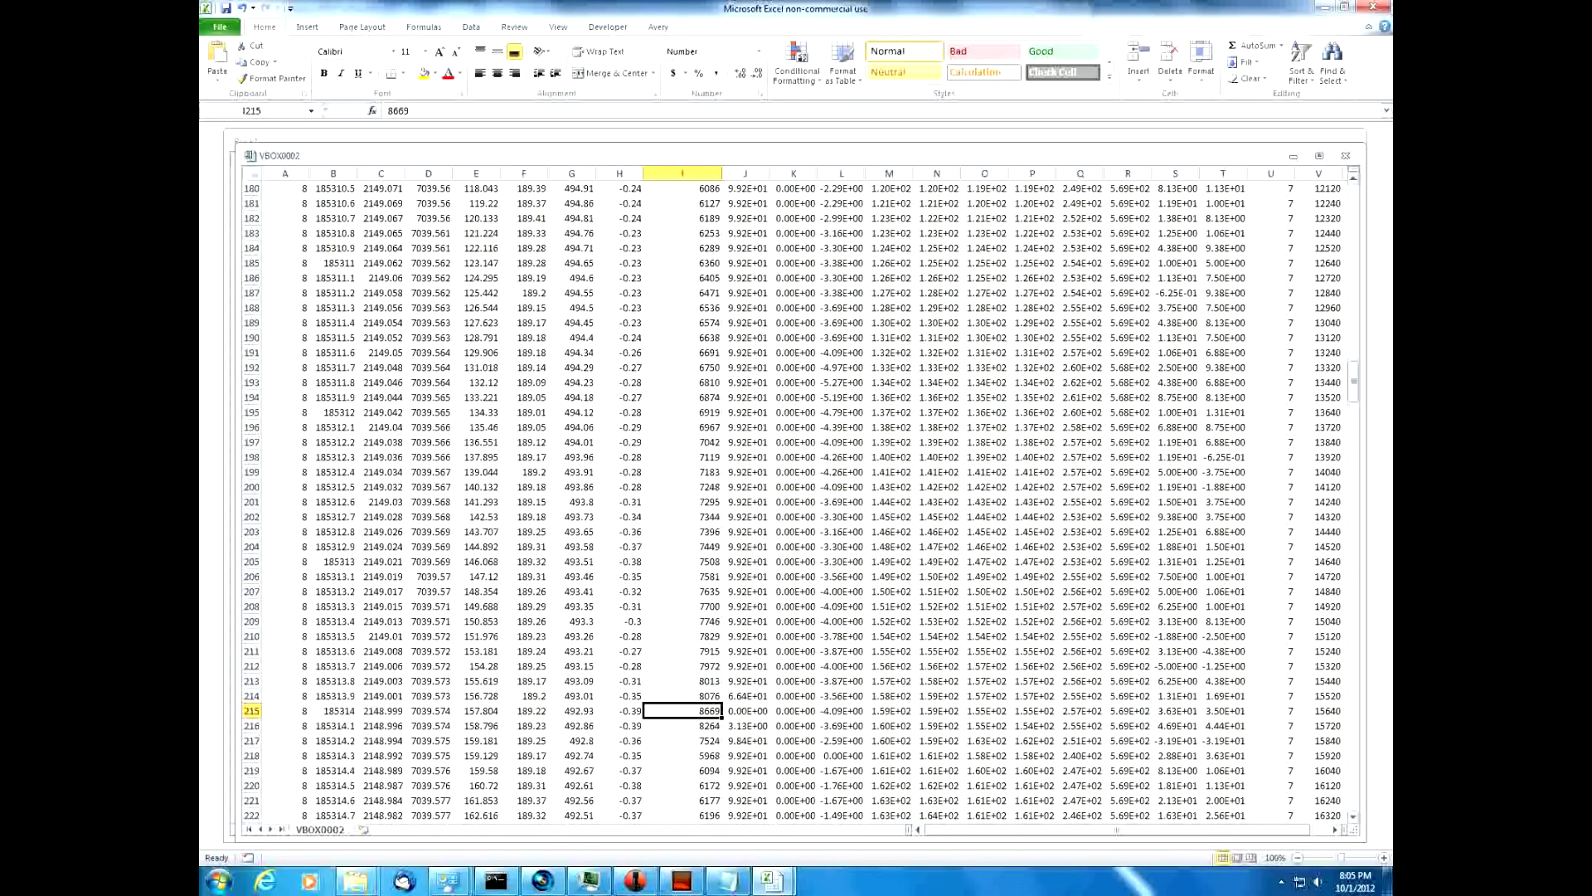
Average the Engine_RPM readings around the next gear shift further down the sheet.
scroll(down, 3)
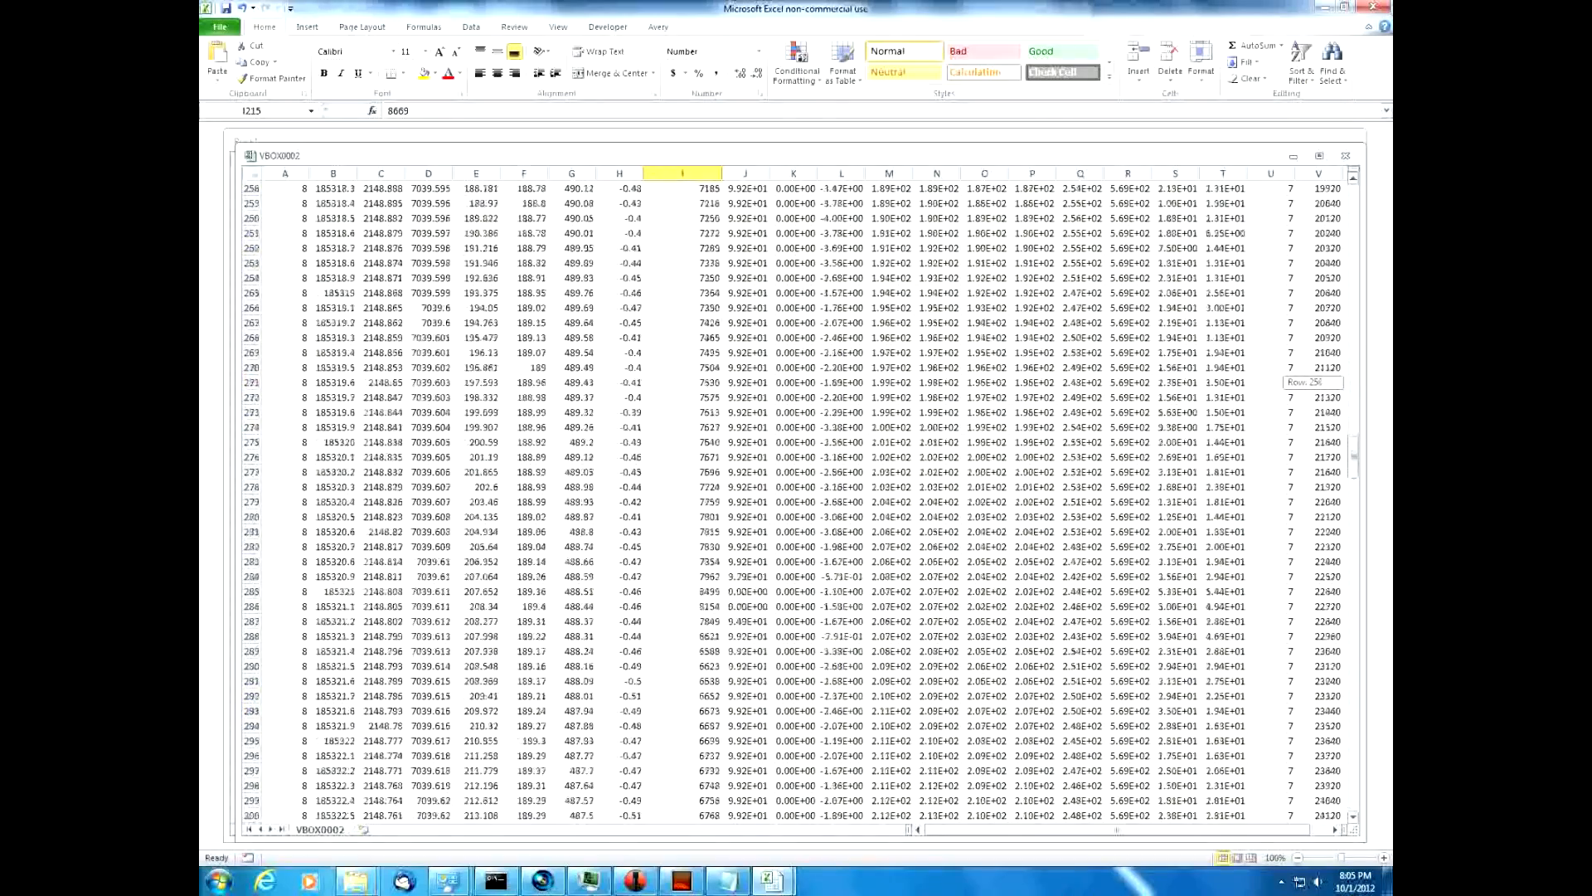
scroll(down, 3)
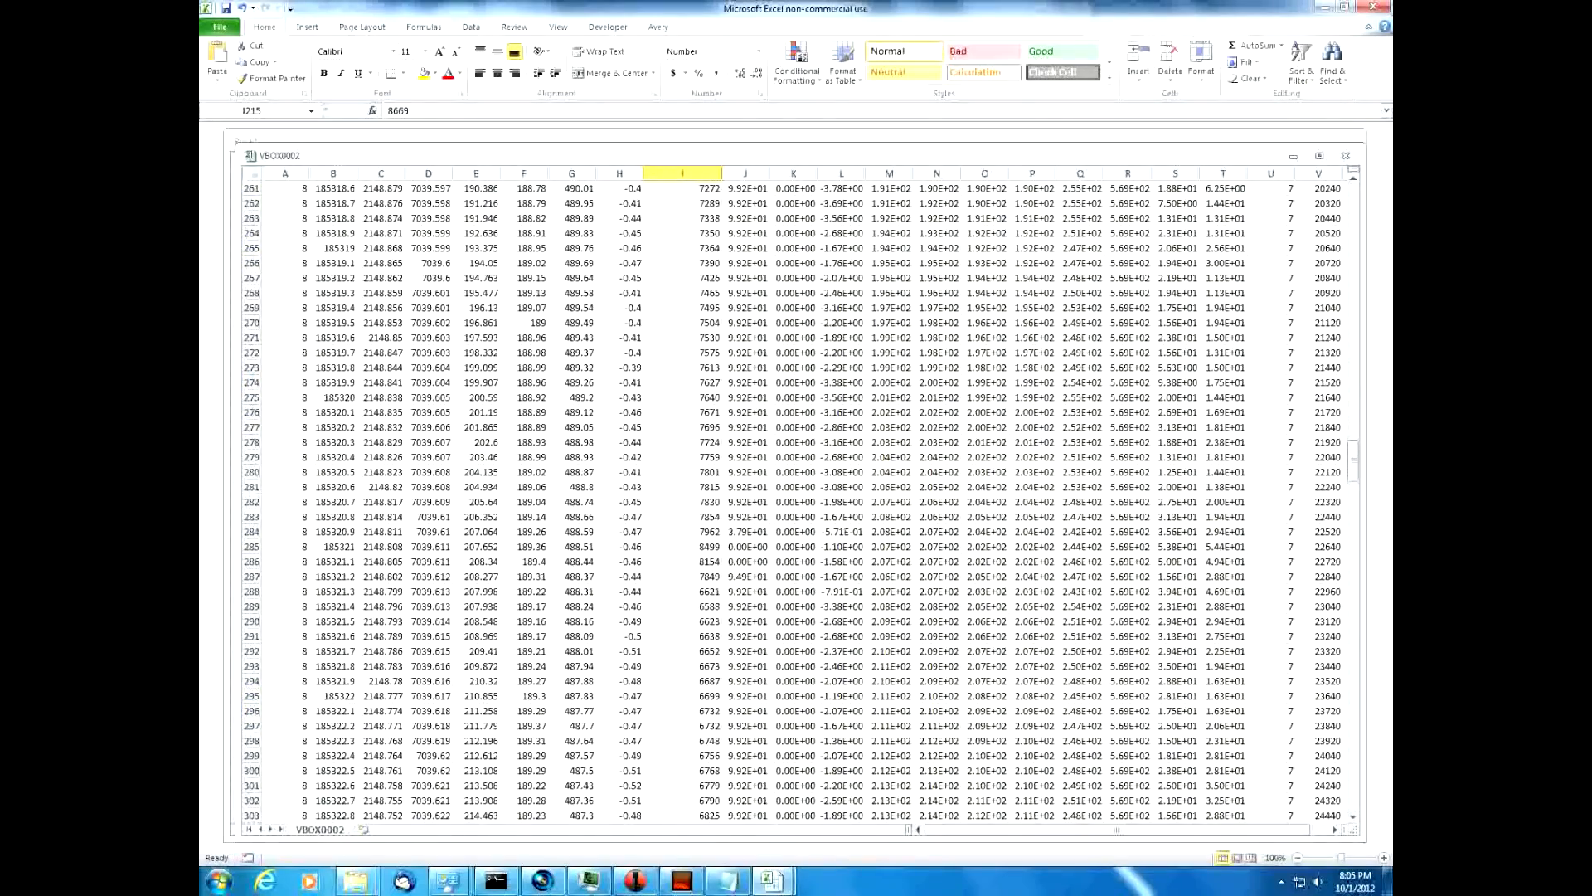
drag(680, 442, 680, 516)
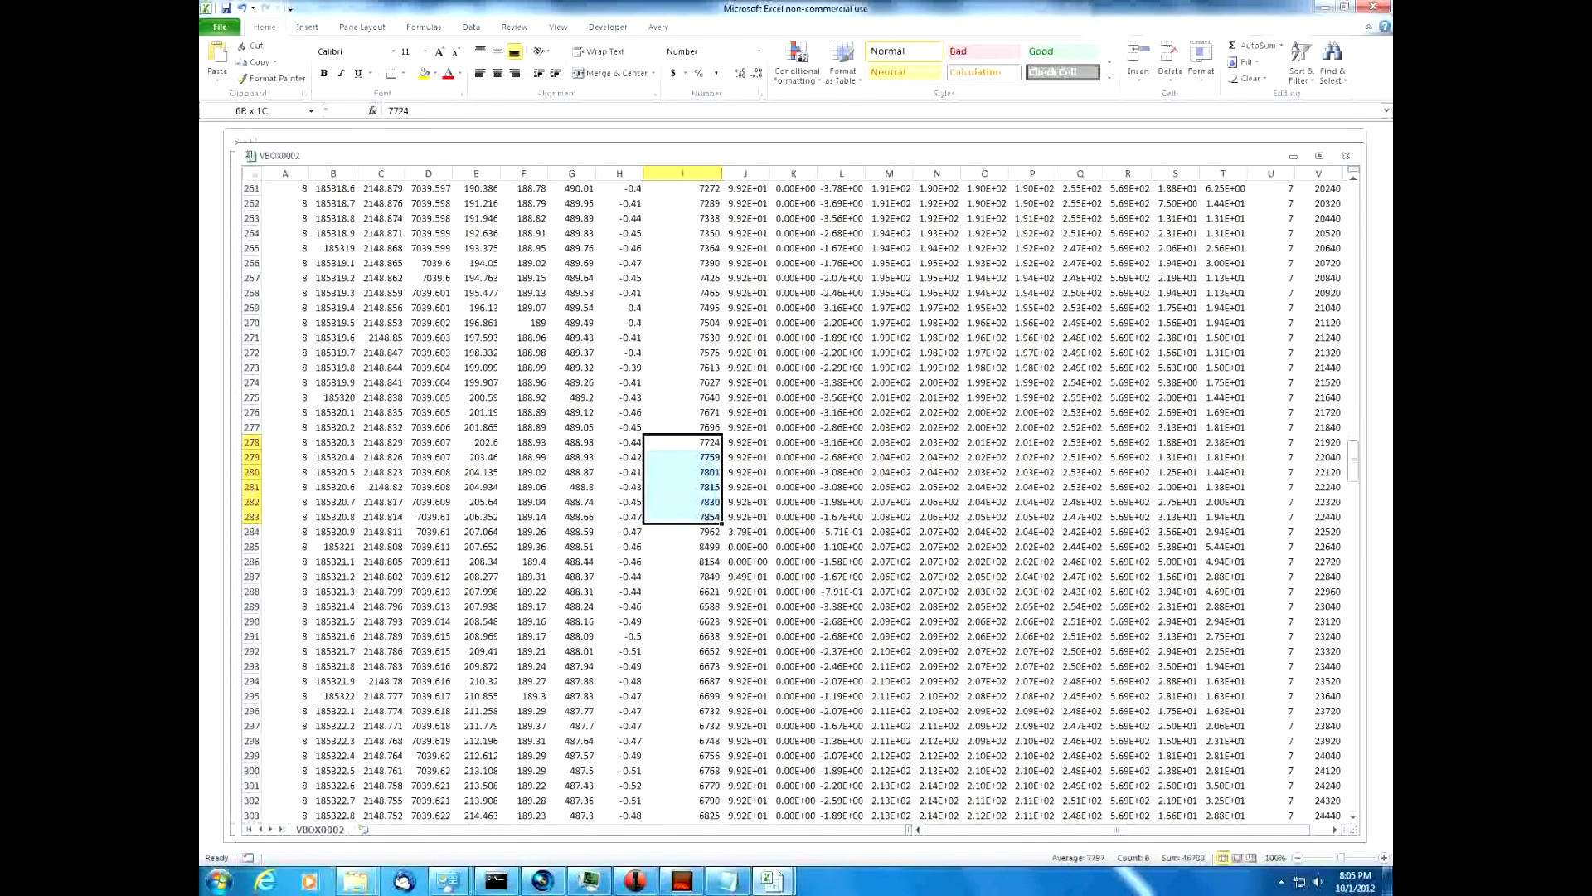
click(709, 531)
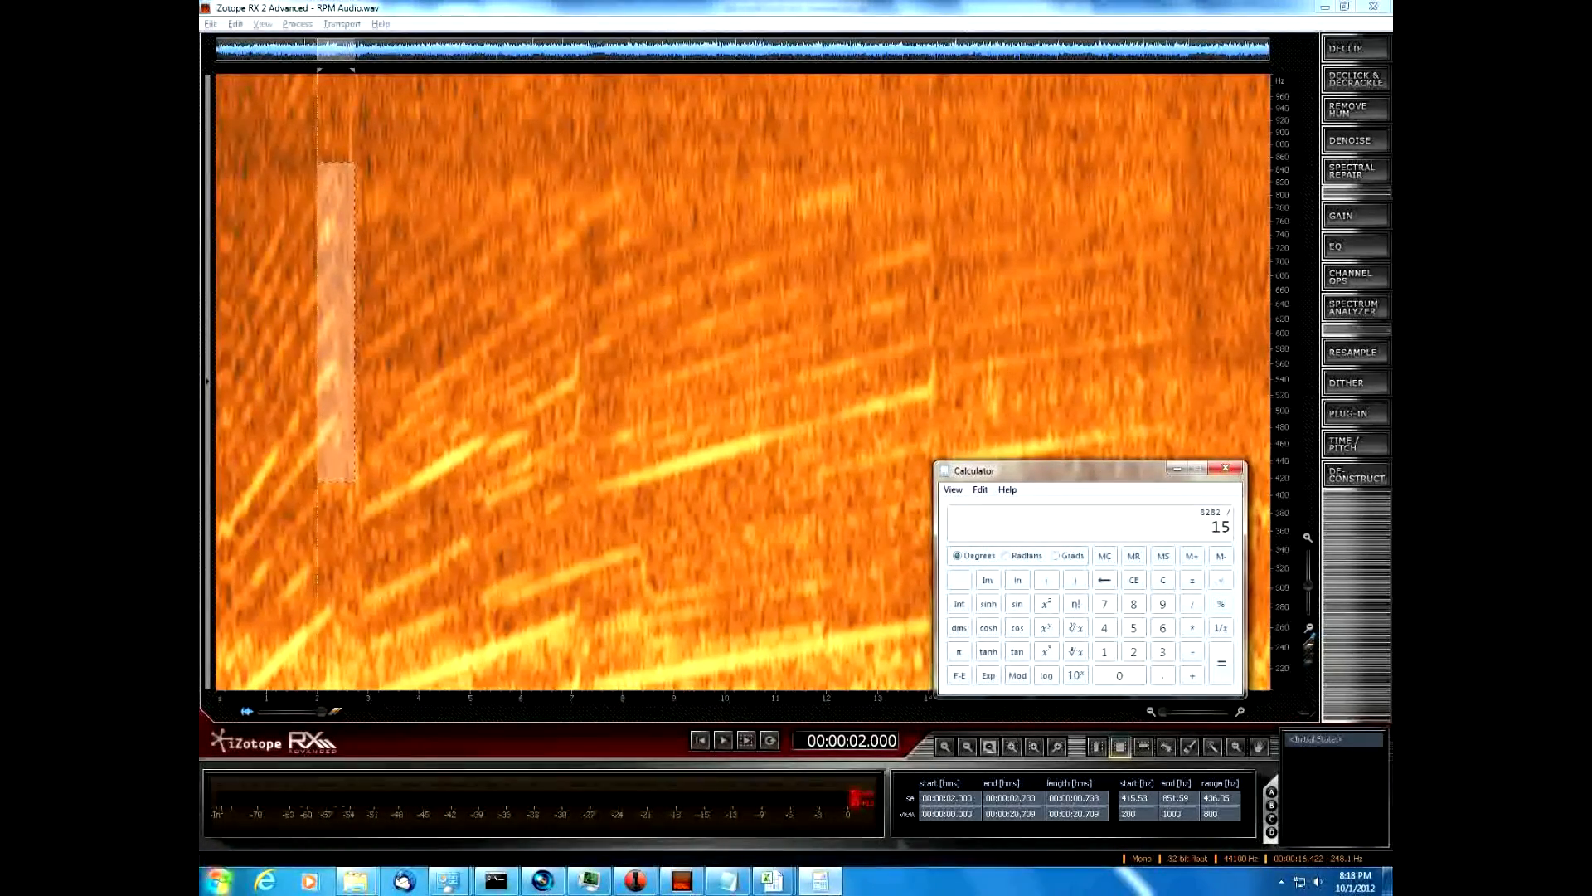
Divide the harmonic's start frequency by 15 in Calculator to get the RPM at the 2-second shift.
click(1220, 664)
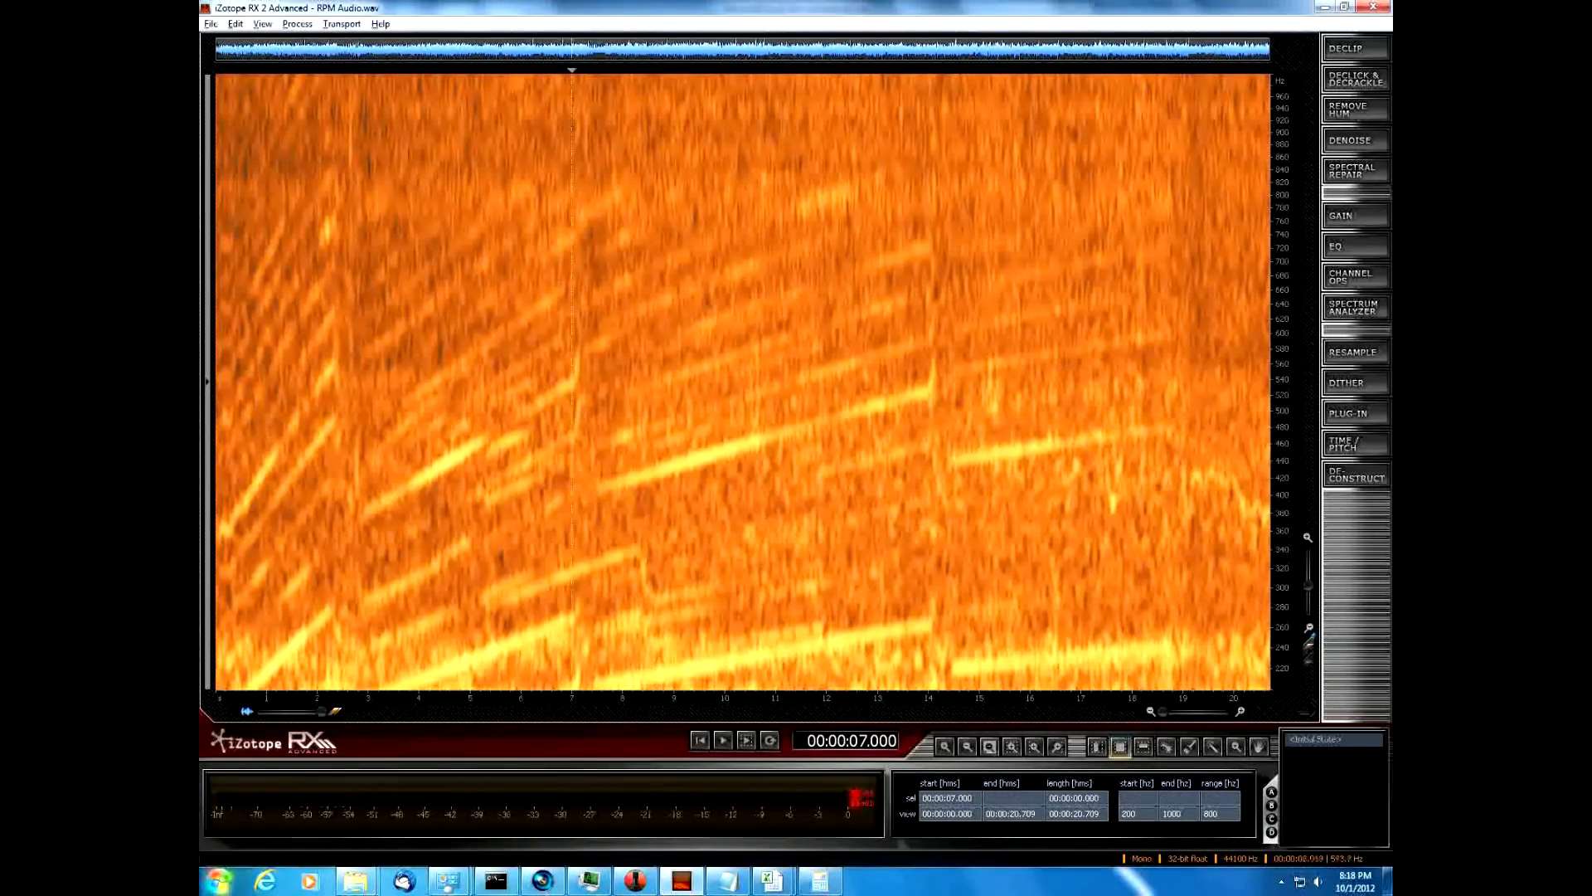
Box-select the harmonic line at the 7-second shift to read its frequency values.
drag(579, 204, 589, 457)
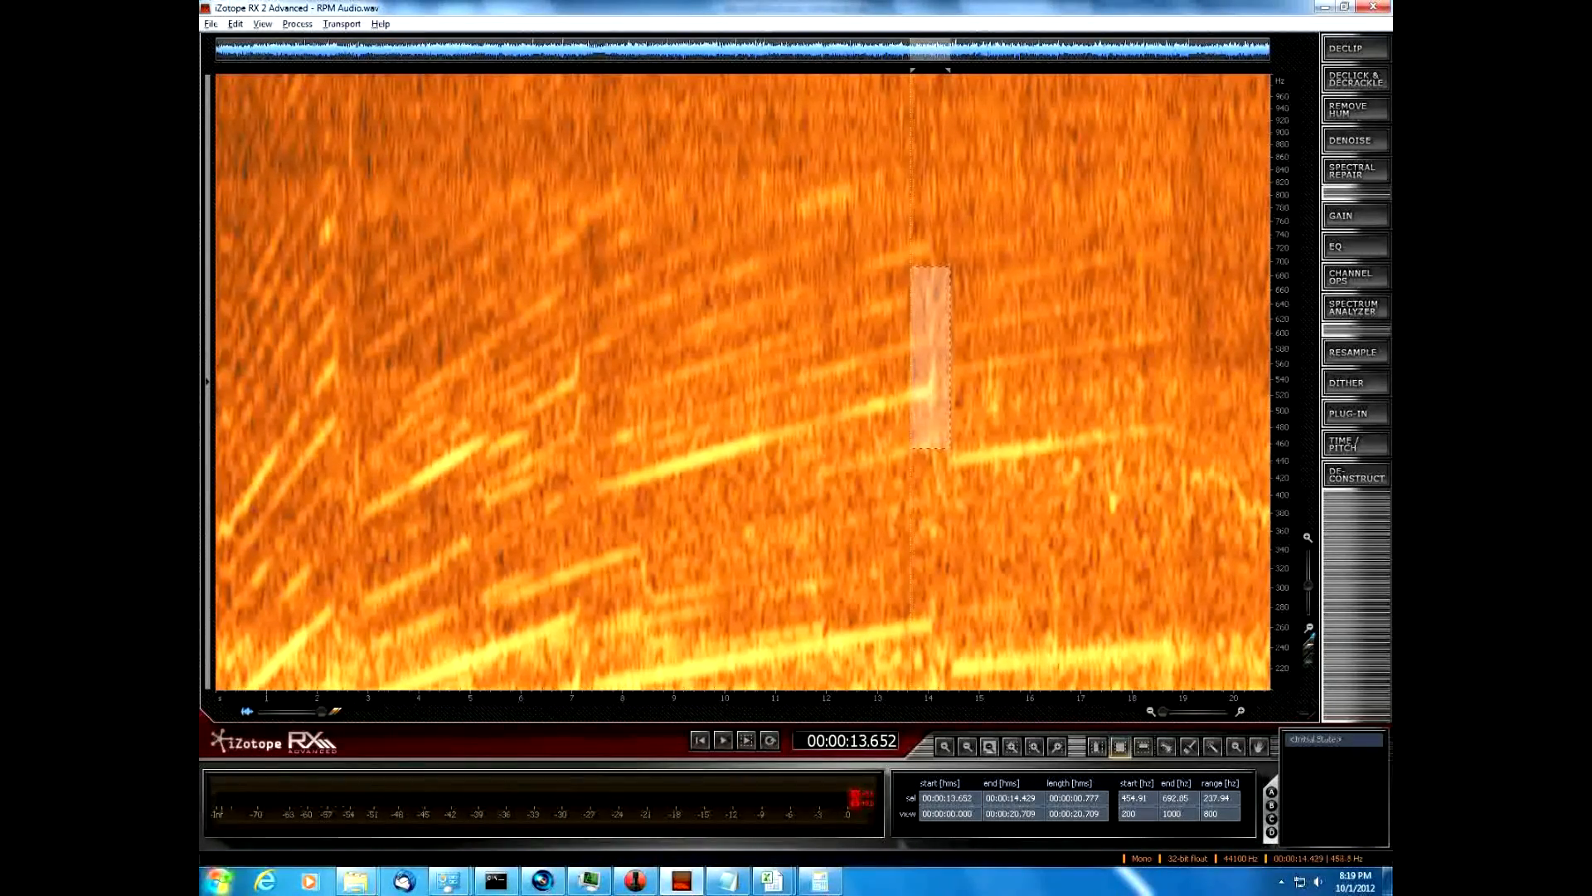
Box-select the engine harmonics at the 14-second shift, extending down to about 349 Hz.
drag(929, 447, 929, 539)
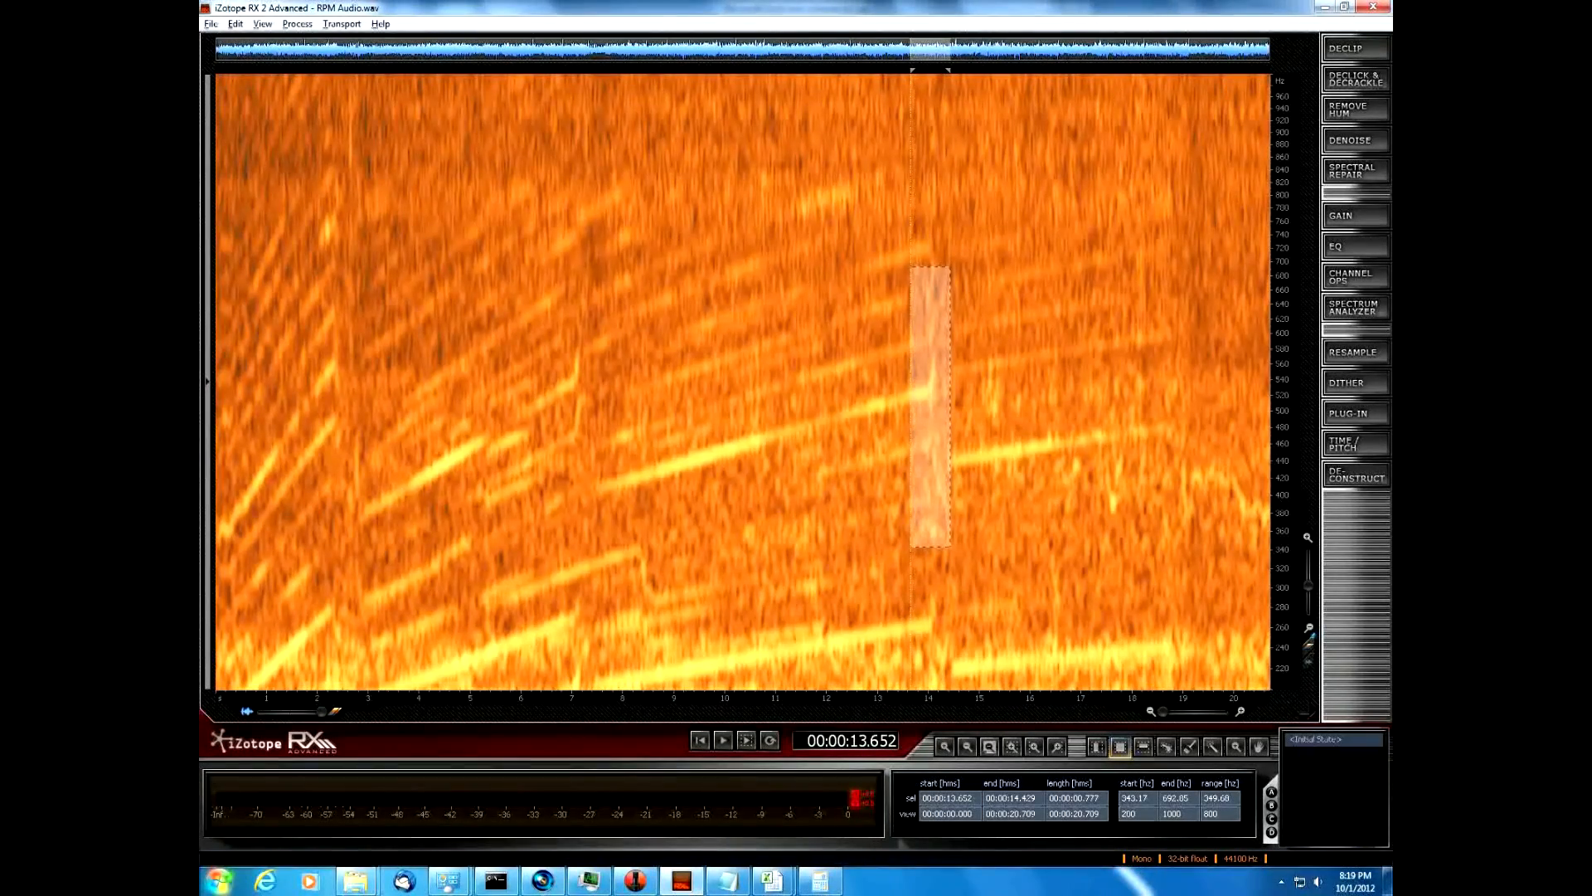
click(1136, 797)
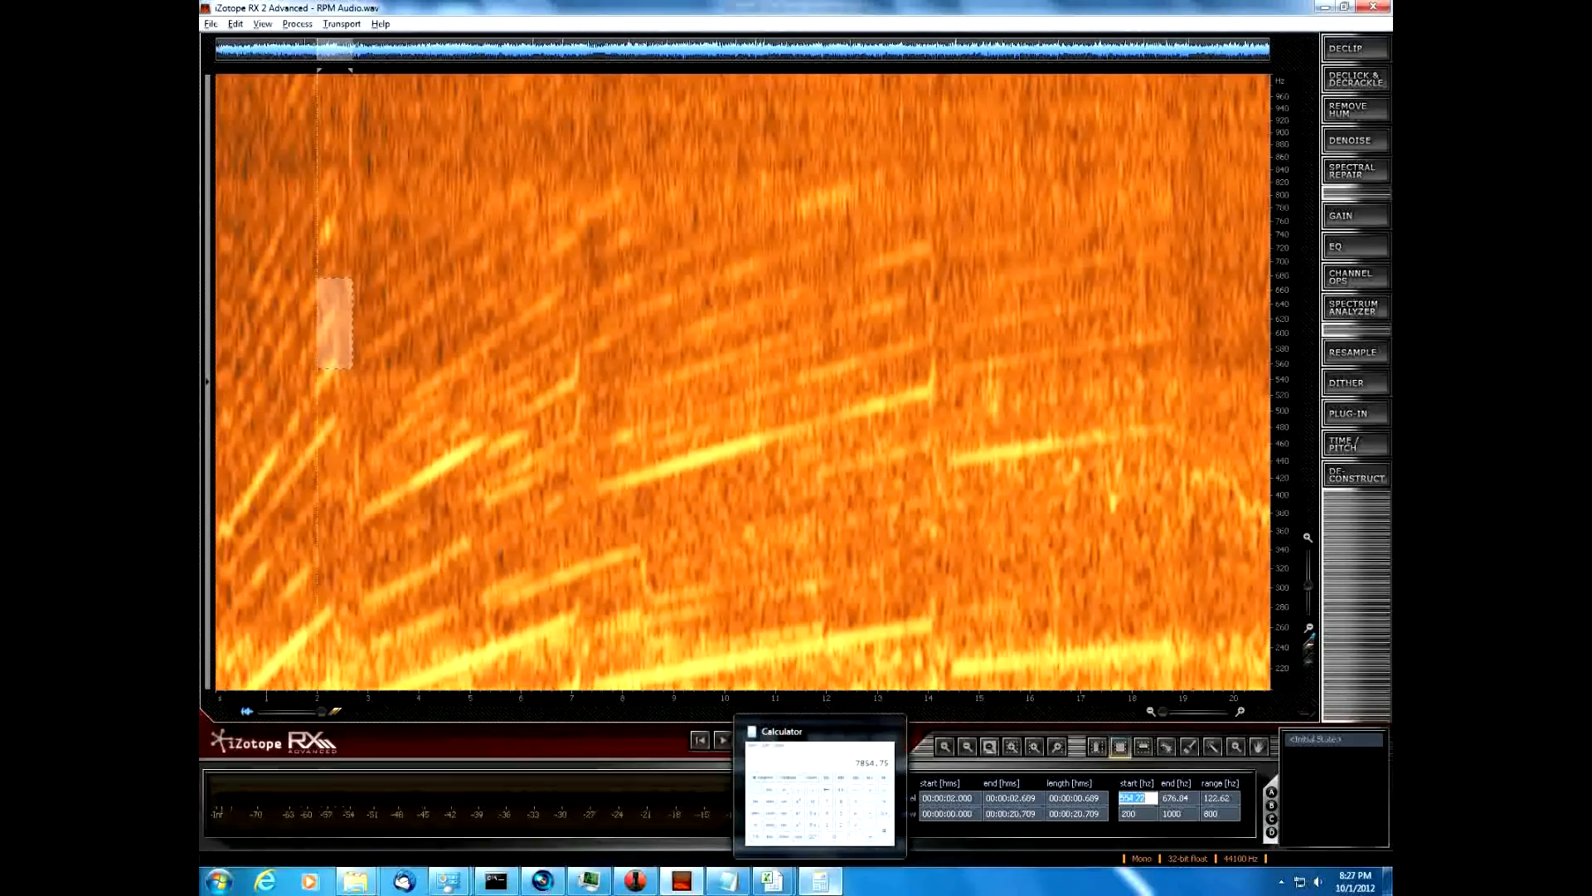
Box-select the harmonic at the 2-second shift to take its start frequency for 7854.71 RPM.
drag(819, 731, 1091, 471)
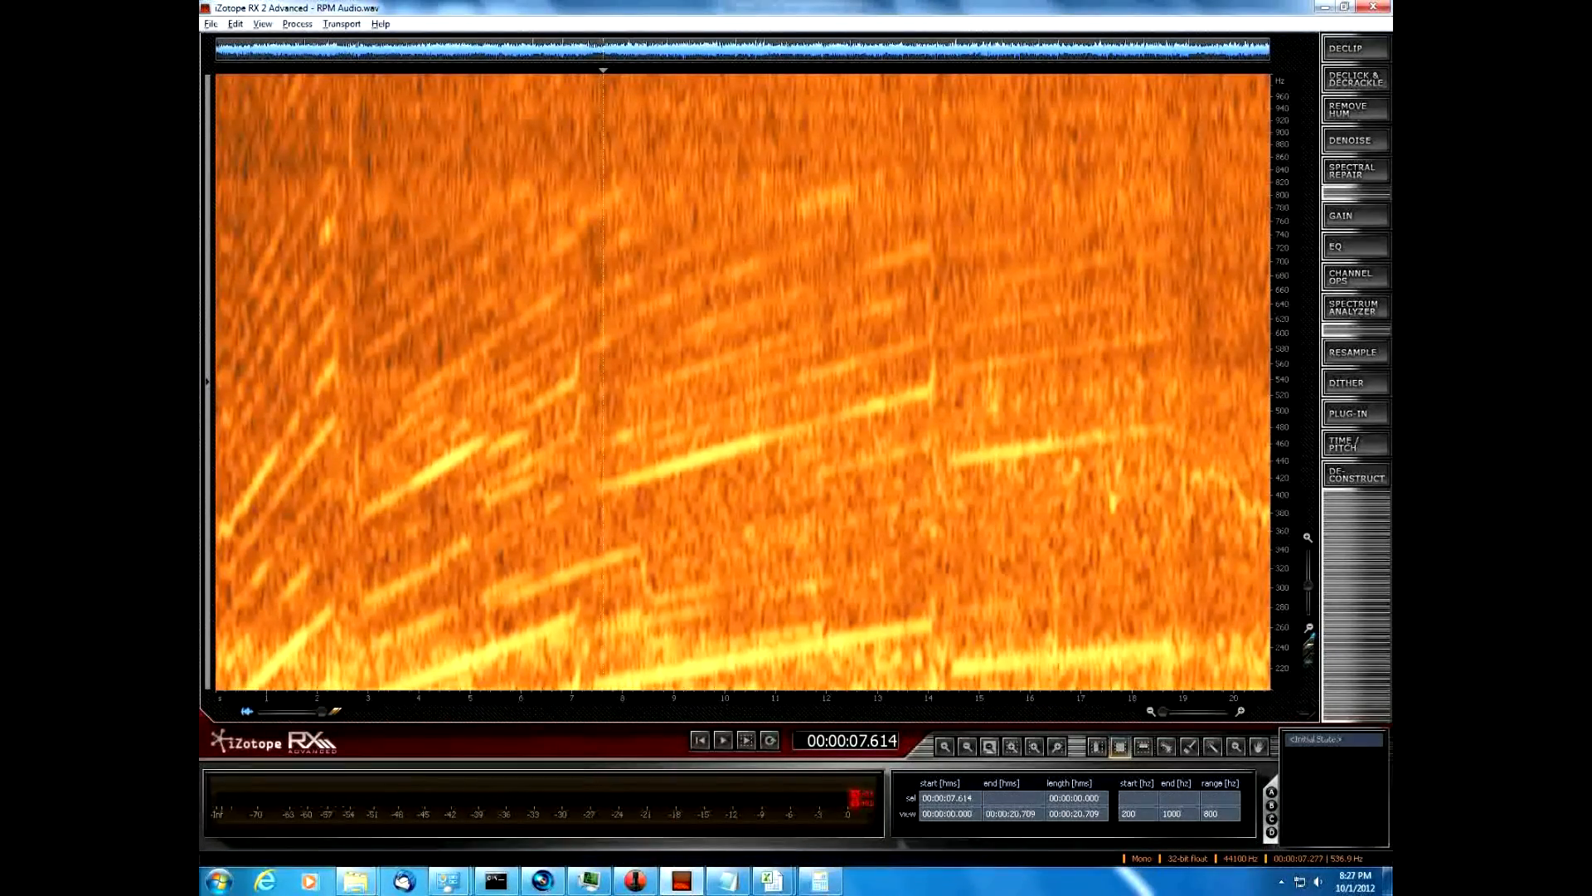
Box-select the harmonic at the 7-second shift to get its start frequency for 8025.45 RPM.
drag(548, 335, 594, 385)
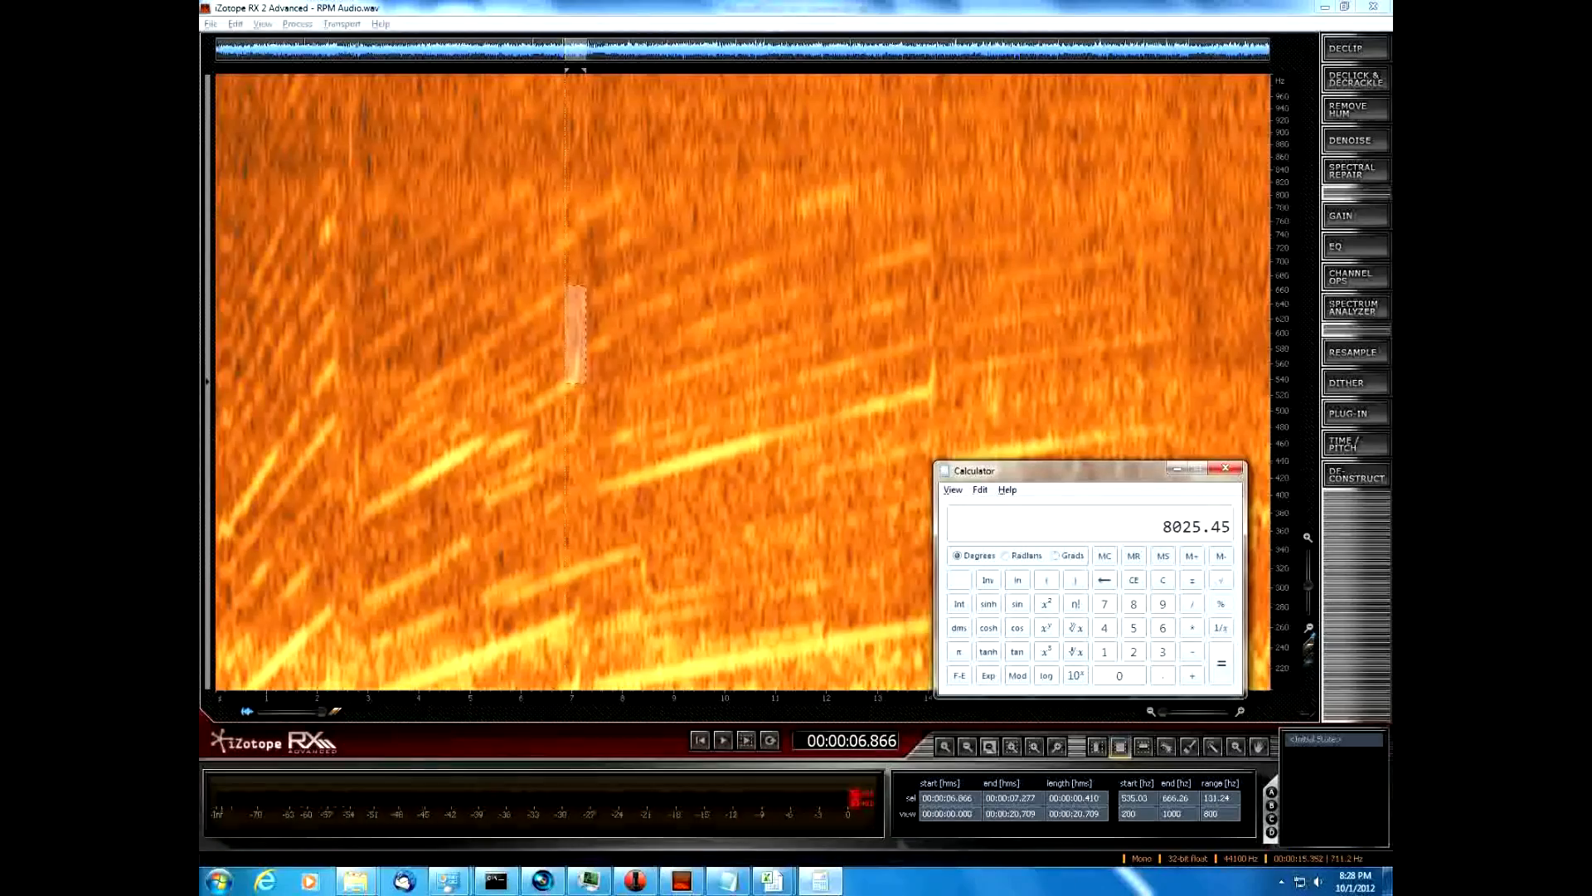
Mark the 14-second shift harmonic, divide its frequency by 15 for 7883.1 RPM, then deselect.
click(1227, 469)
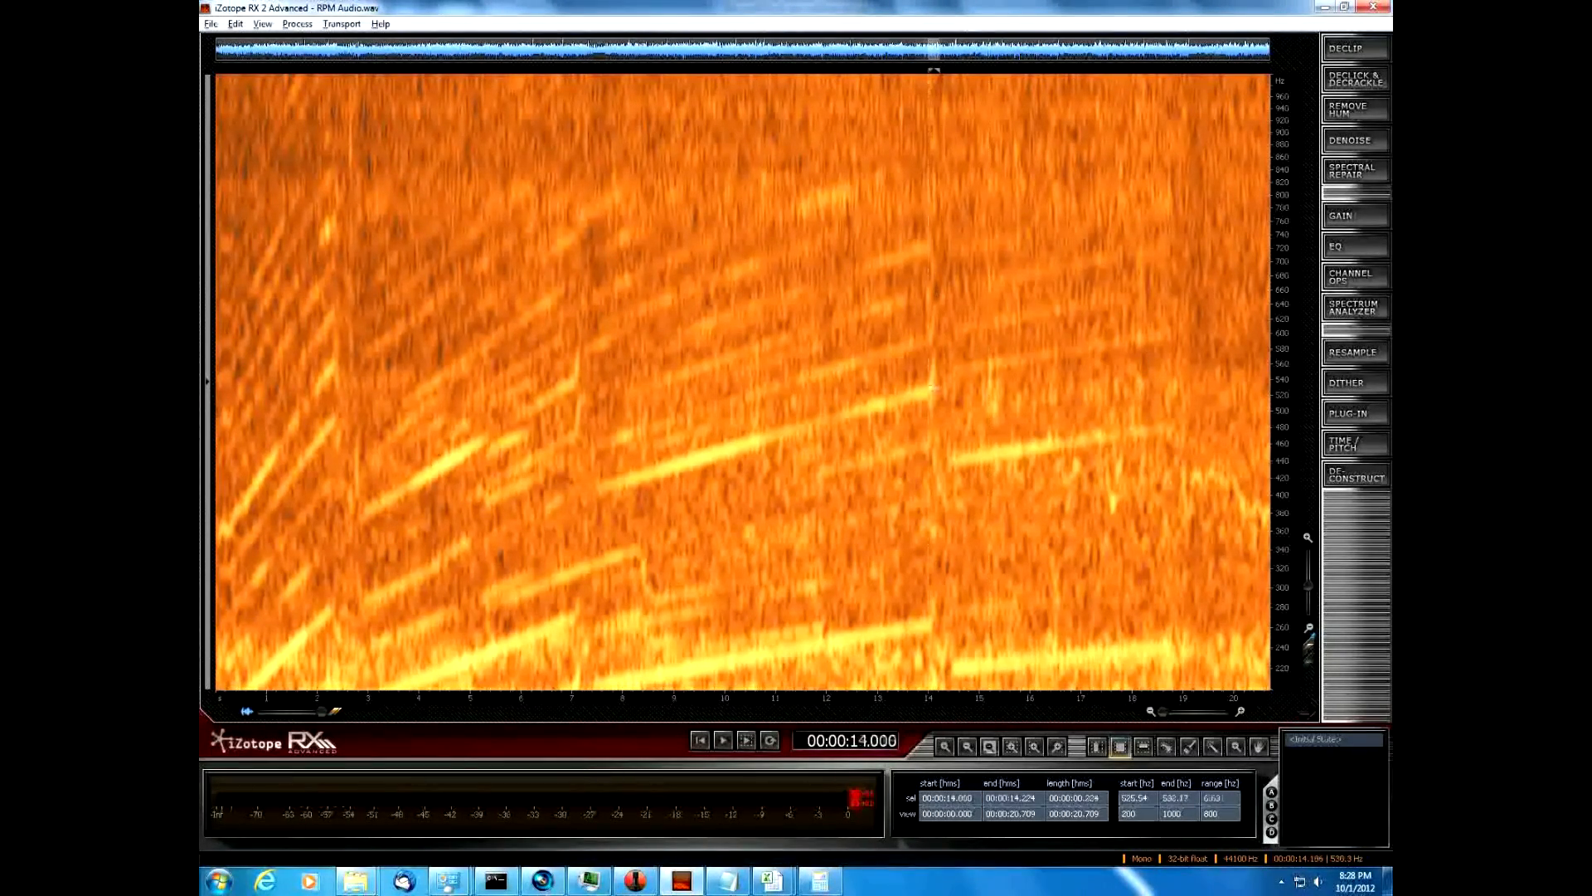
drag(924, 305, 935, 386)
text(525.54)
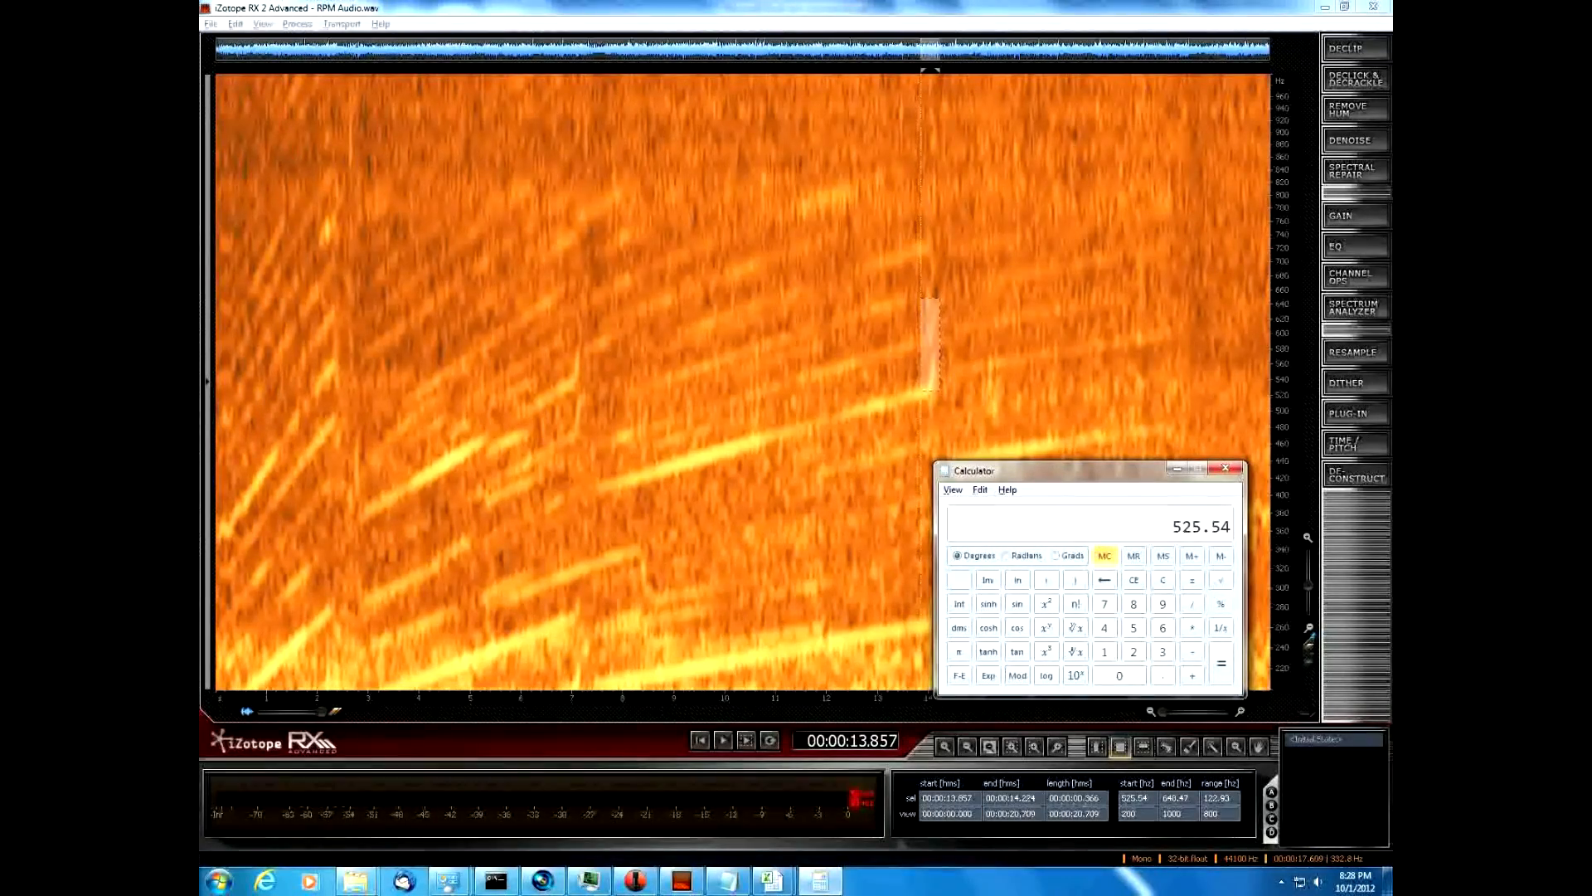
text(5)
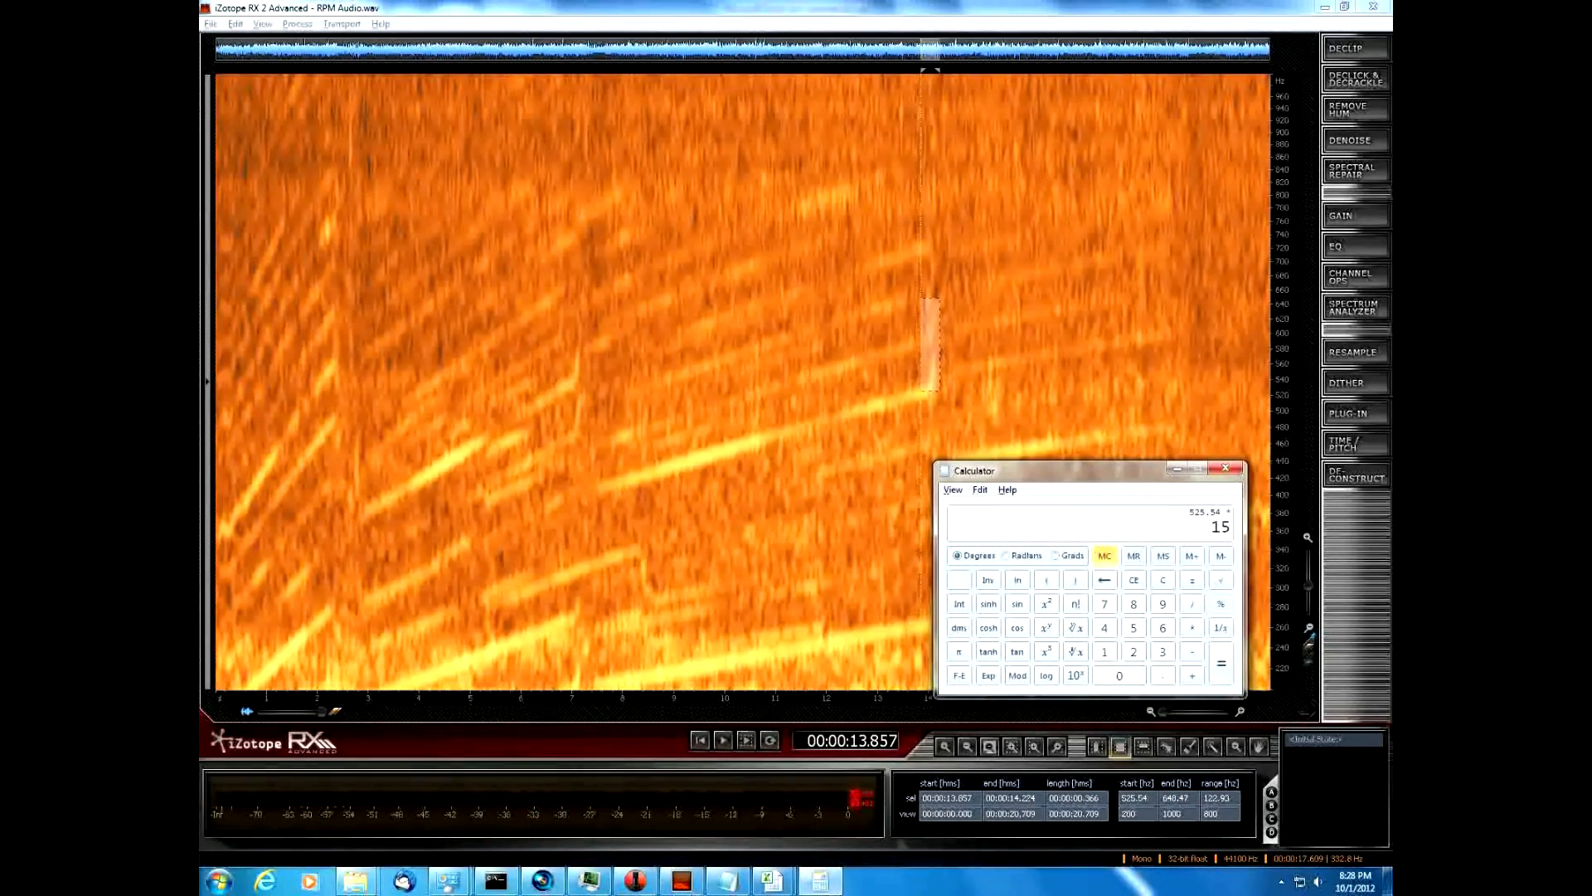
click(1221, 663)
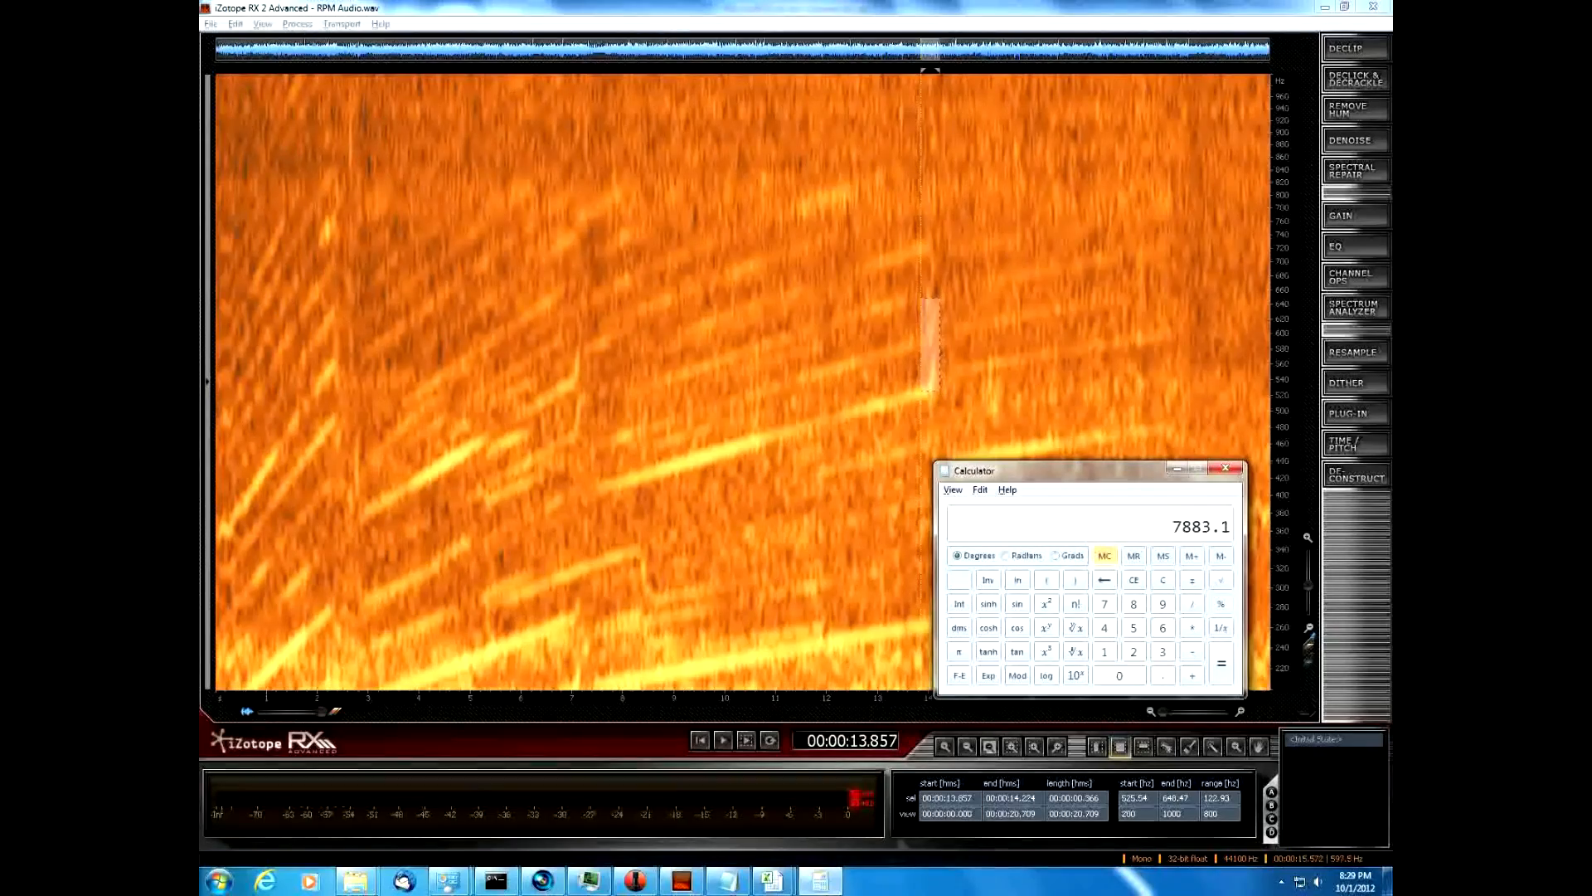
click(1227, 468)
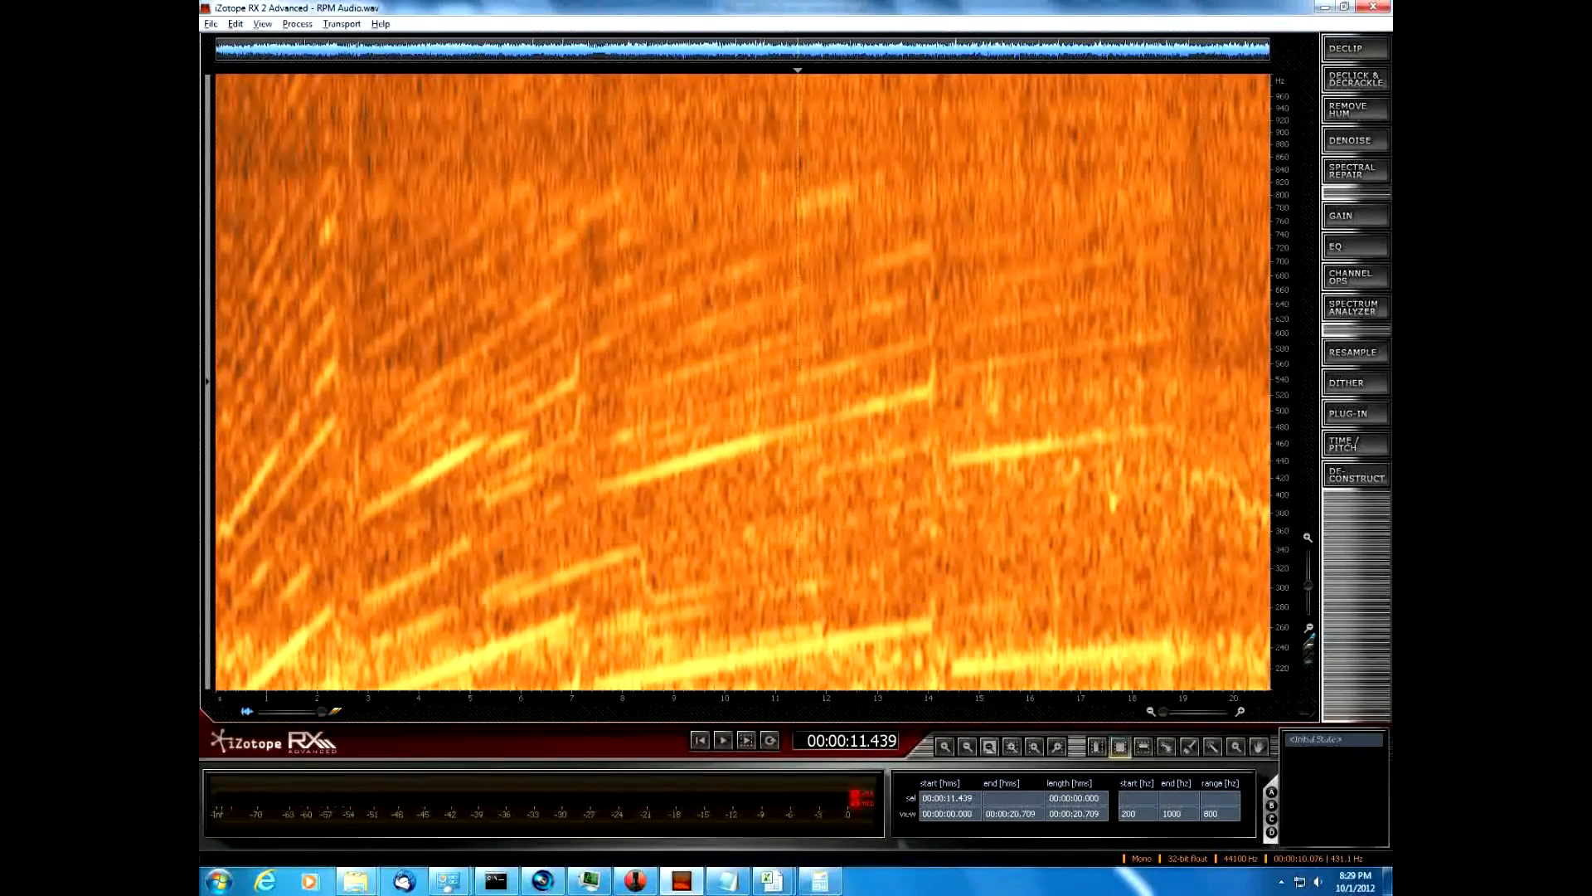